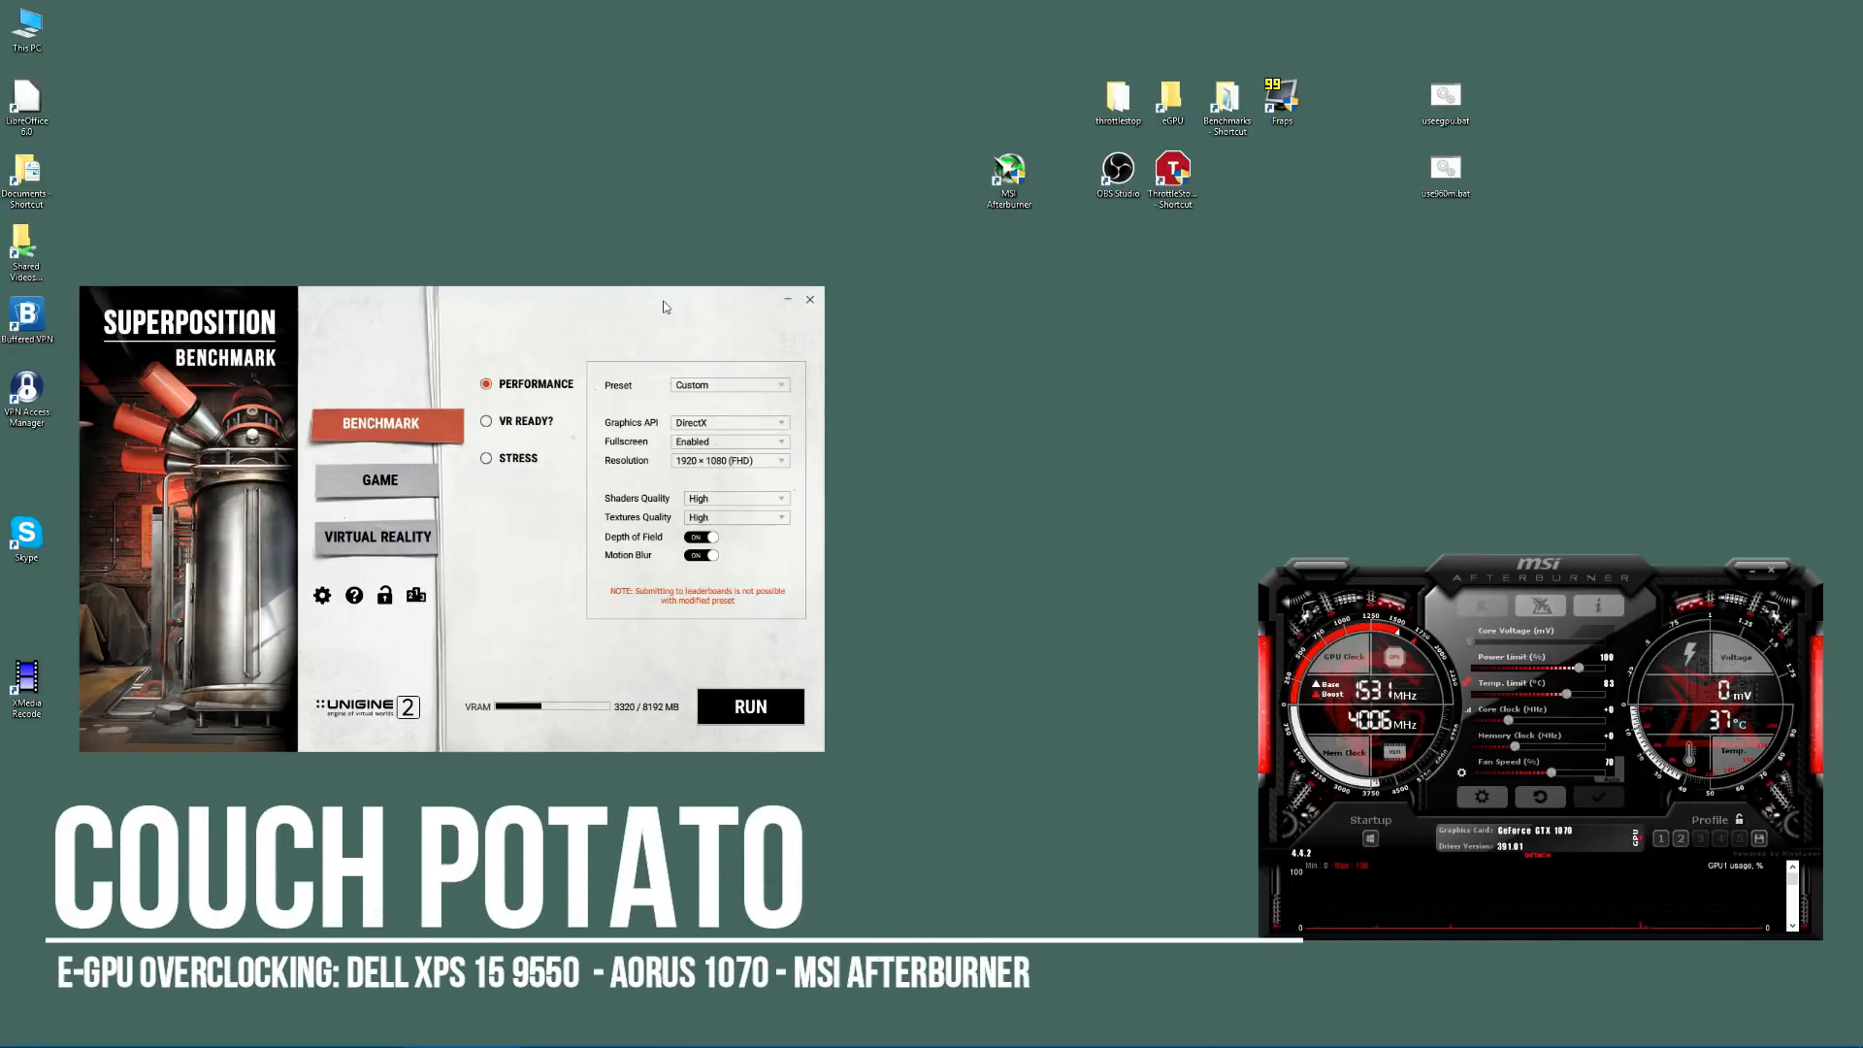
pyautogui.moveTo(654, 318)
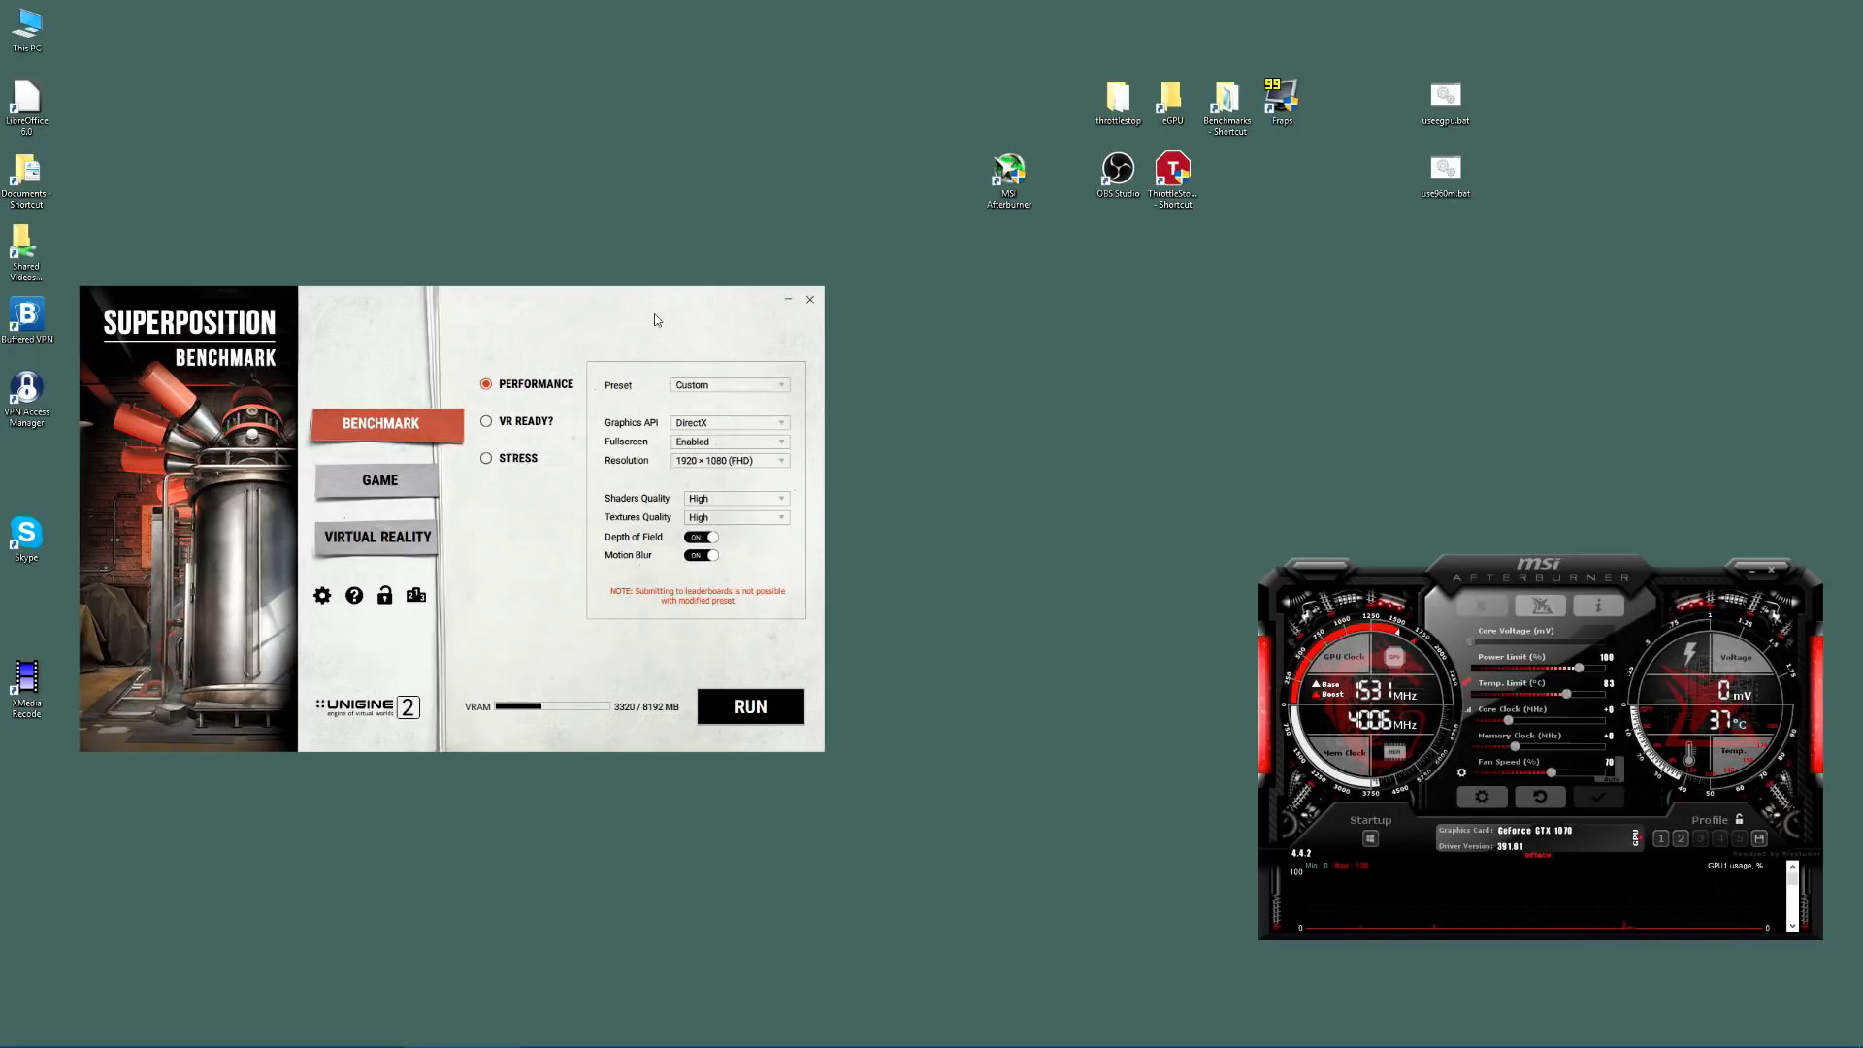
pyautogui.moveTo(656, 357)
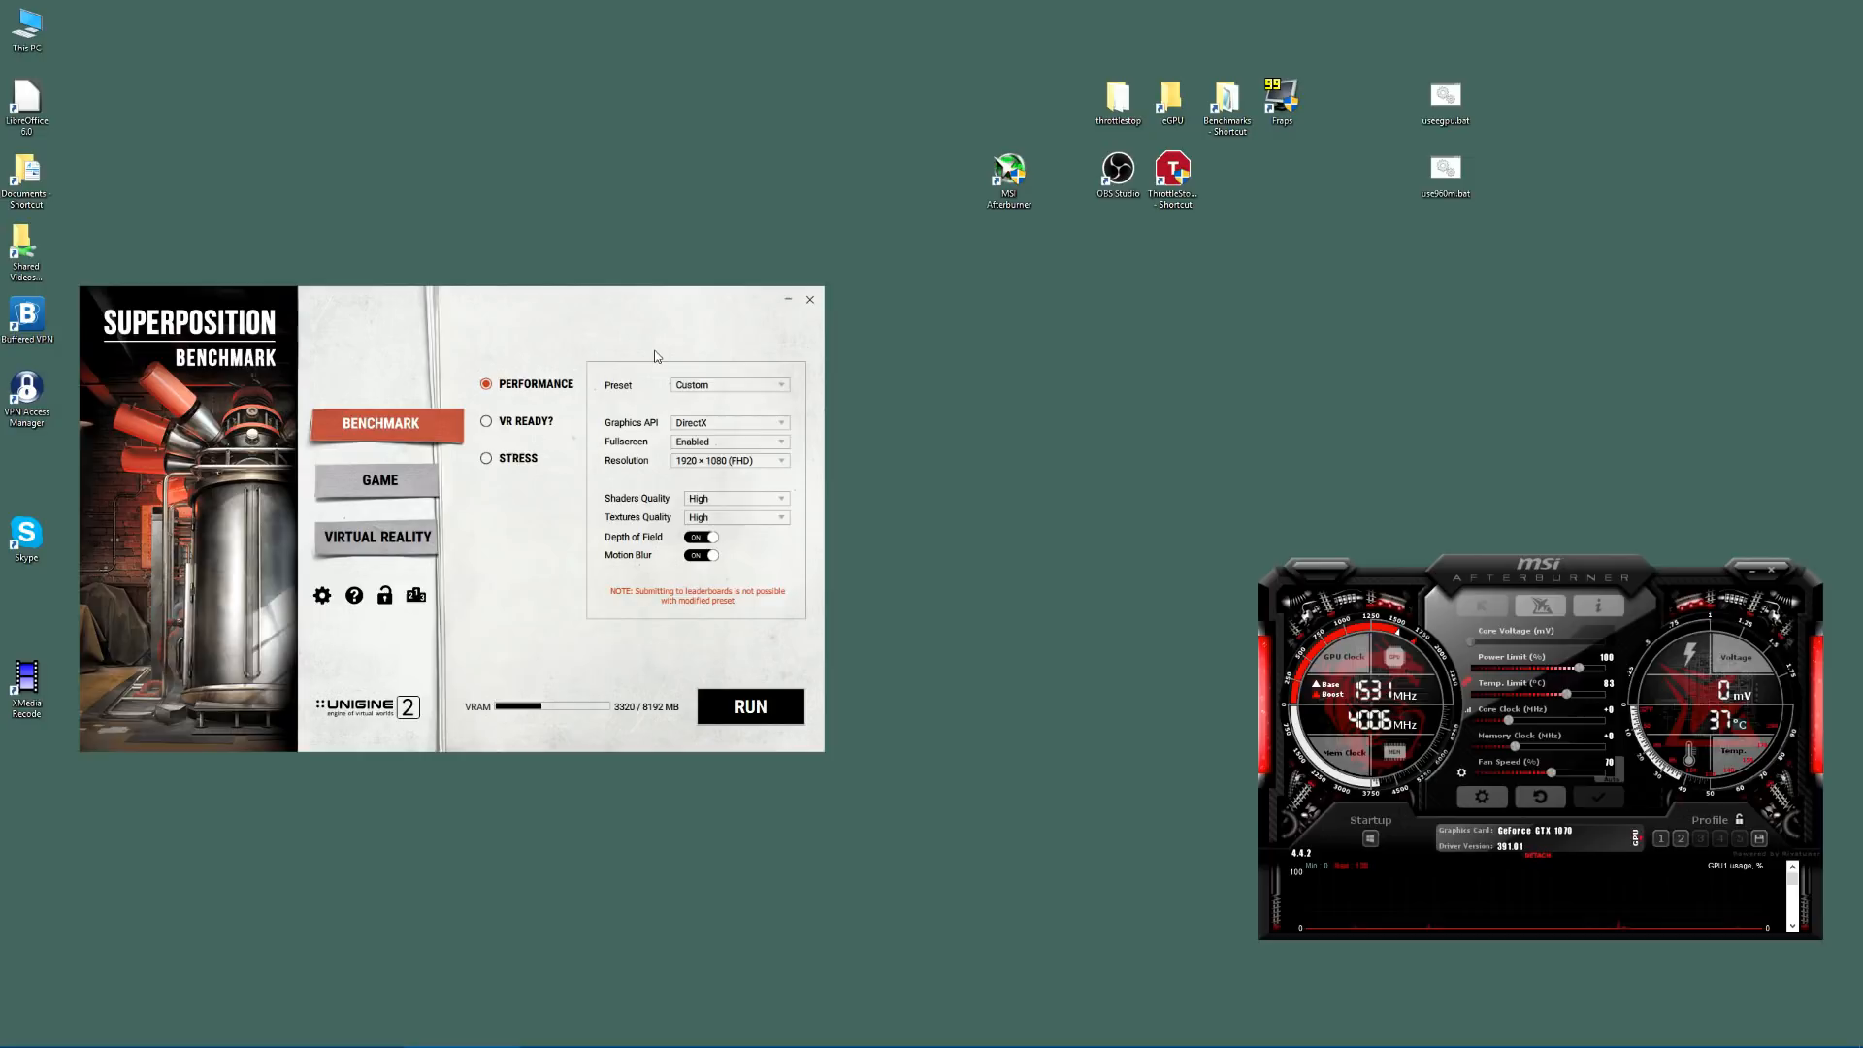
pyautogui.moveTo(1545, 574)
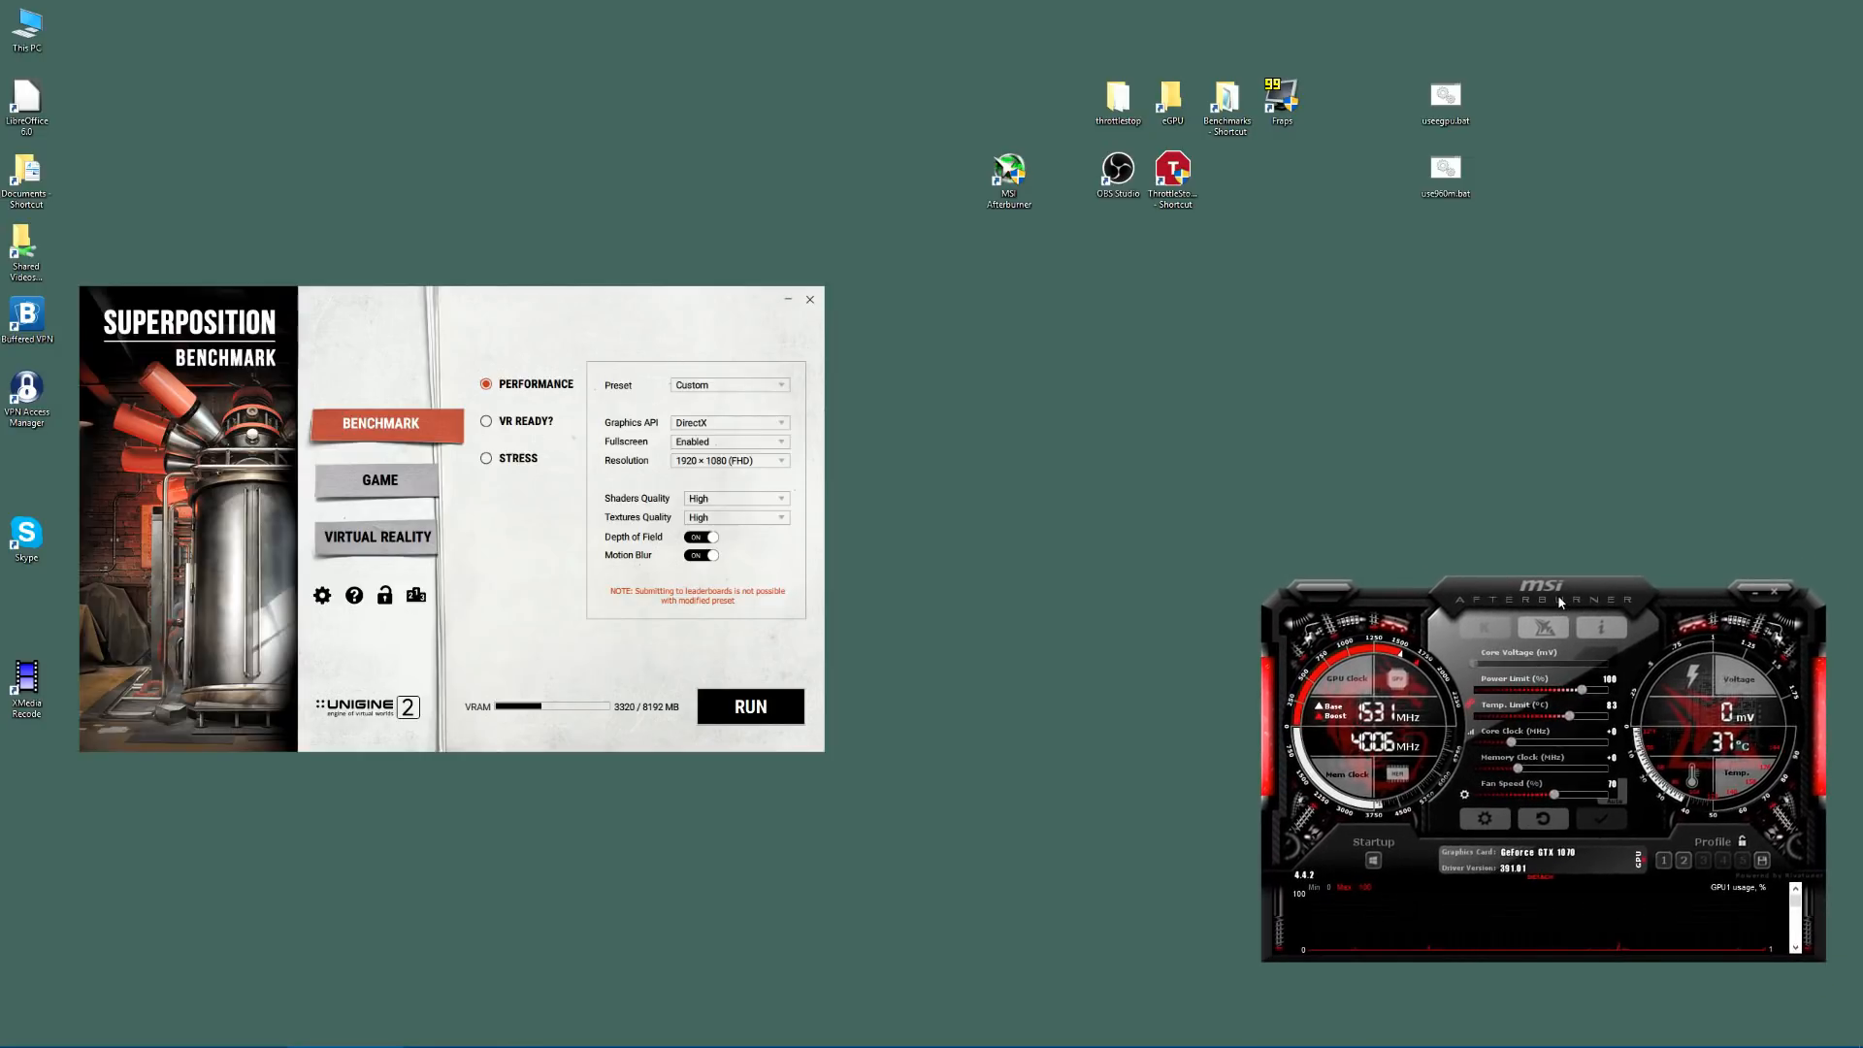
pyautogui.moveTo(889, 373)
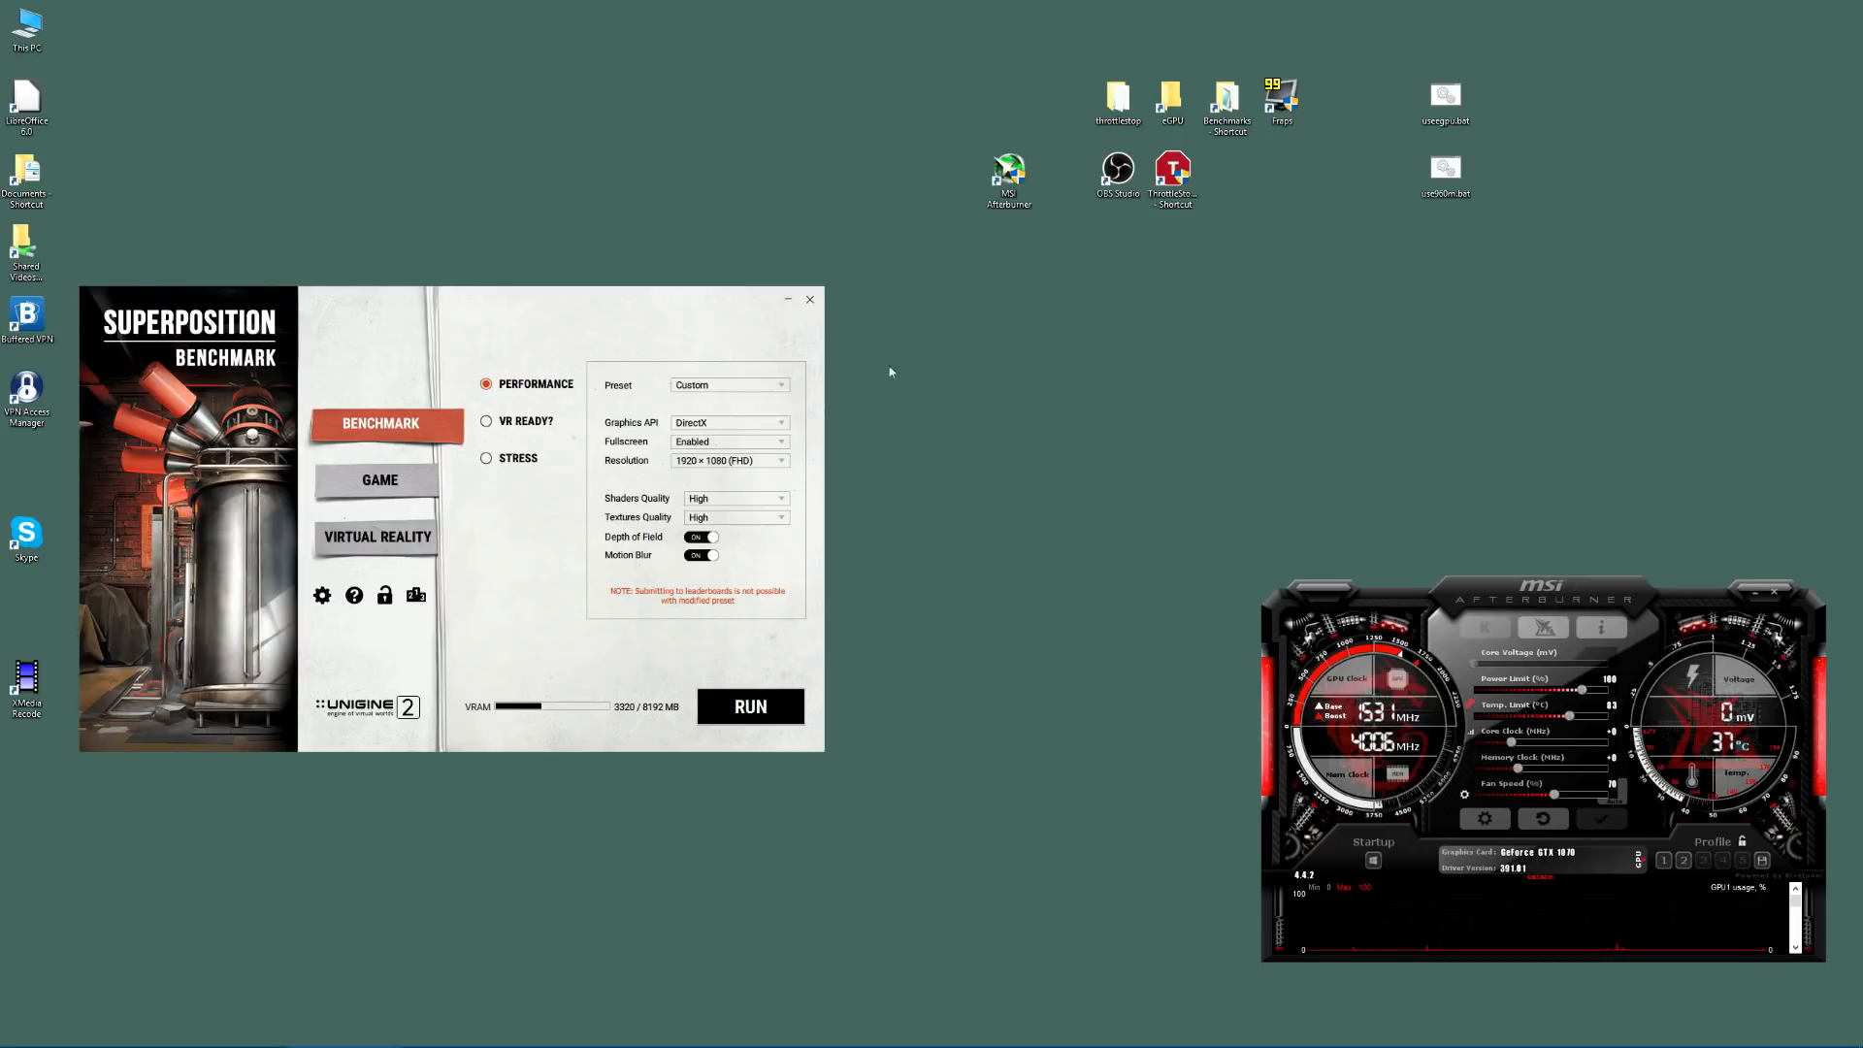
pyautogui.moveTo(617, 336)
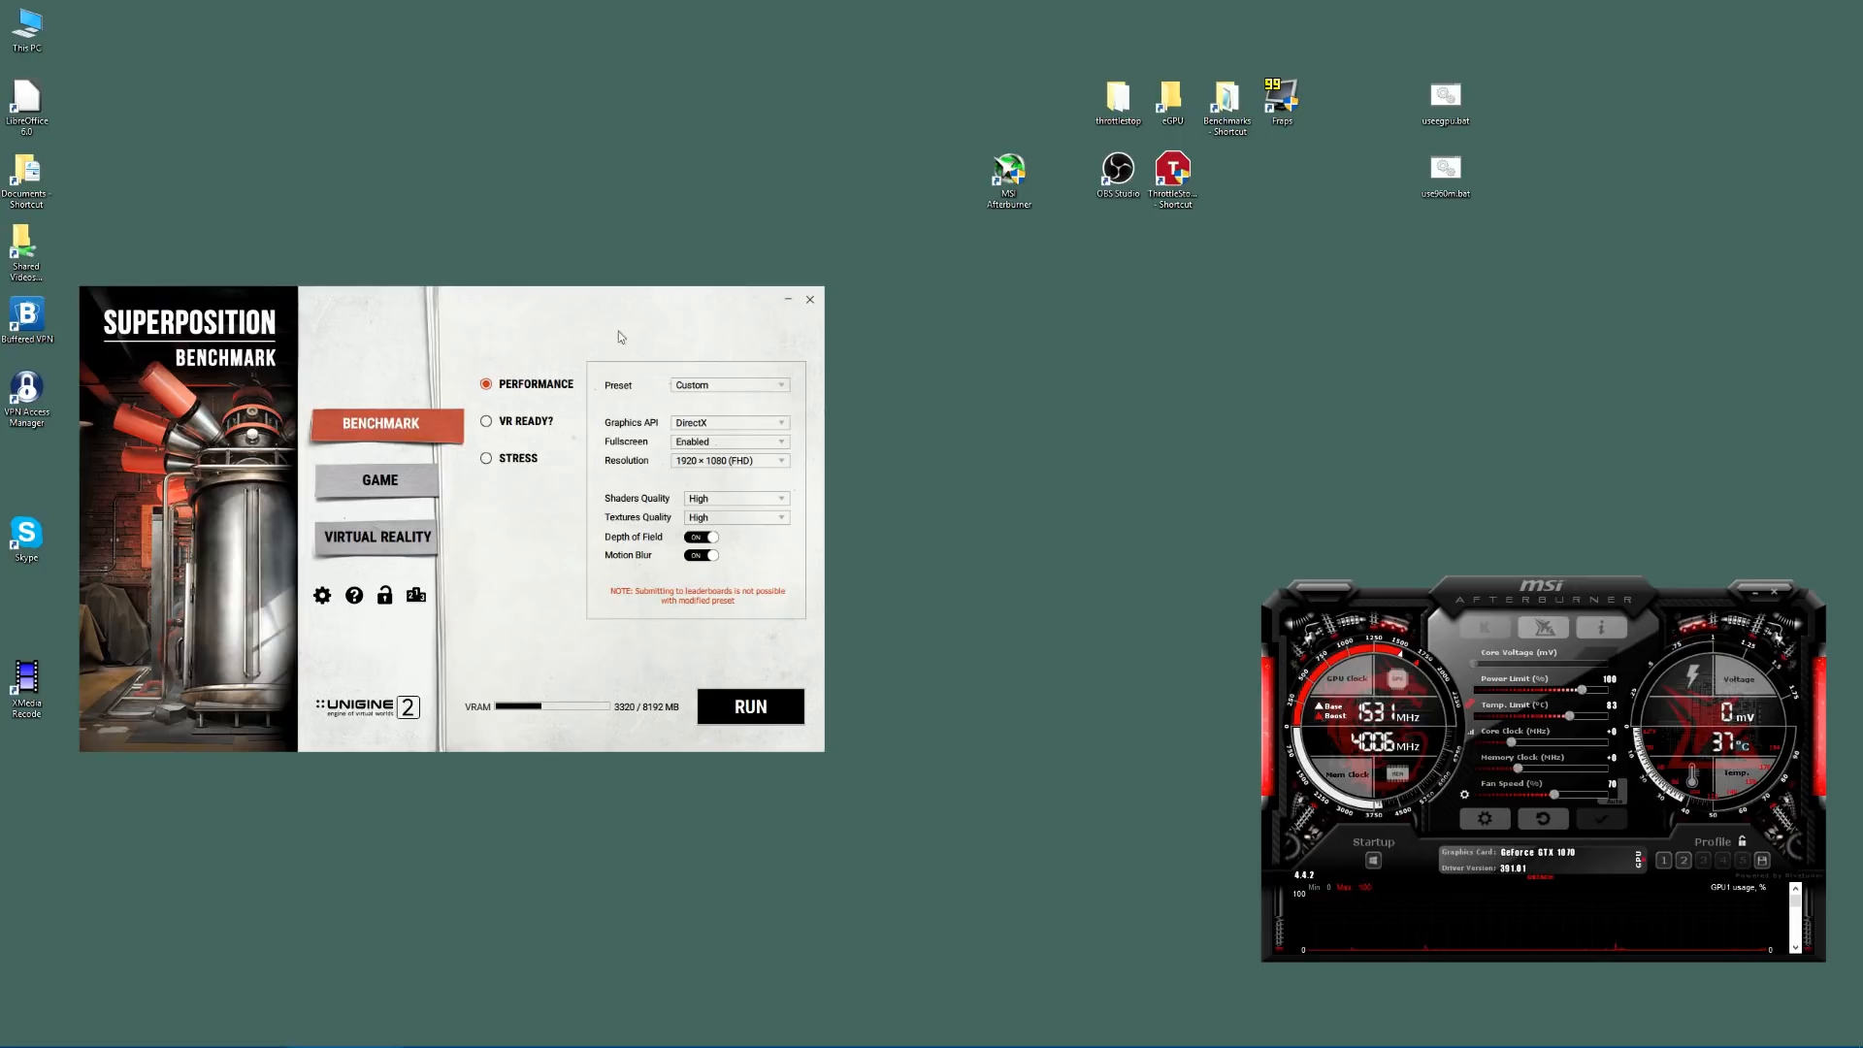
pyautogui.moveTo(578, 373)
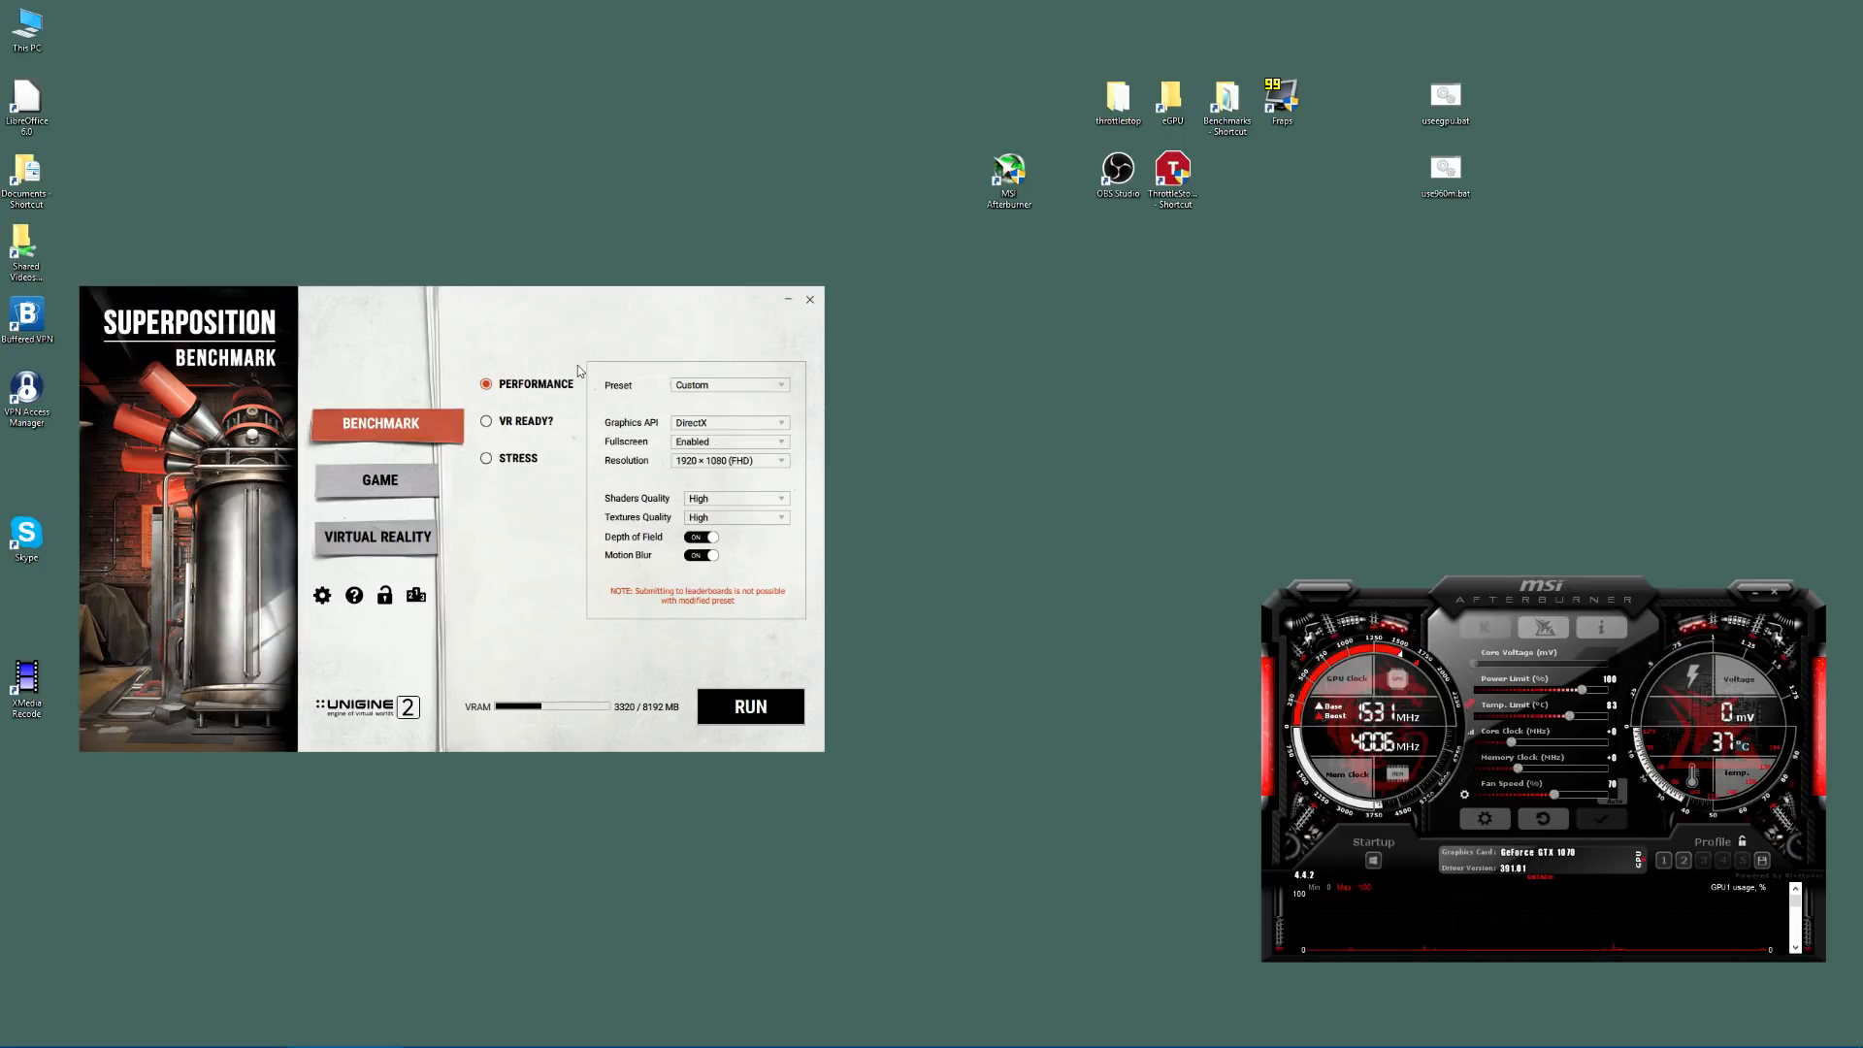
pyautogui.moveTo(840, 549)
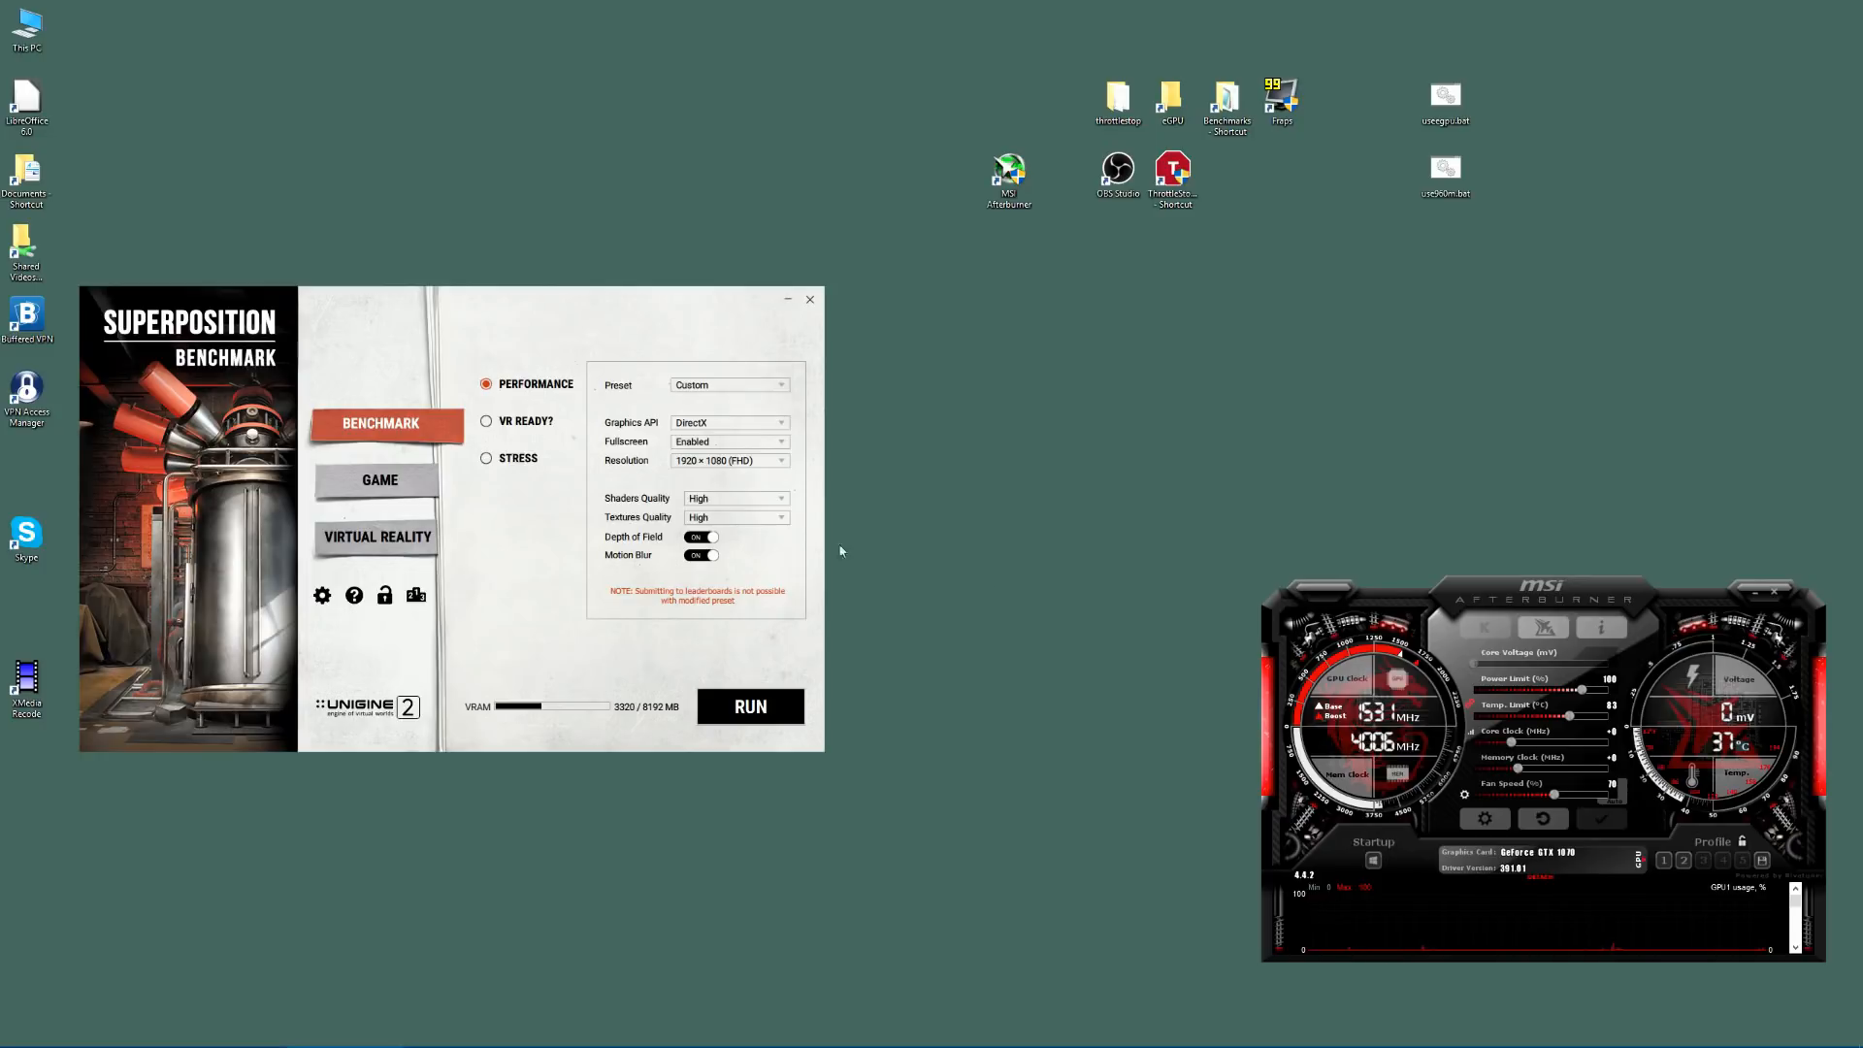
pyautogui.moveTo(1591, 732)
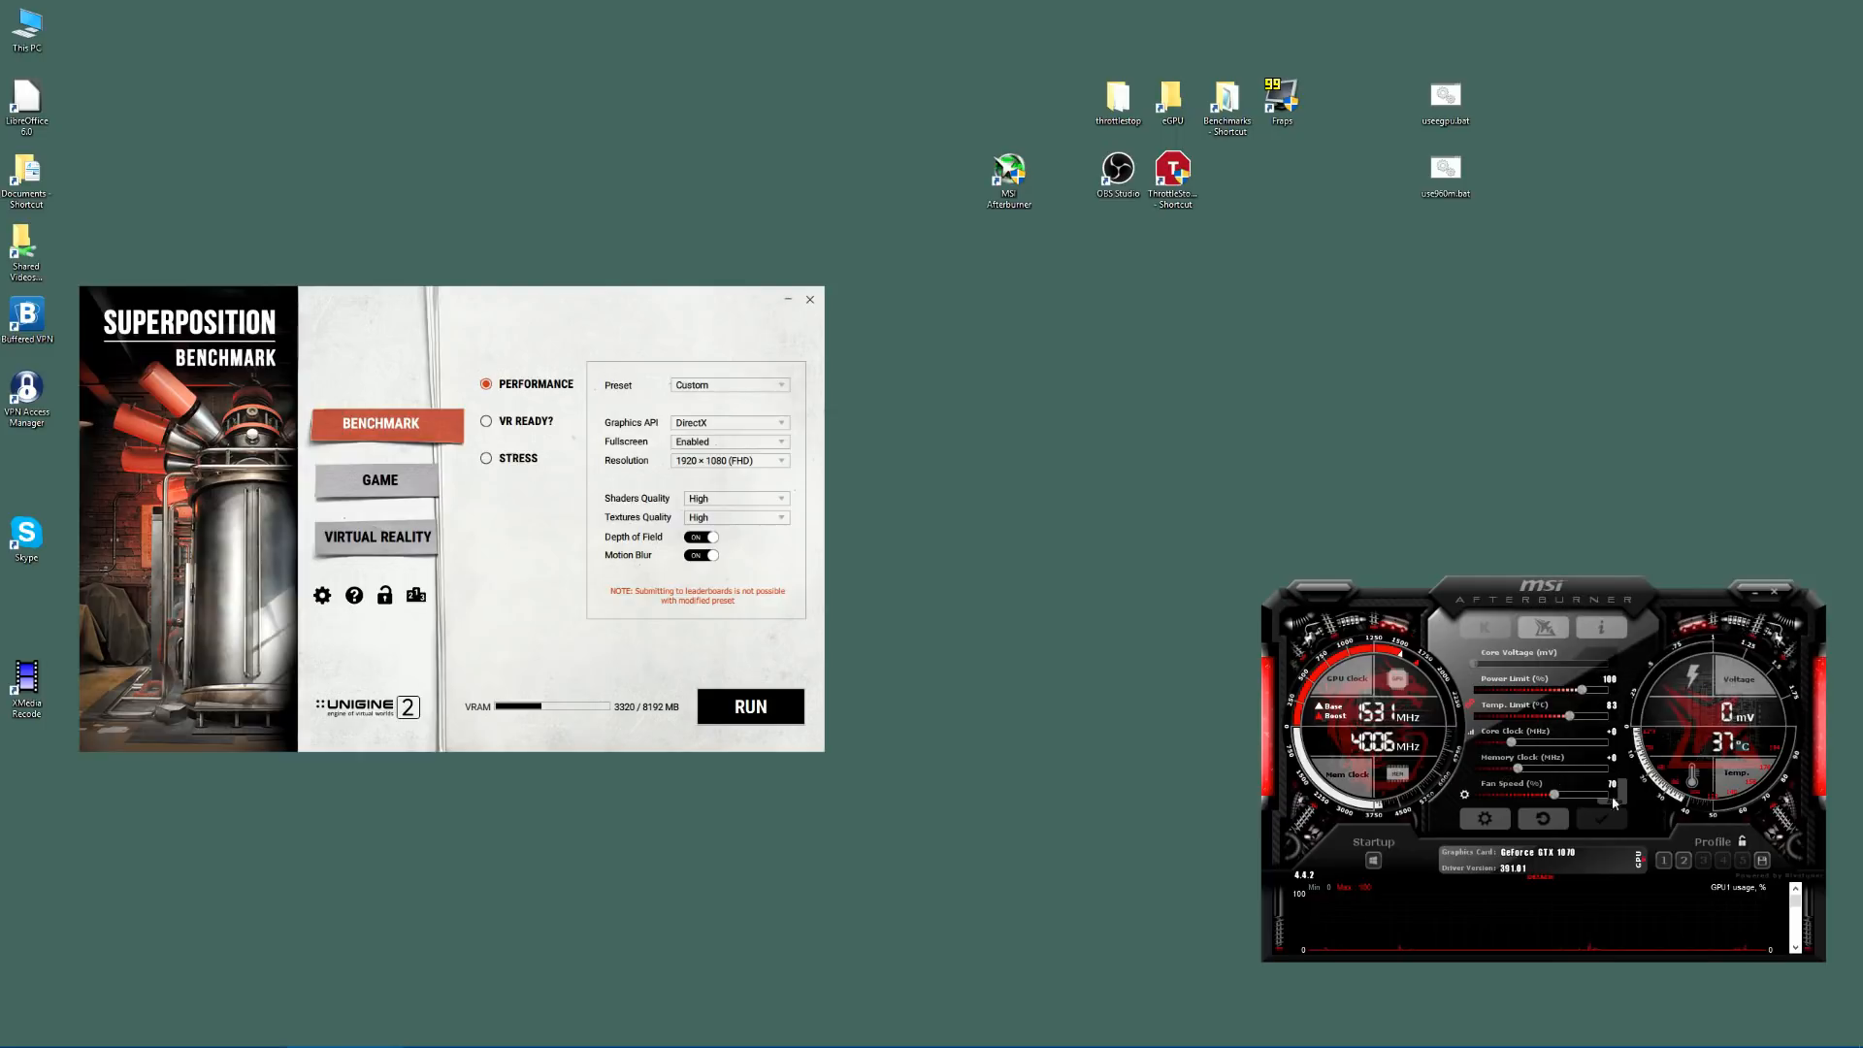
pyautogui.moveTo(1671, 848)
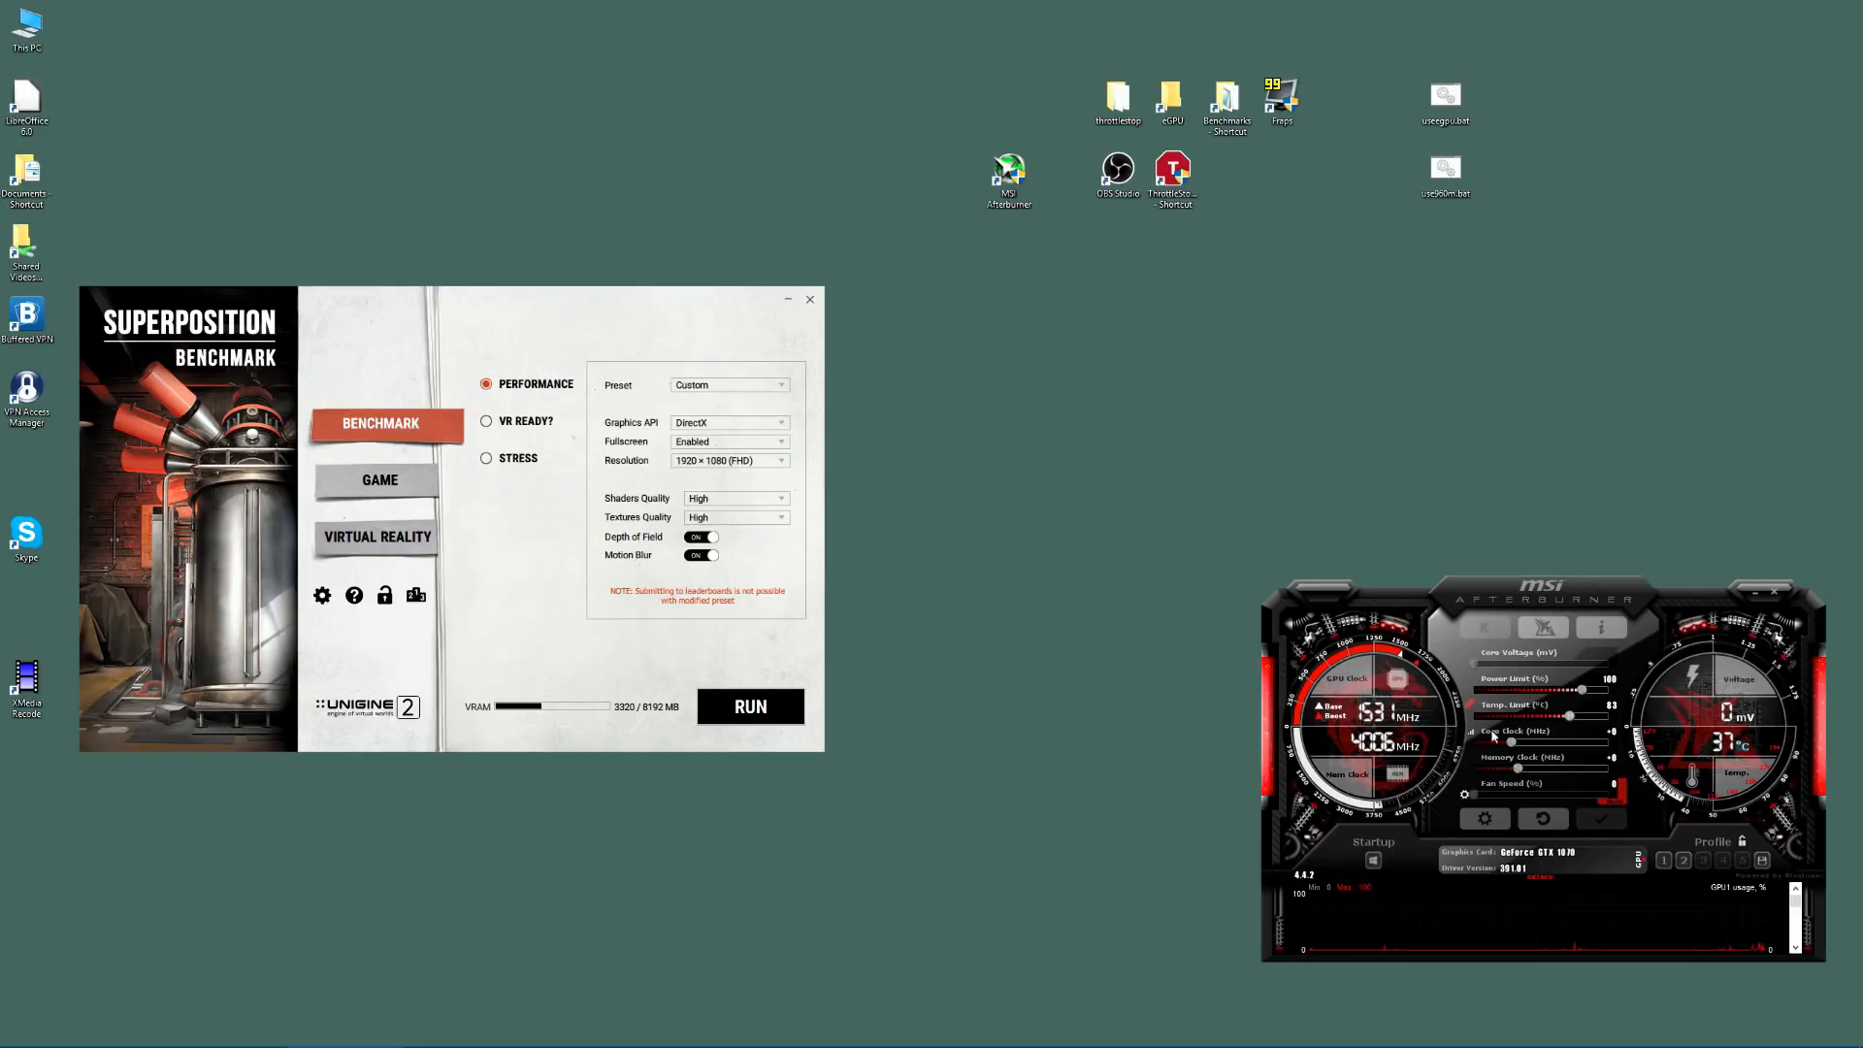
pyautogui.moveTo(1440, 819)
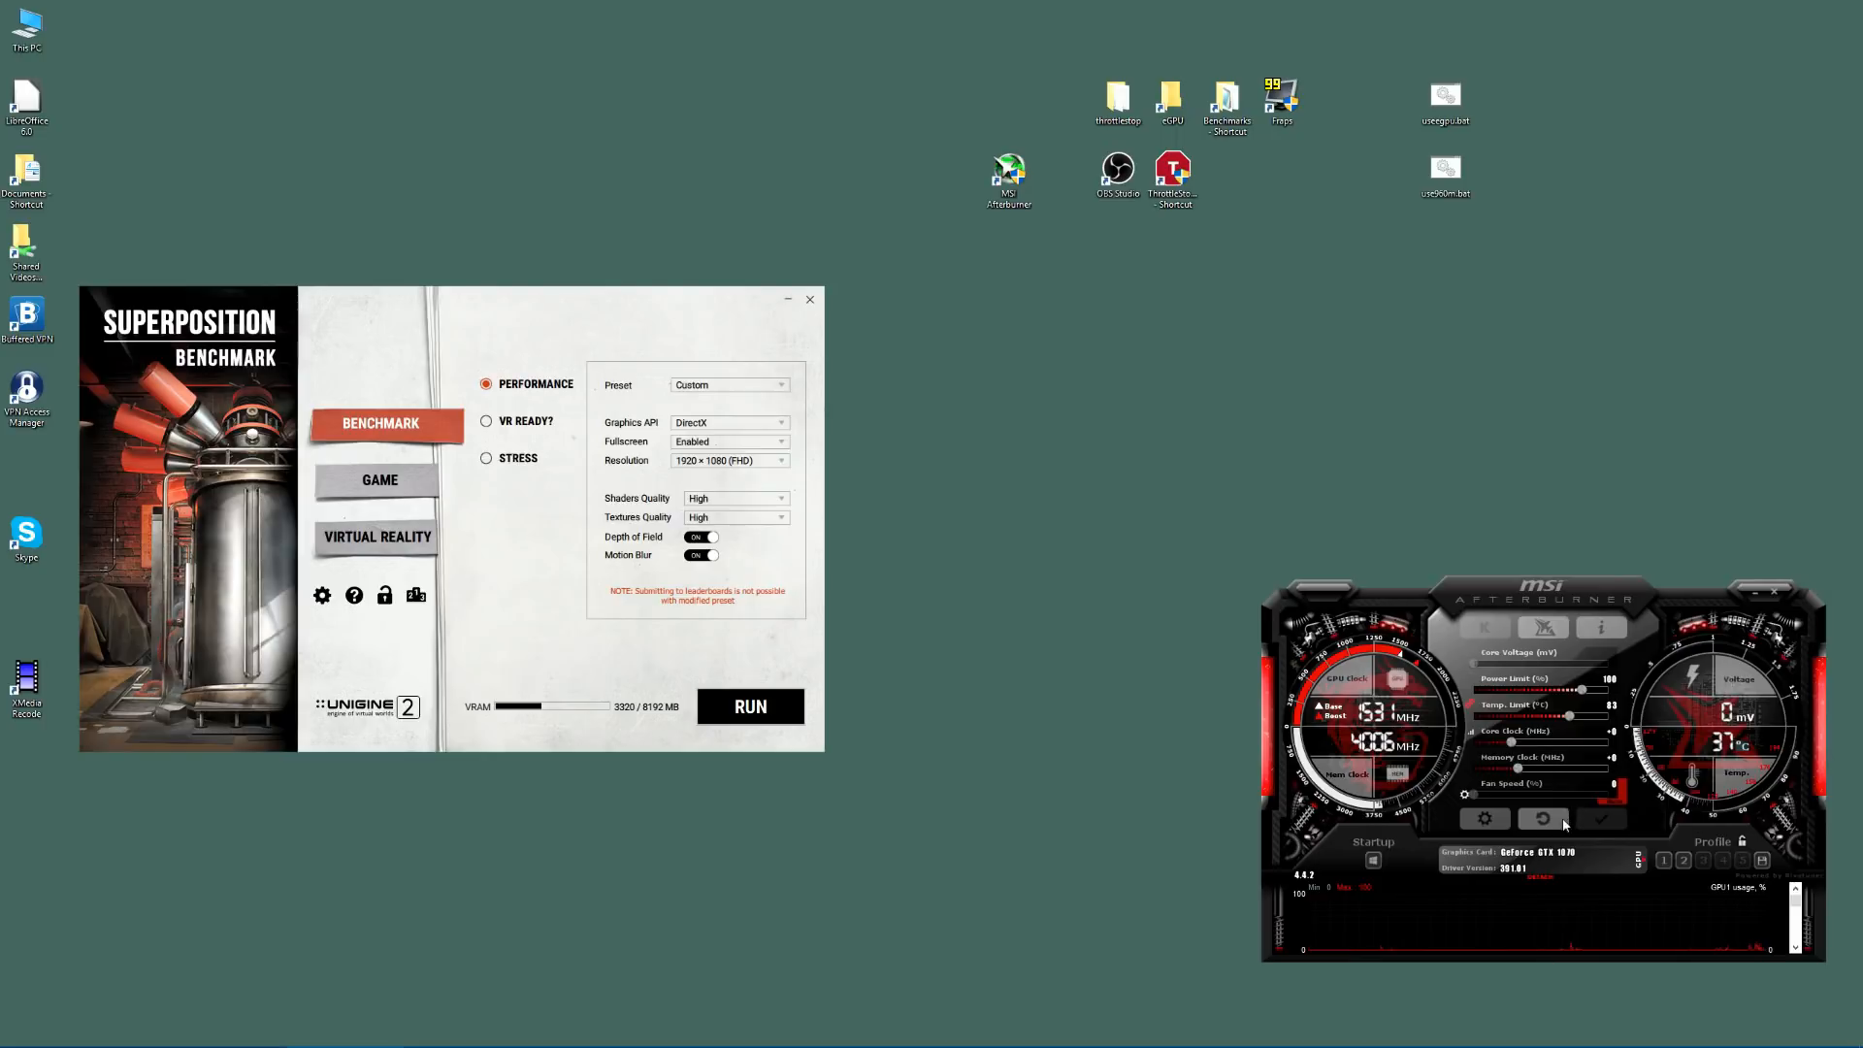
pyautogui.moveTo(1543, 819)
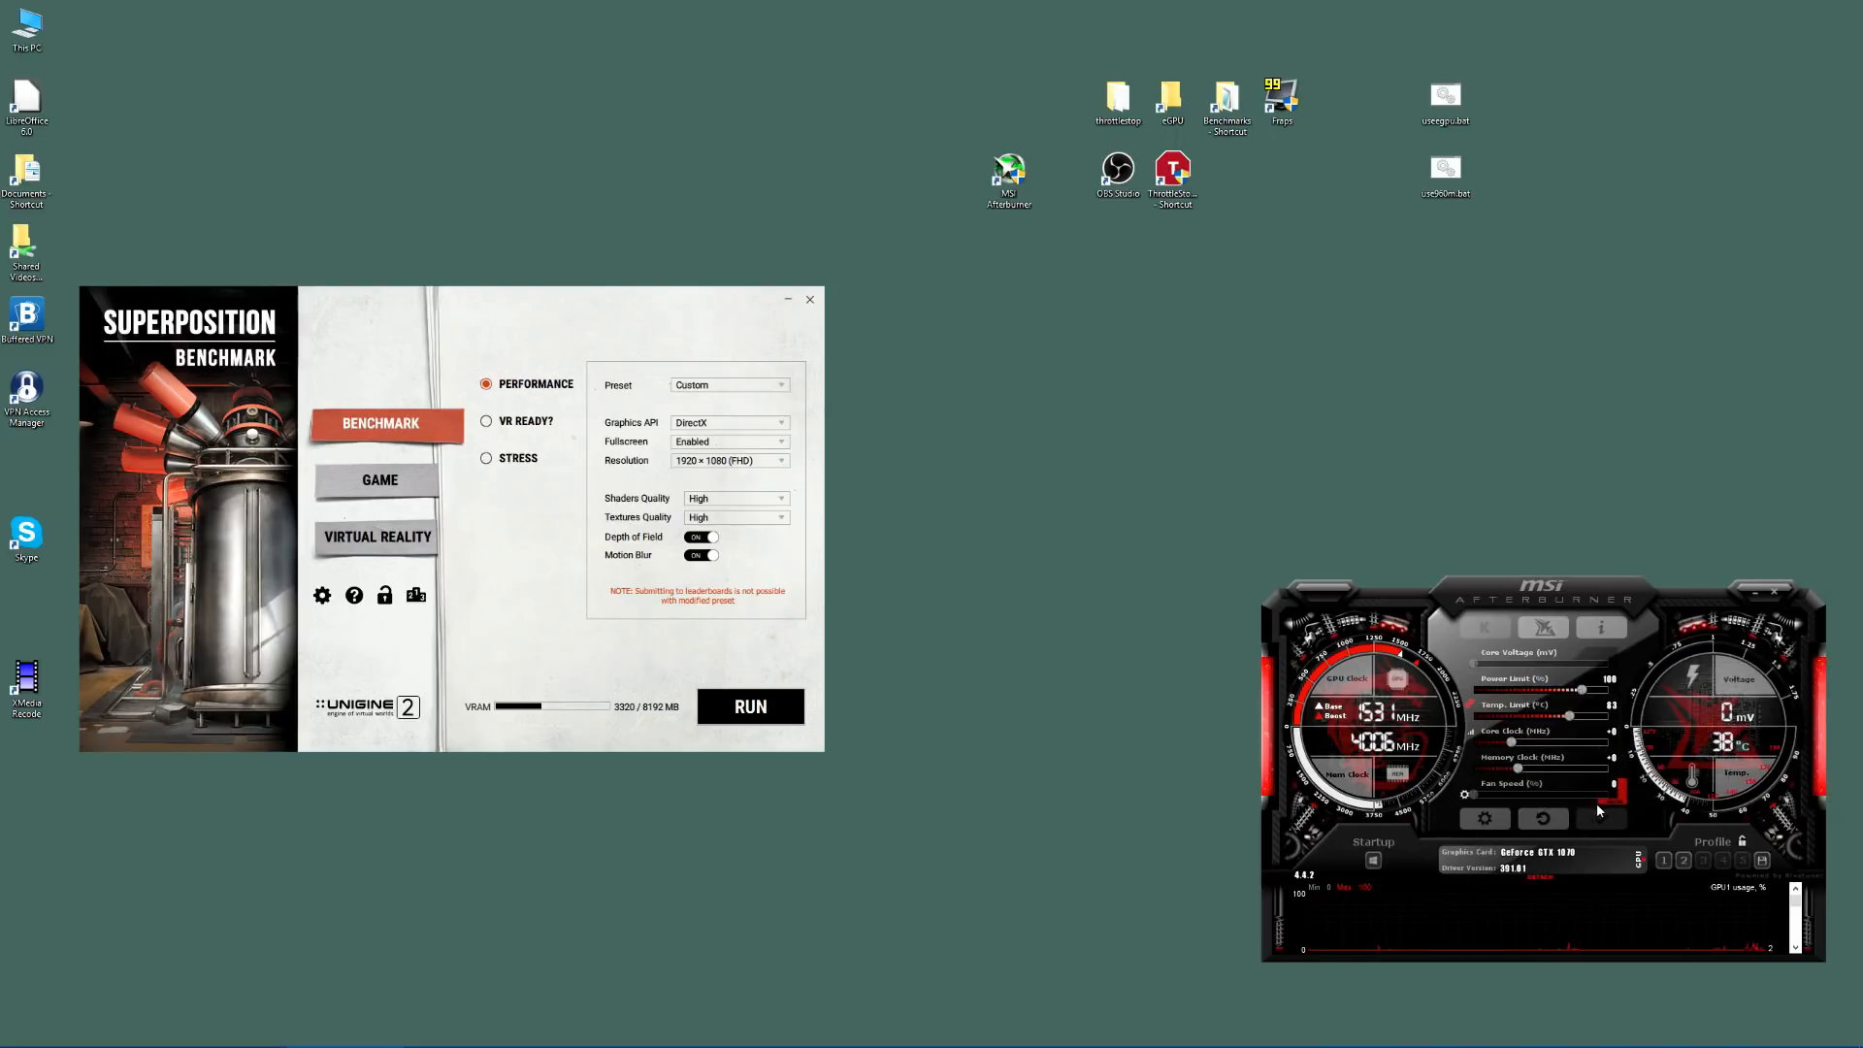
pyautogui.moveTo(1601, 817)
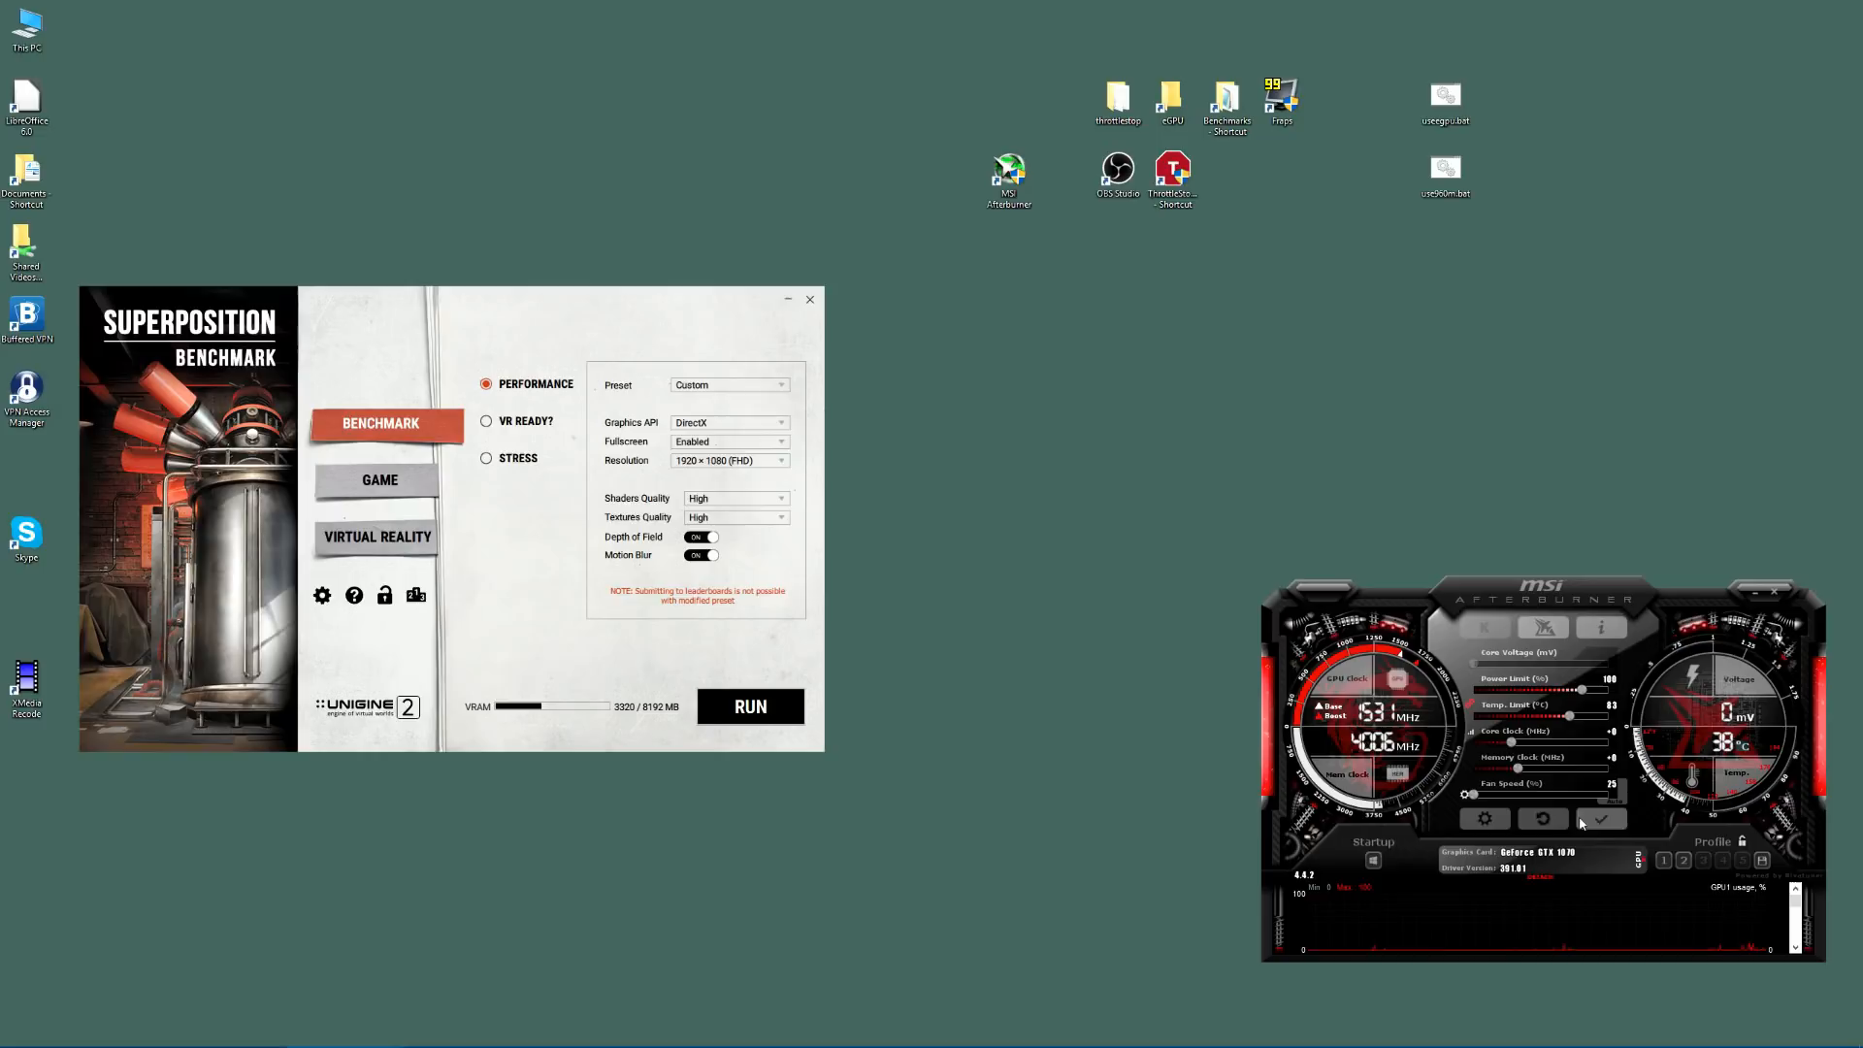
pyautogui.moveTo(1541, 819)
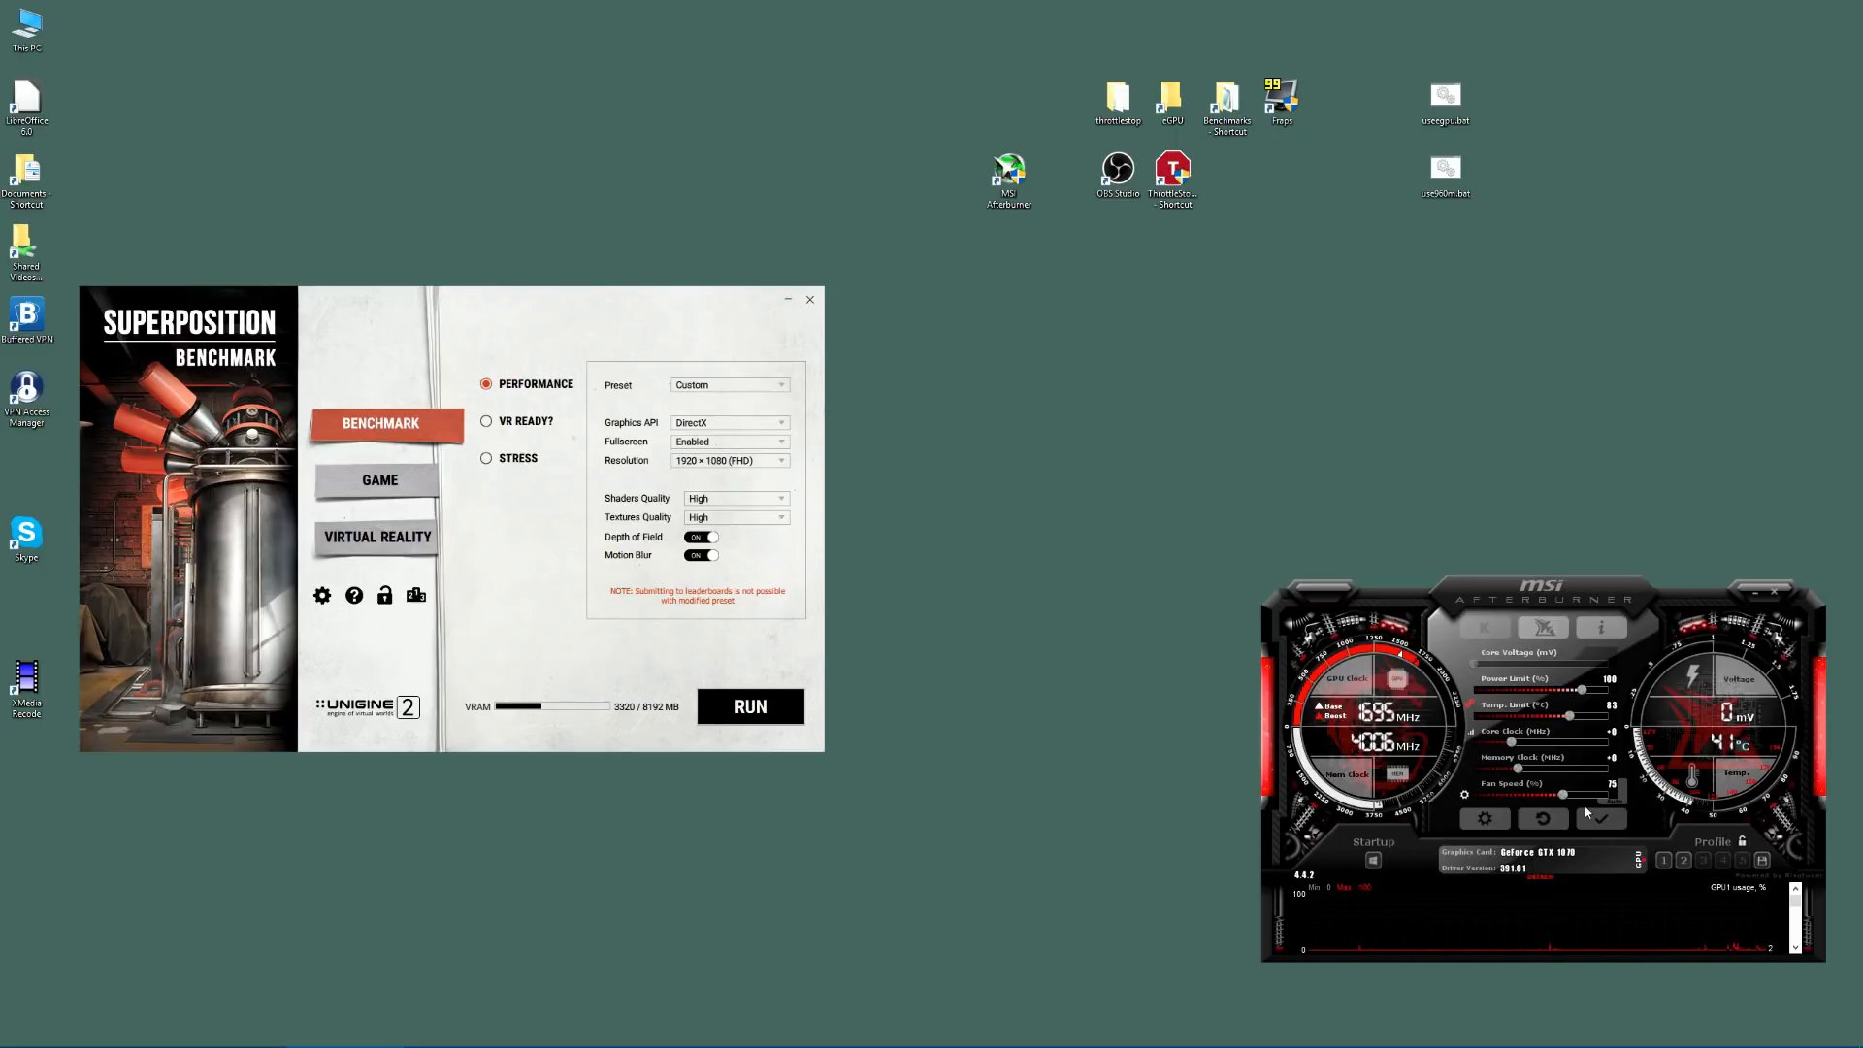
pyautogui.moveTo(1597, 840)
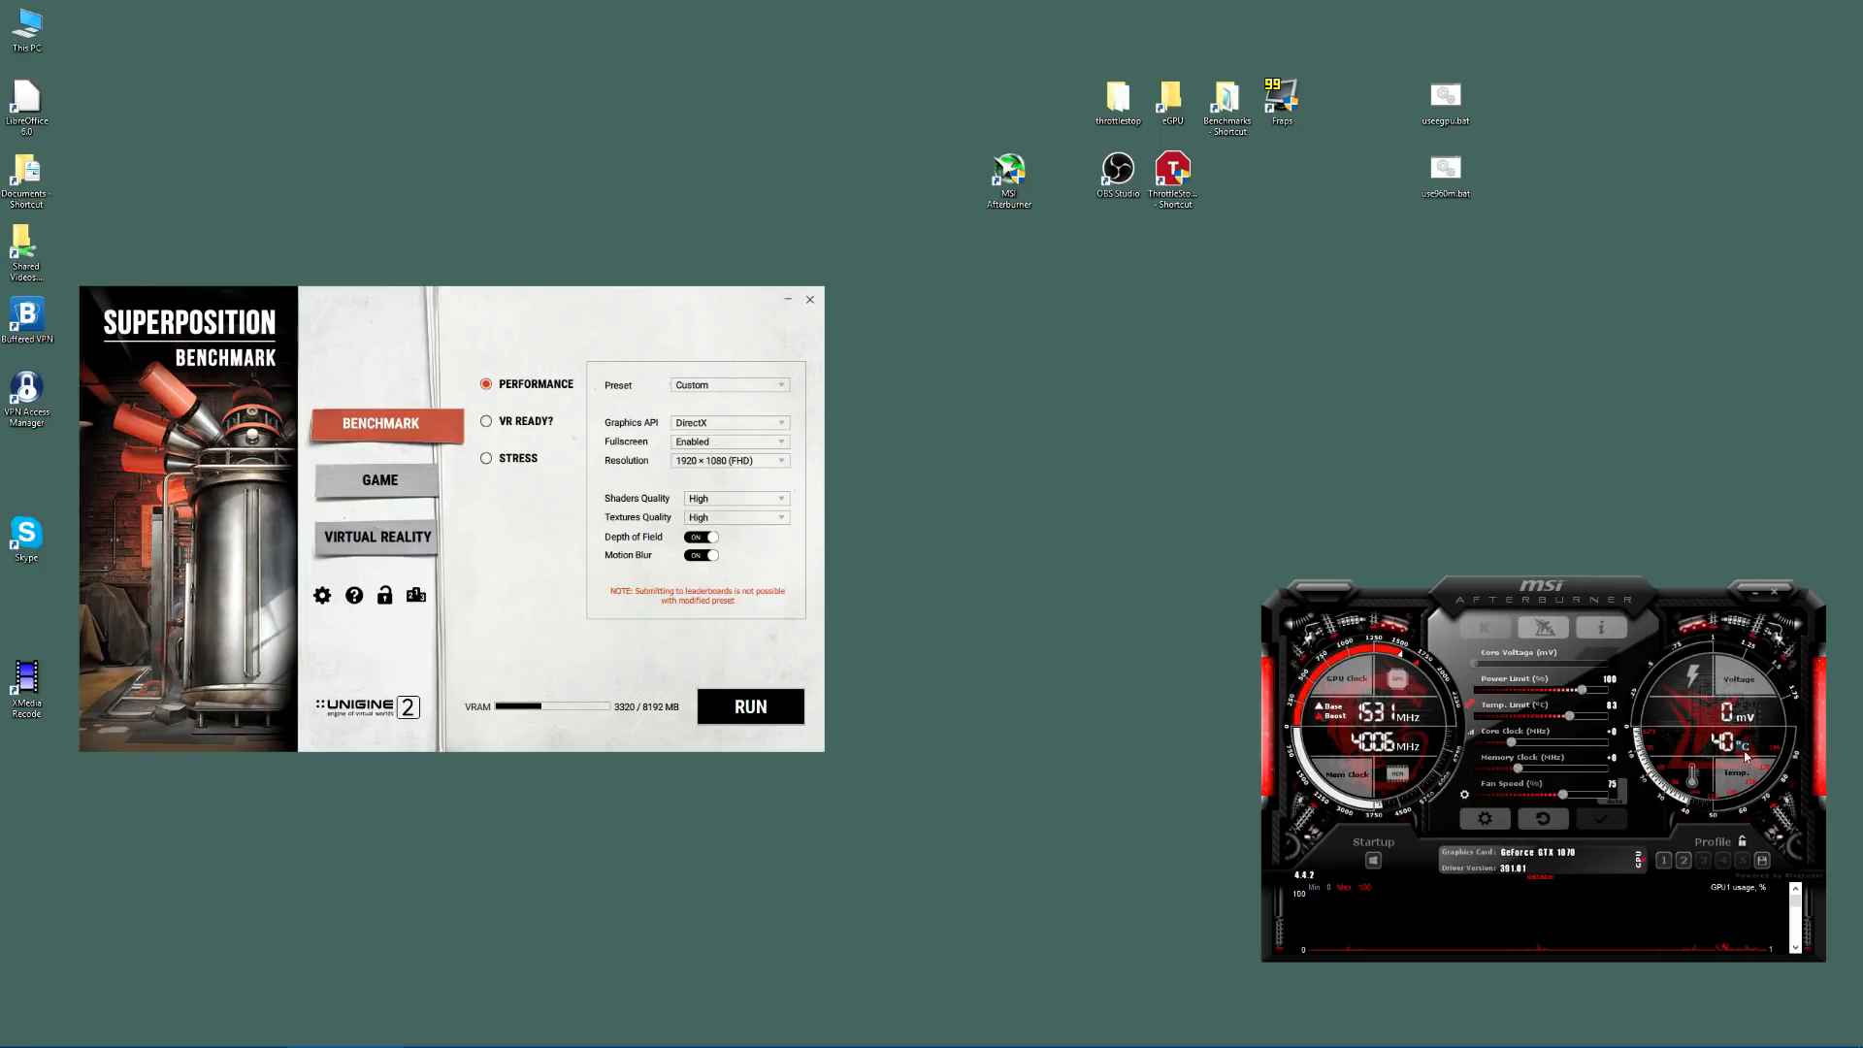
pyautogui.moveTo(1531, 918)
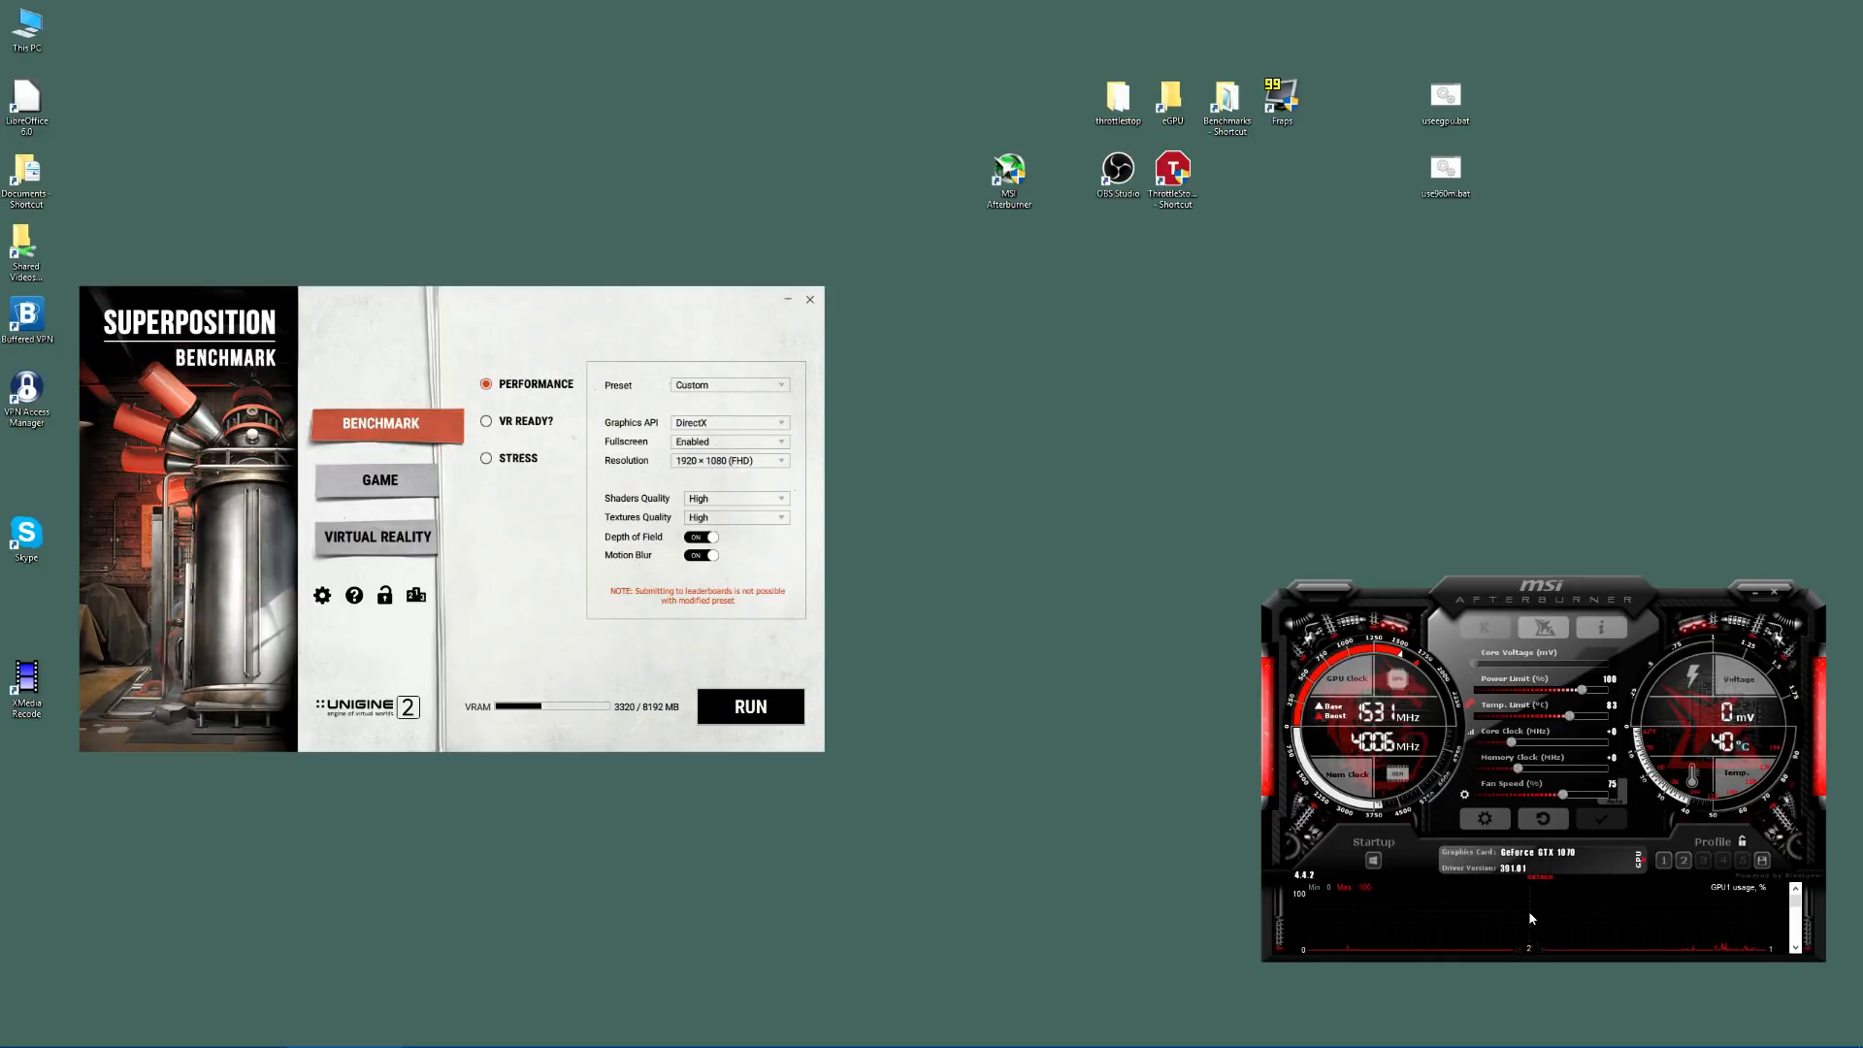
pyautogui.moveTo(1215, 878)
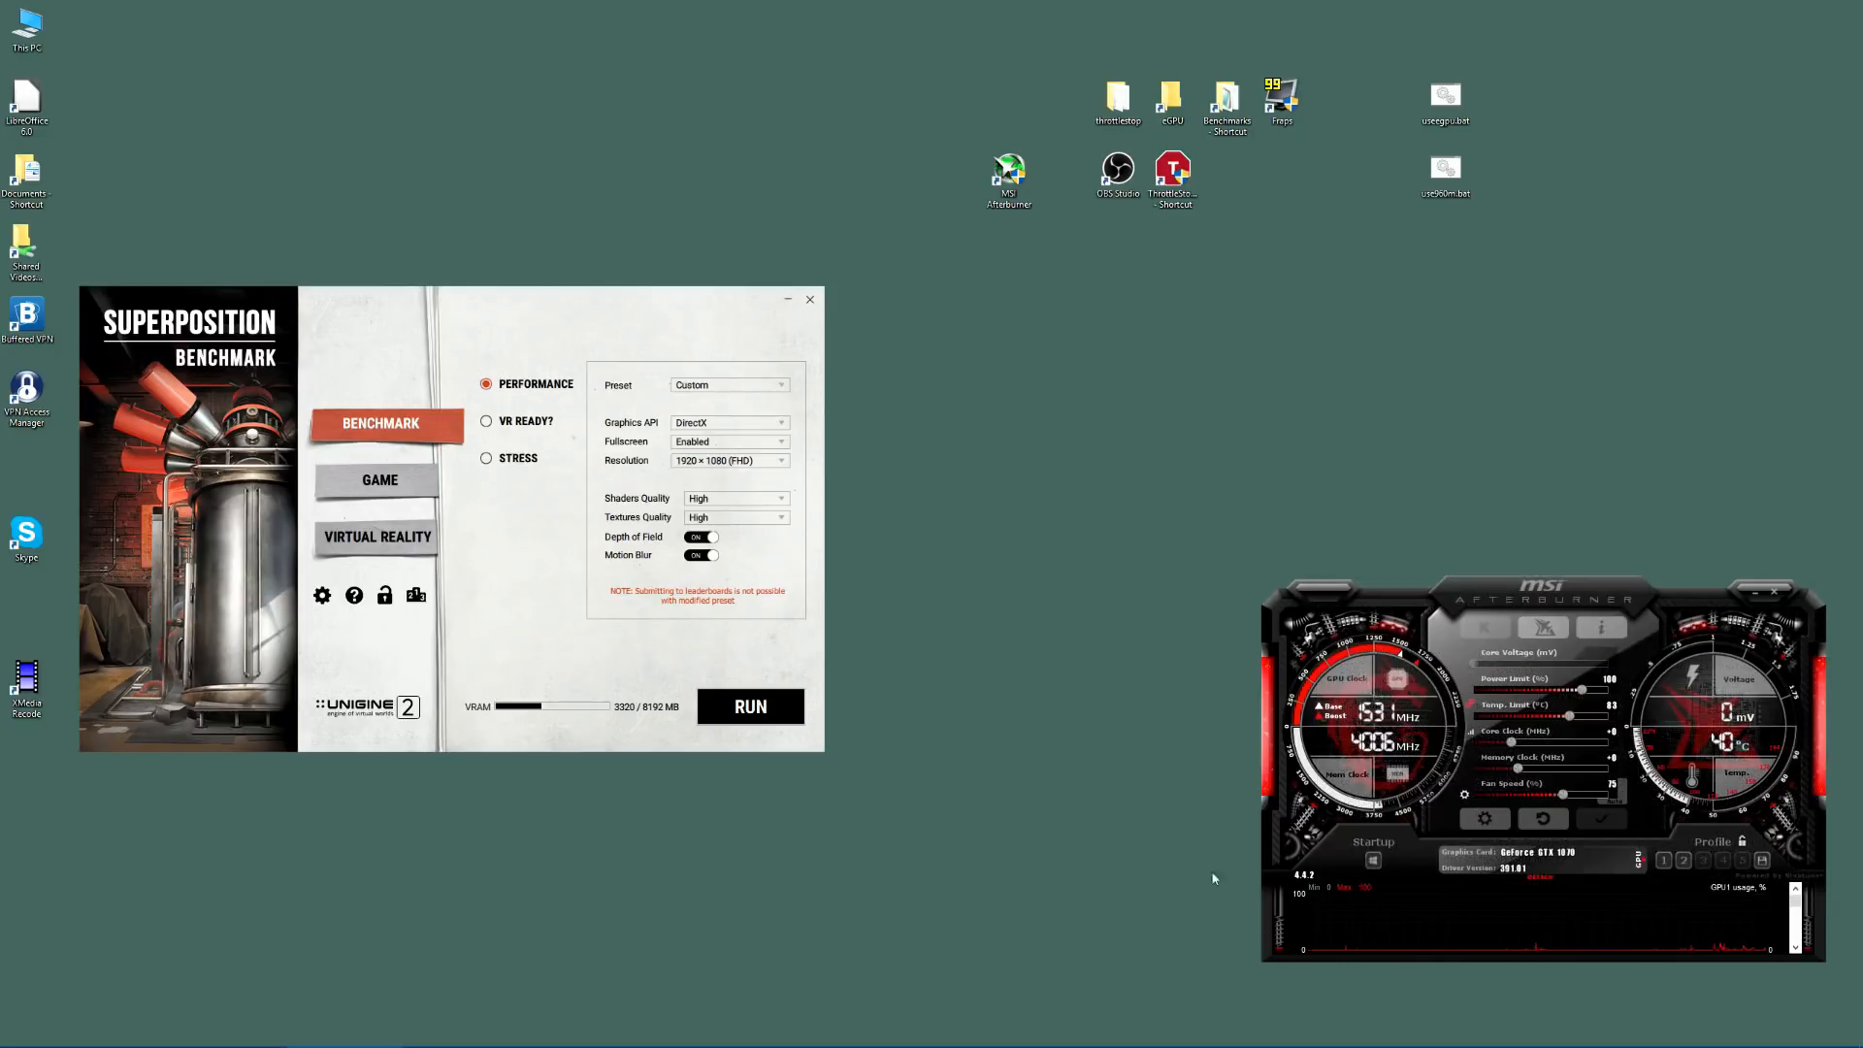
pyautogui.moveTo(1168, 850)
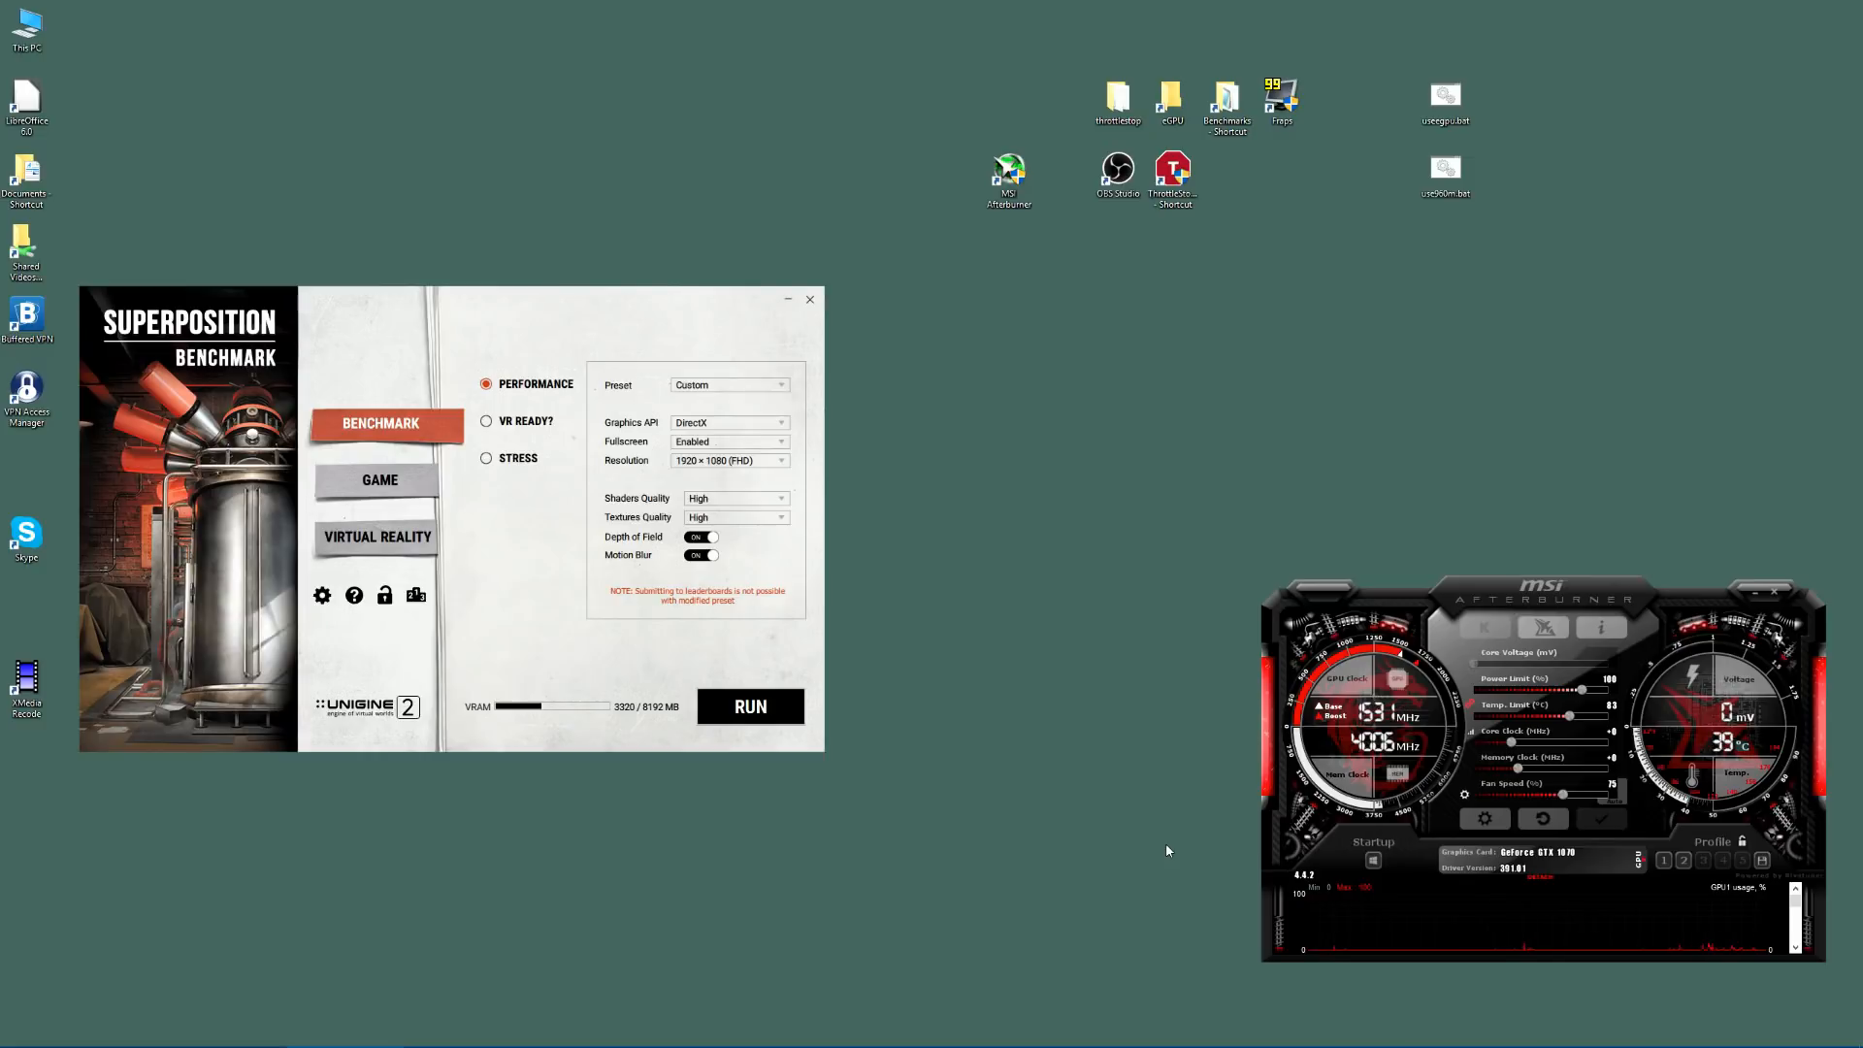
pyautogui.moveTo(860, 425)
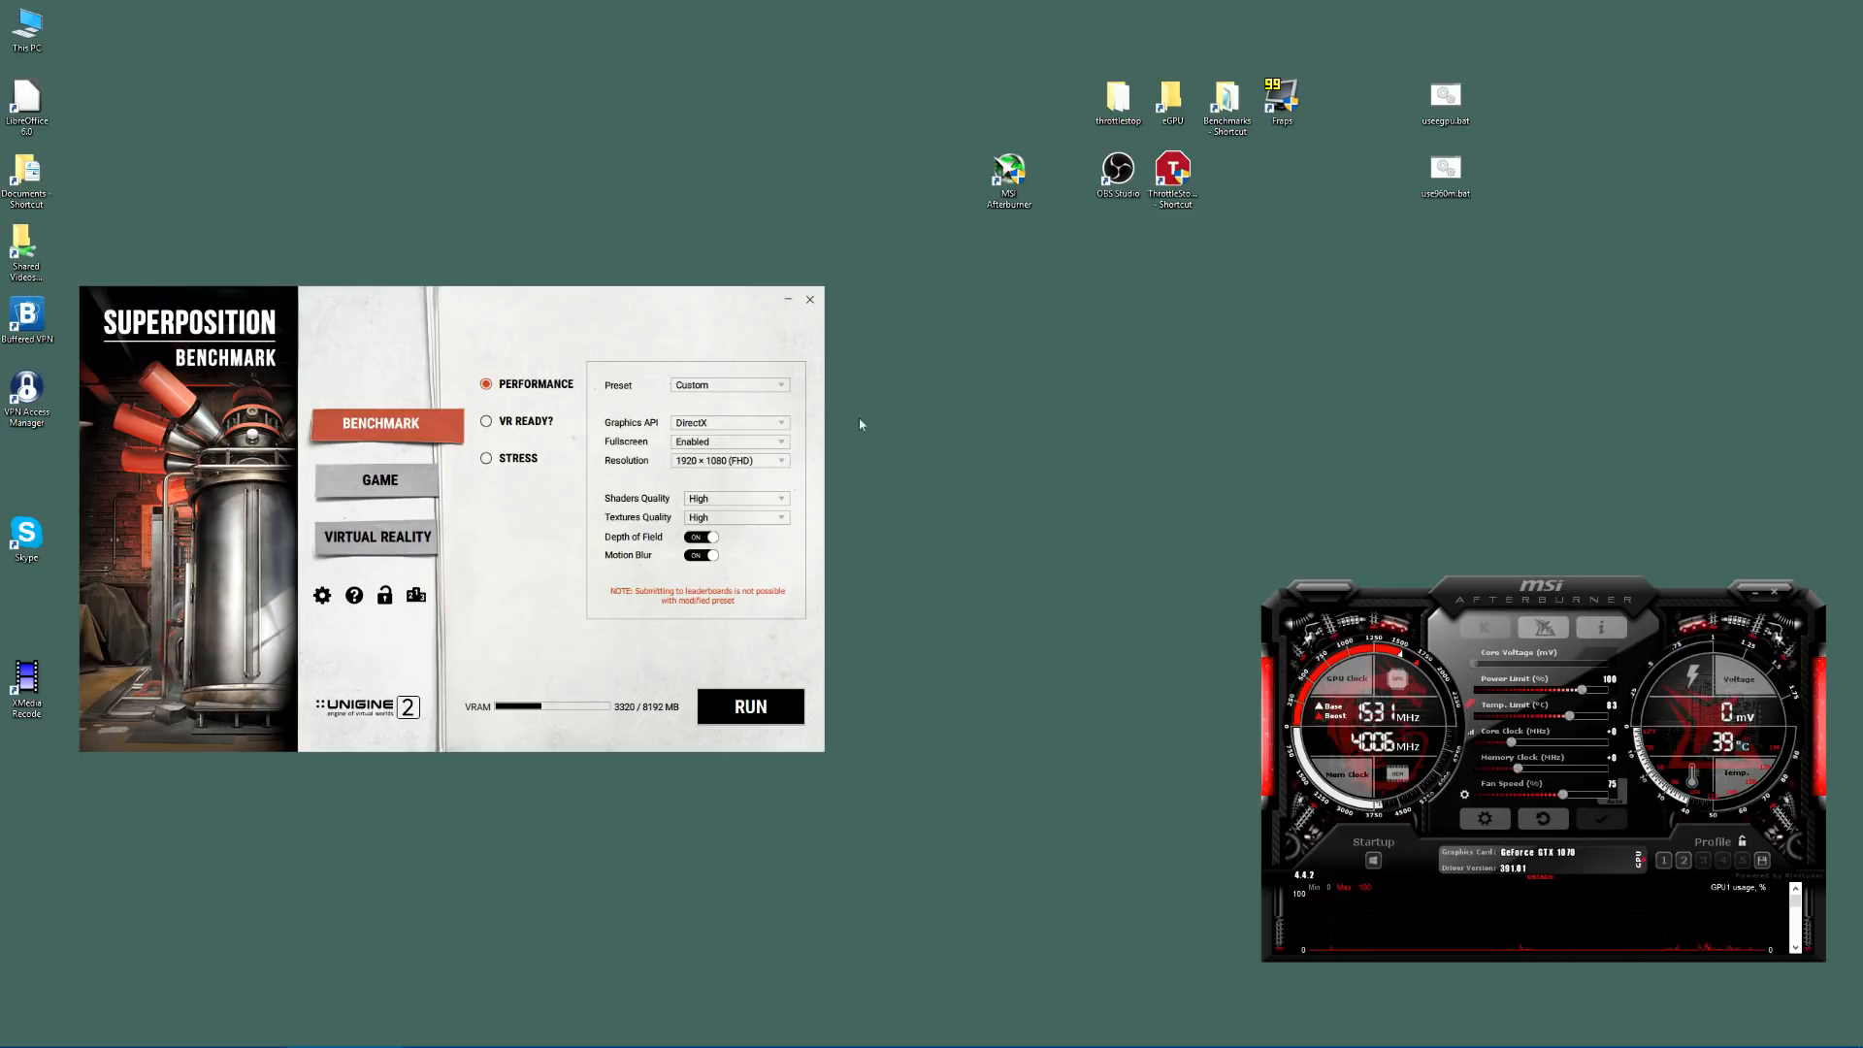
pyautogui.moveTo(739, 510)
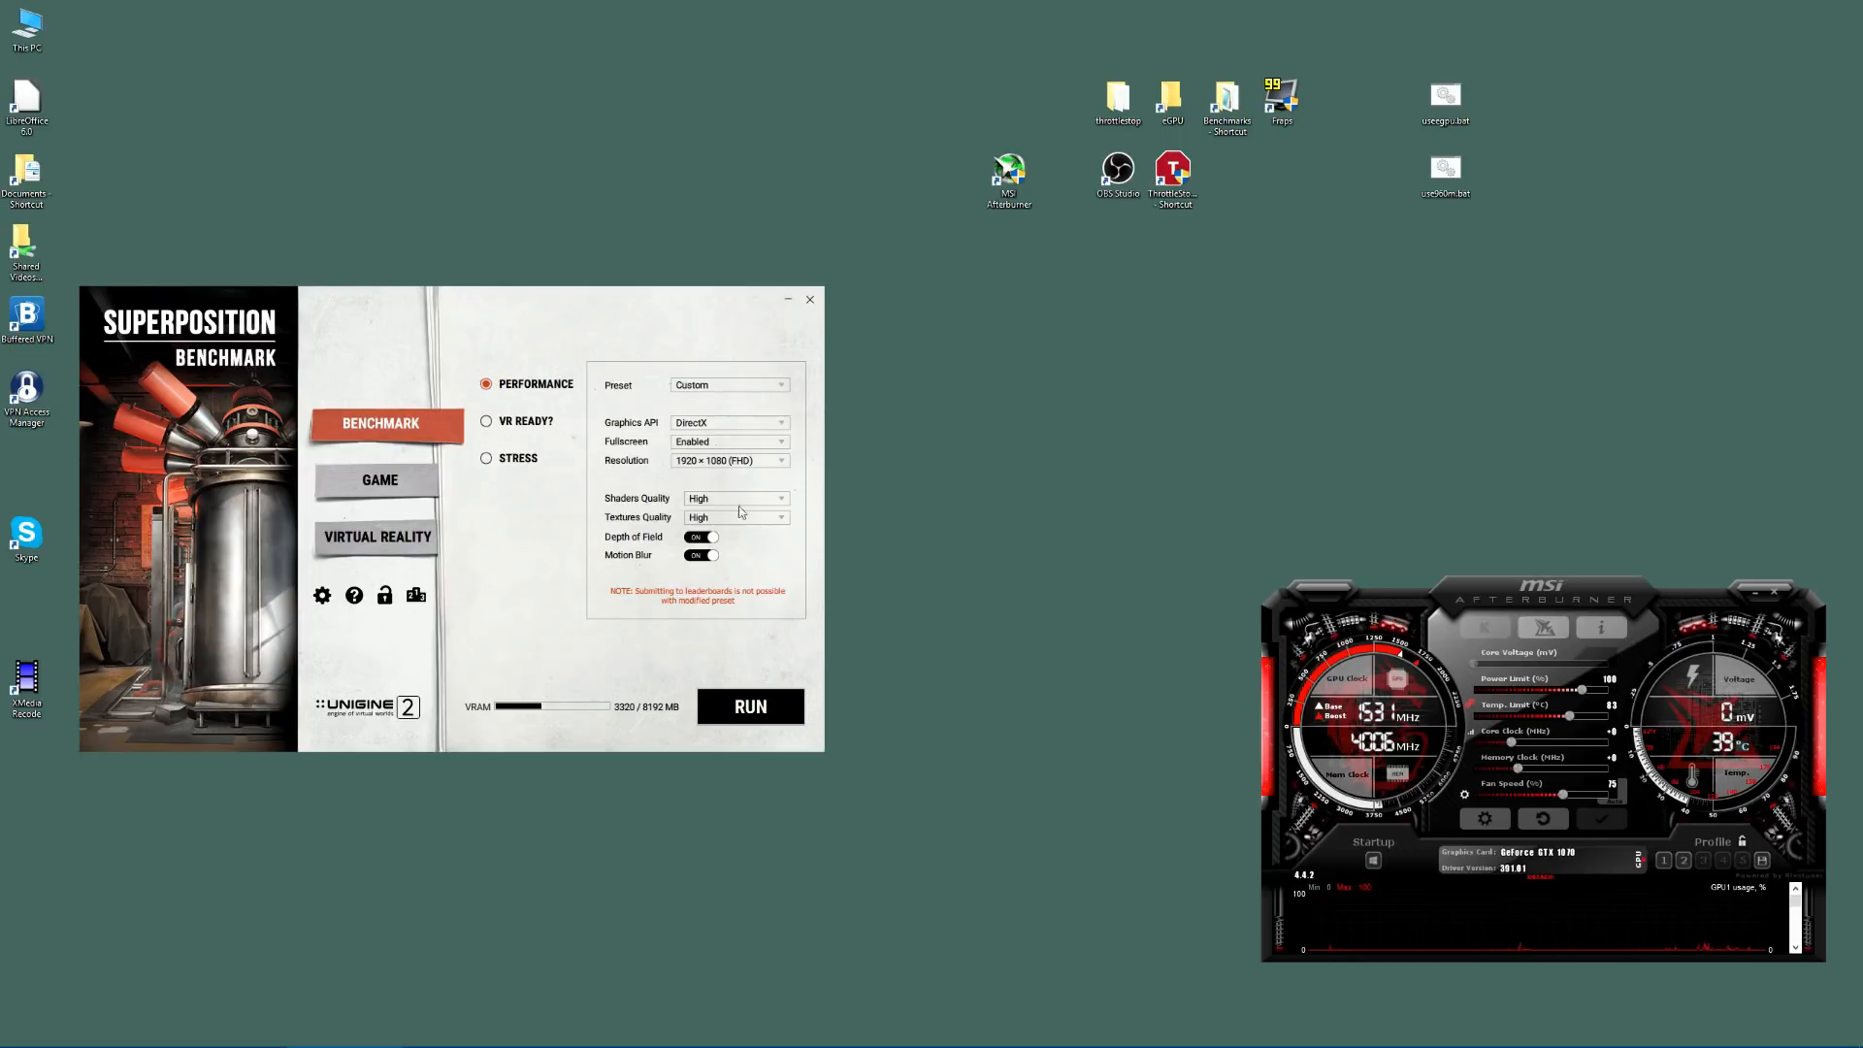
pyautogui.moveTo(757, 807)
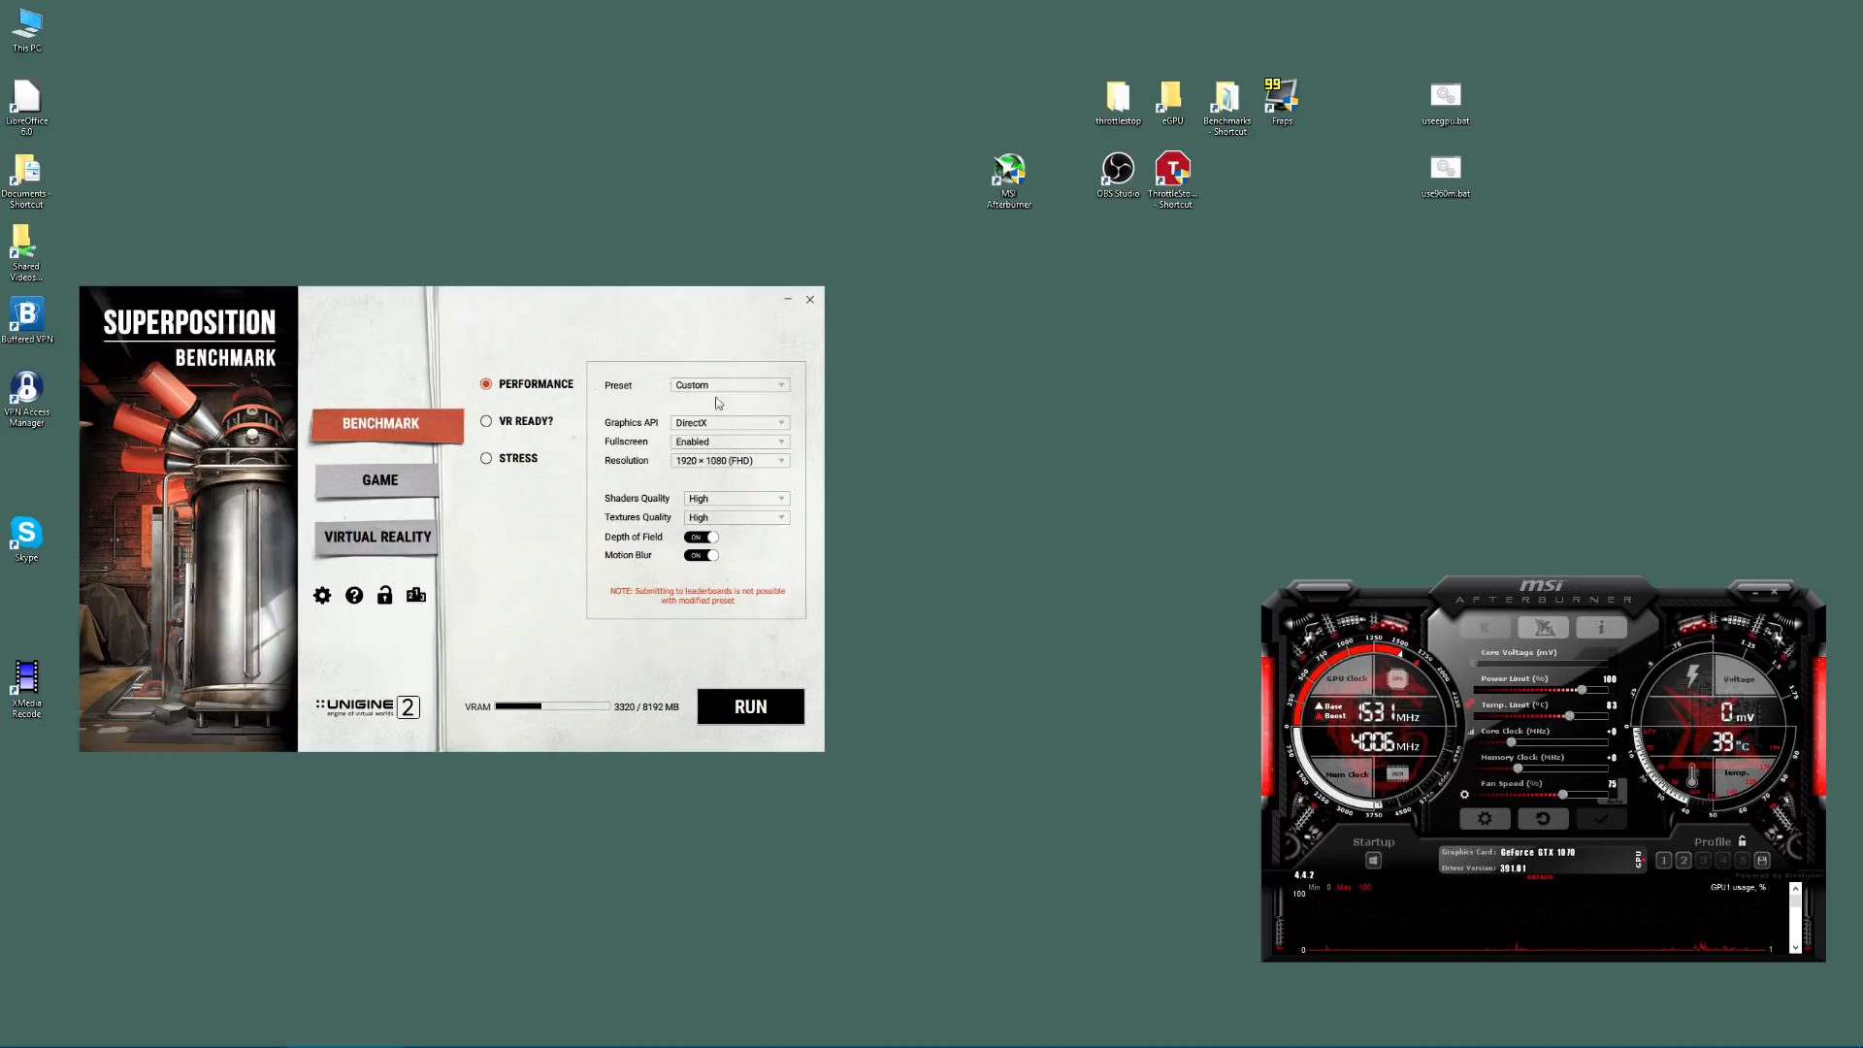
pyautogui.moveTo(757, 513)
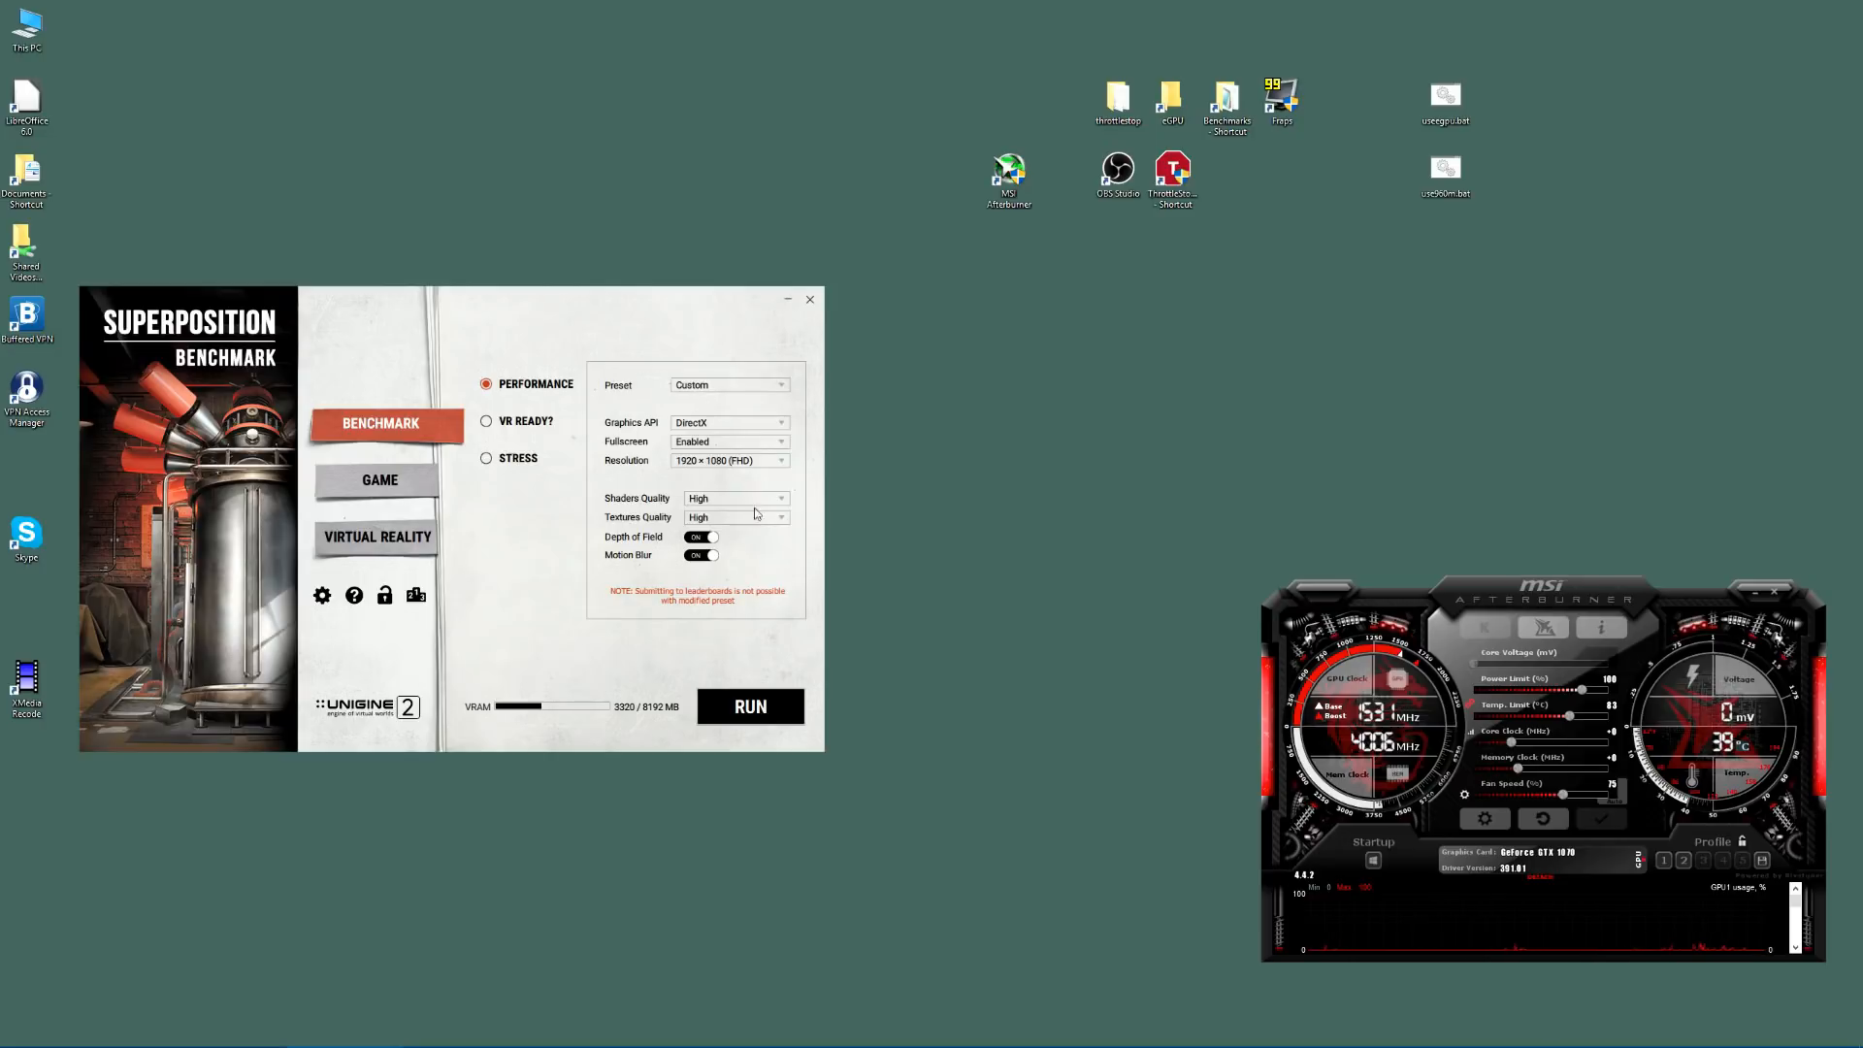
pyautogui.moveTo(720, 472)
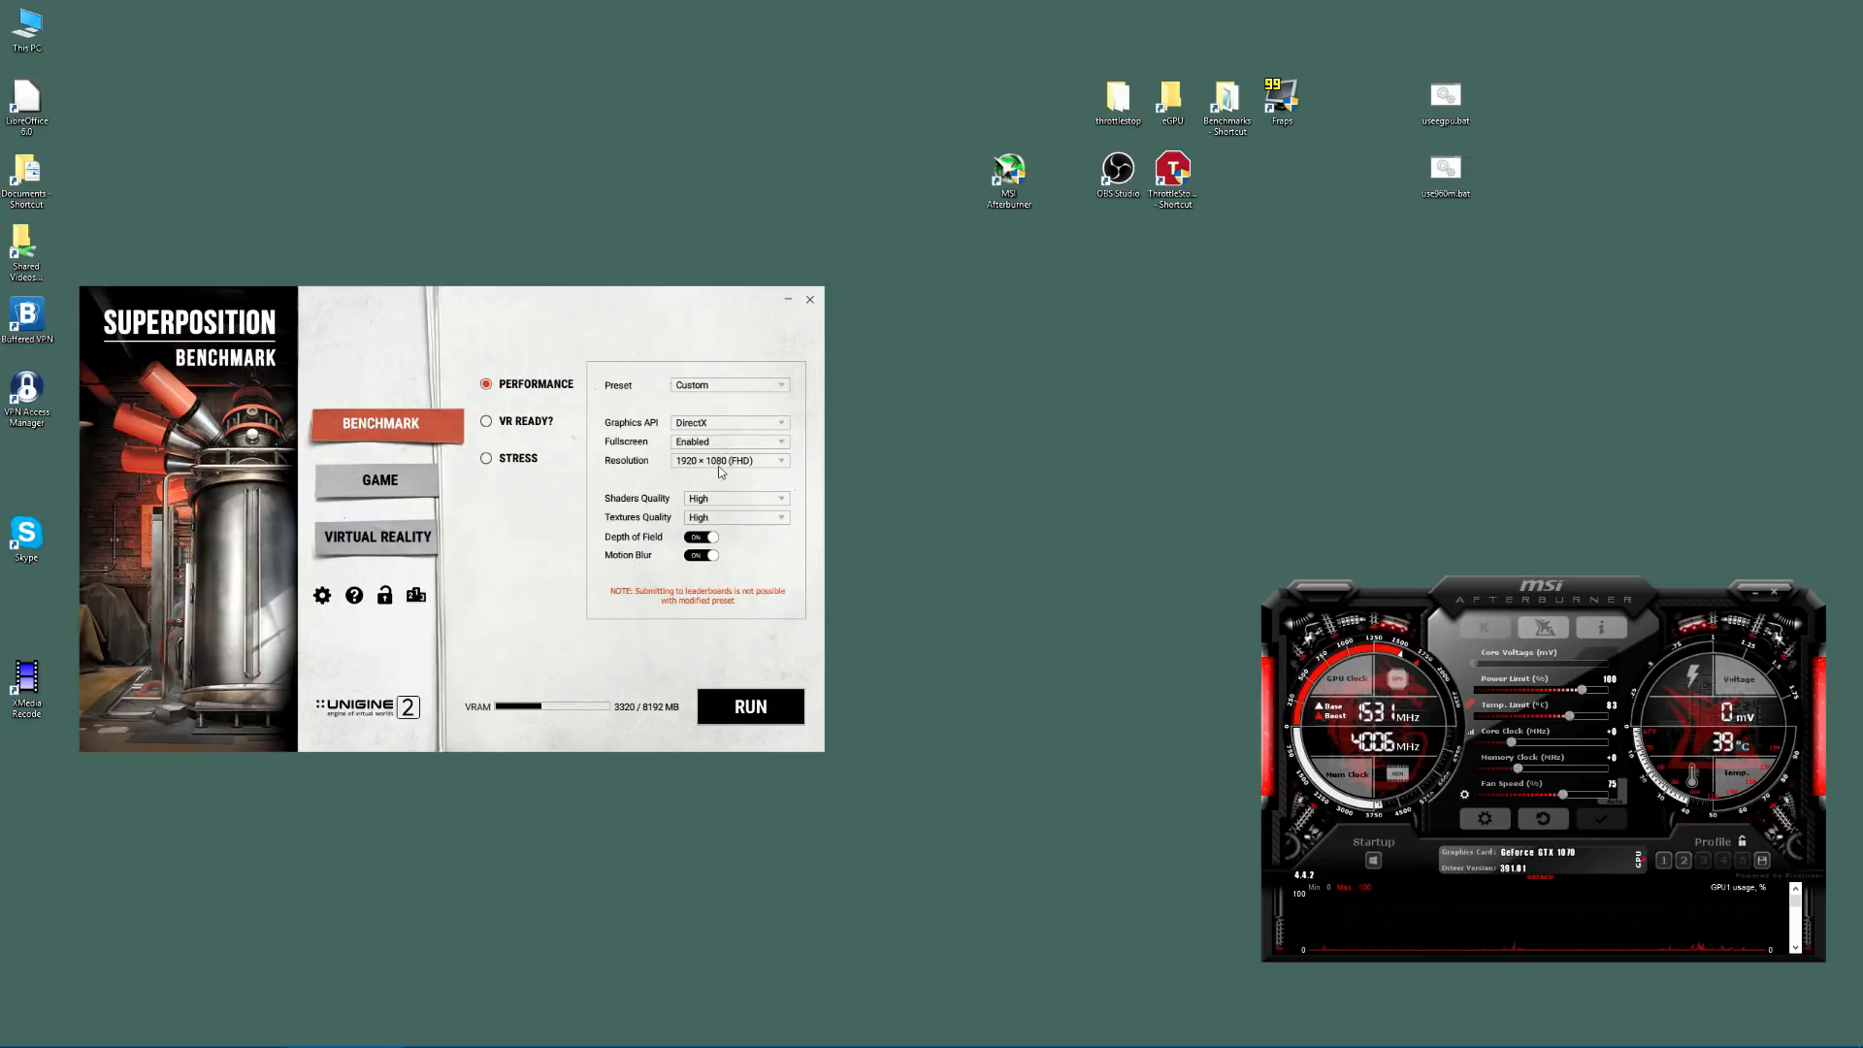
# Step: Set Fullscreen to Disabled in the custom 1080p benchmark settings
pyautogui.click(780, 462)
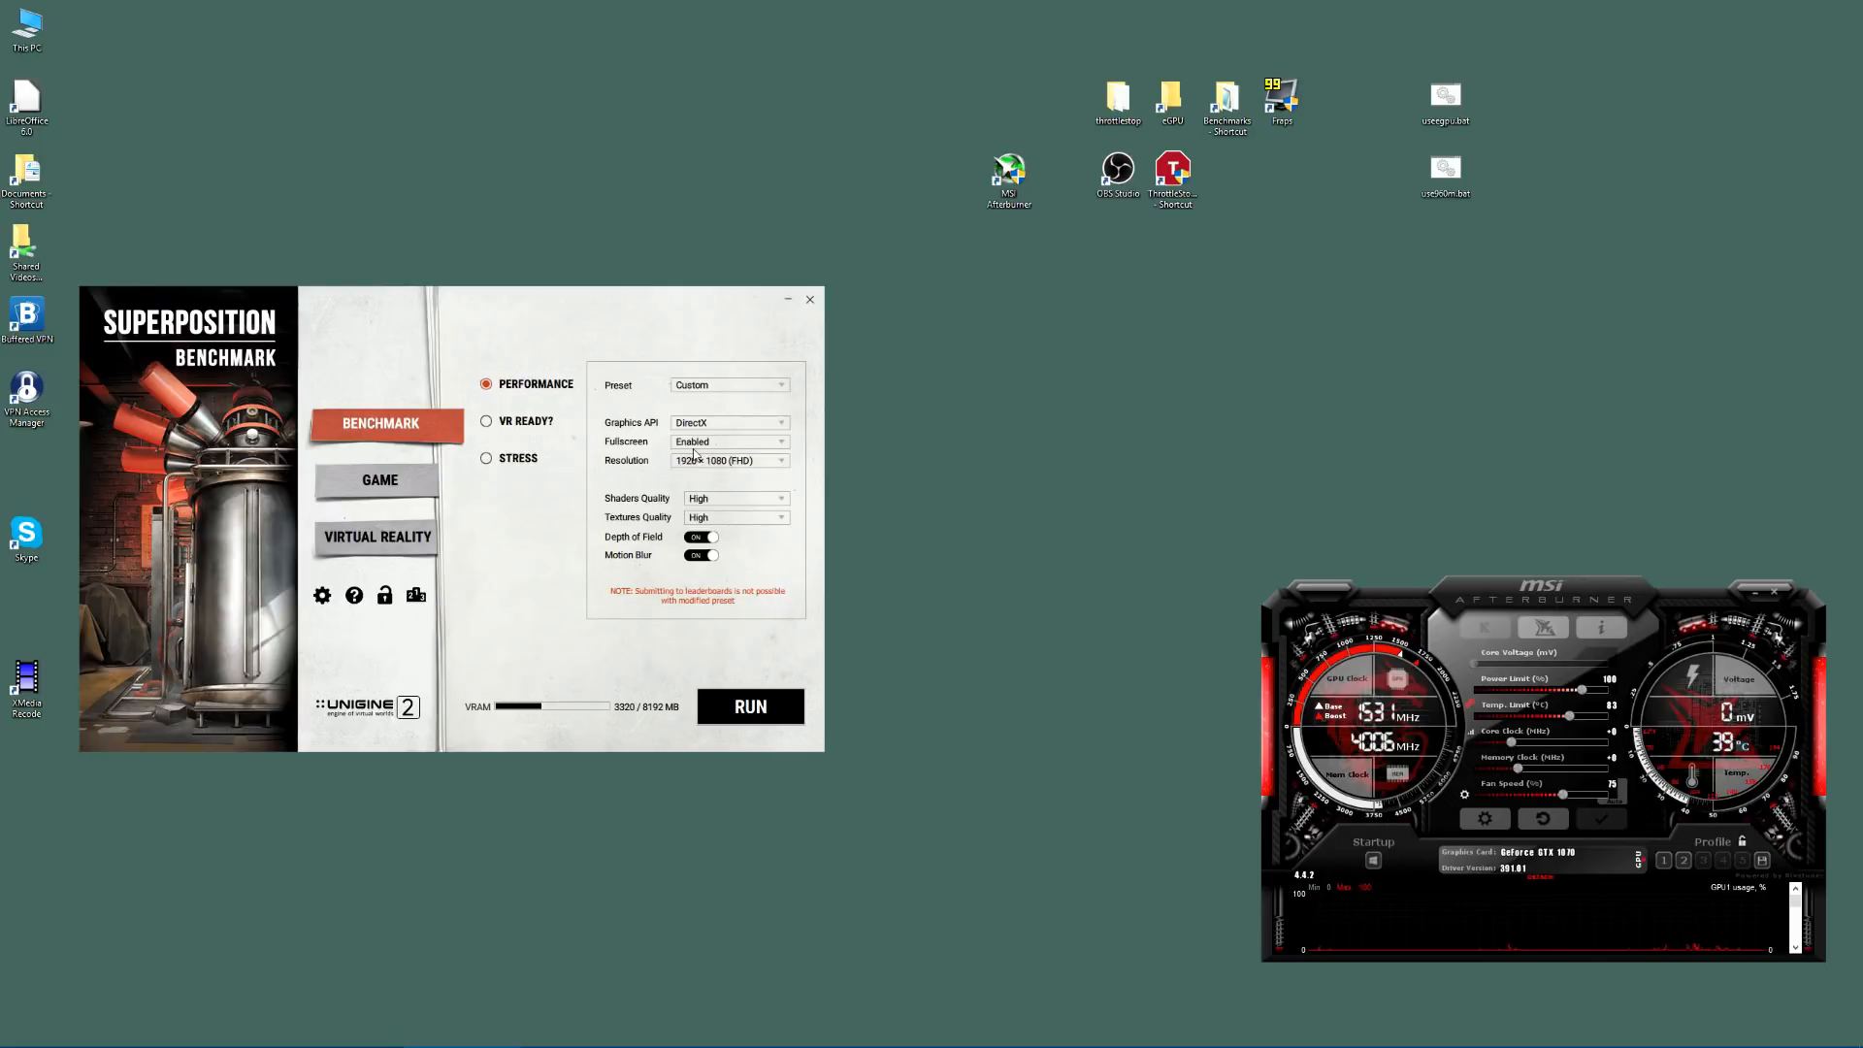
pyautogui.click(732, 441)
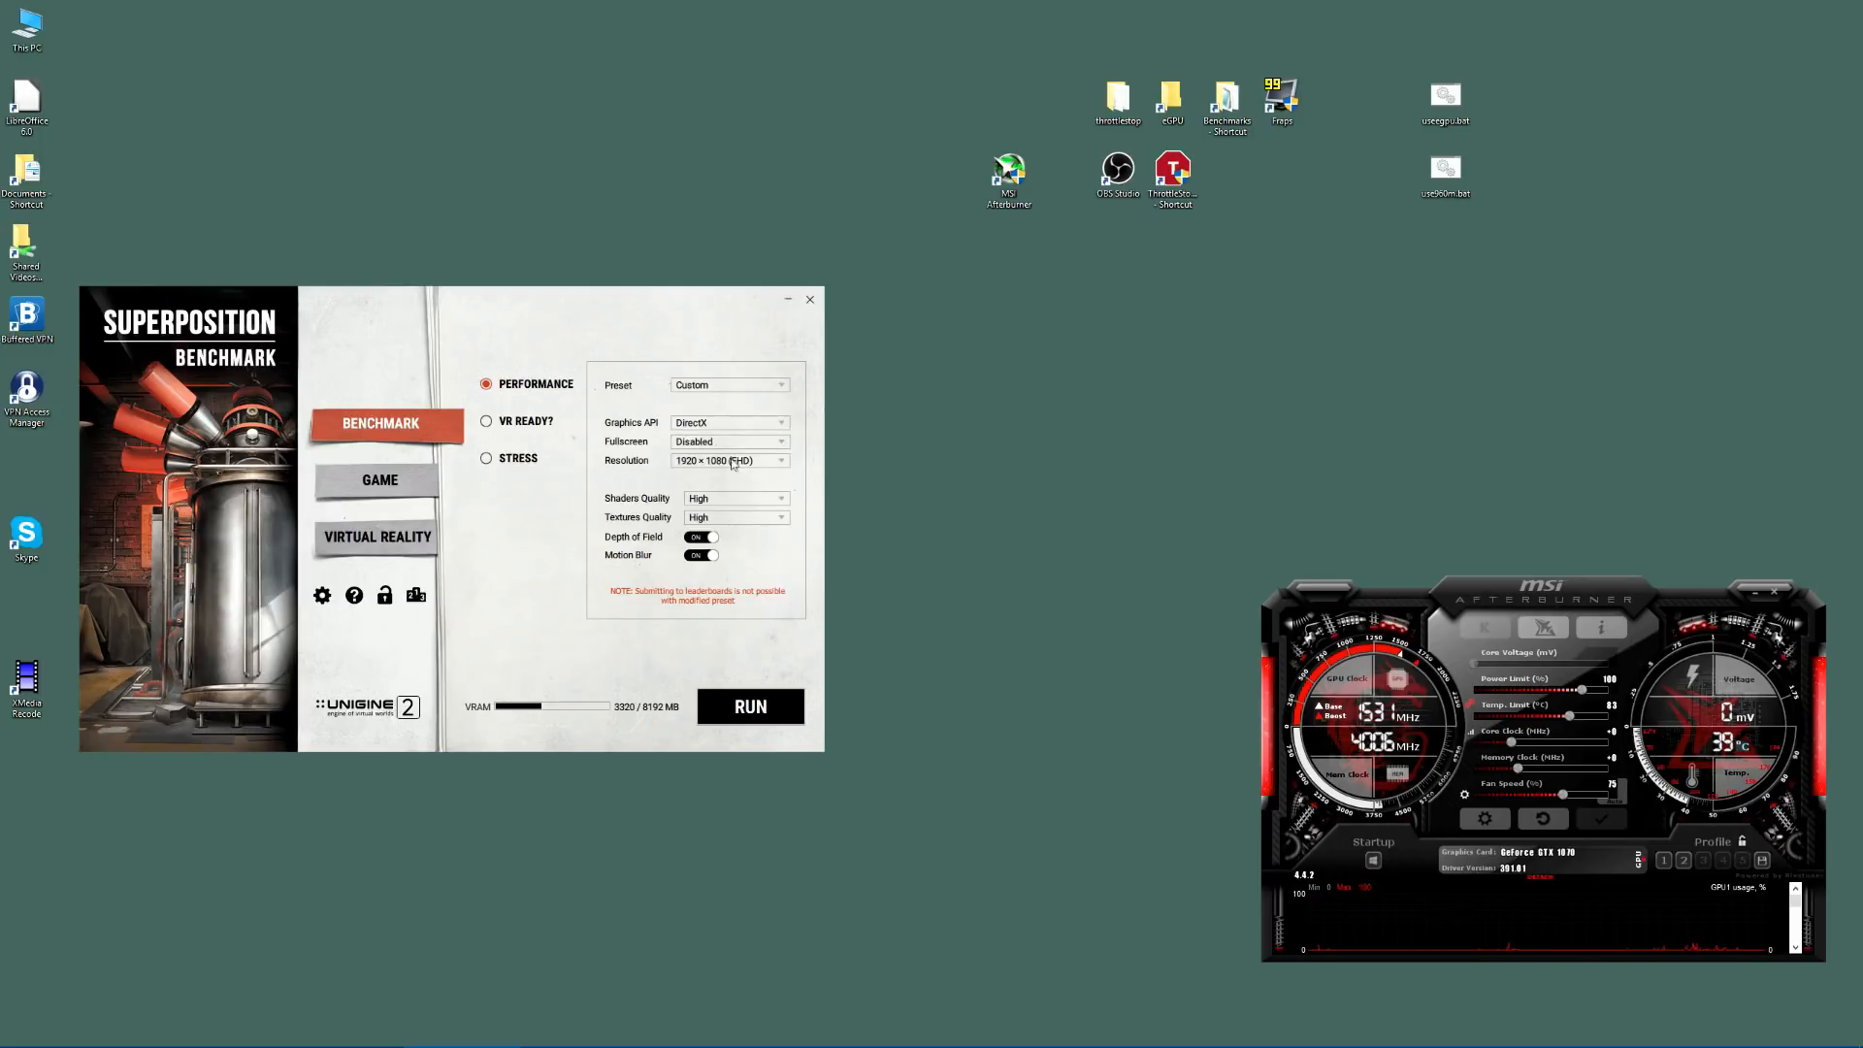
pyautogui.click(728, 440)
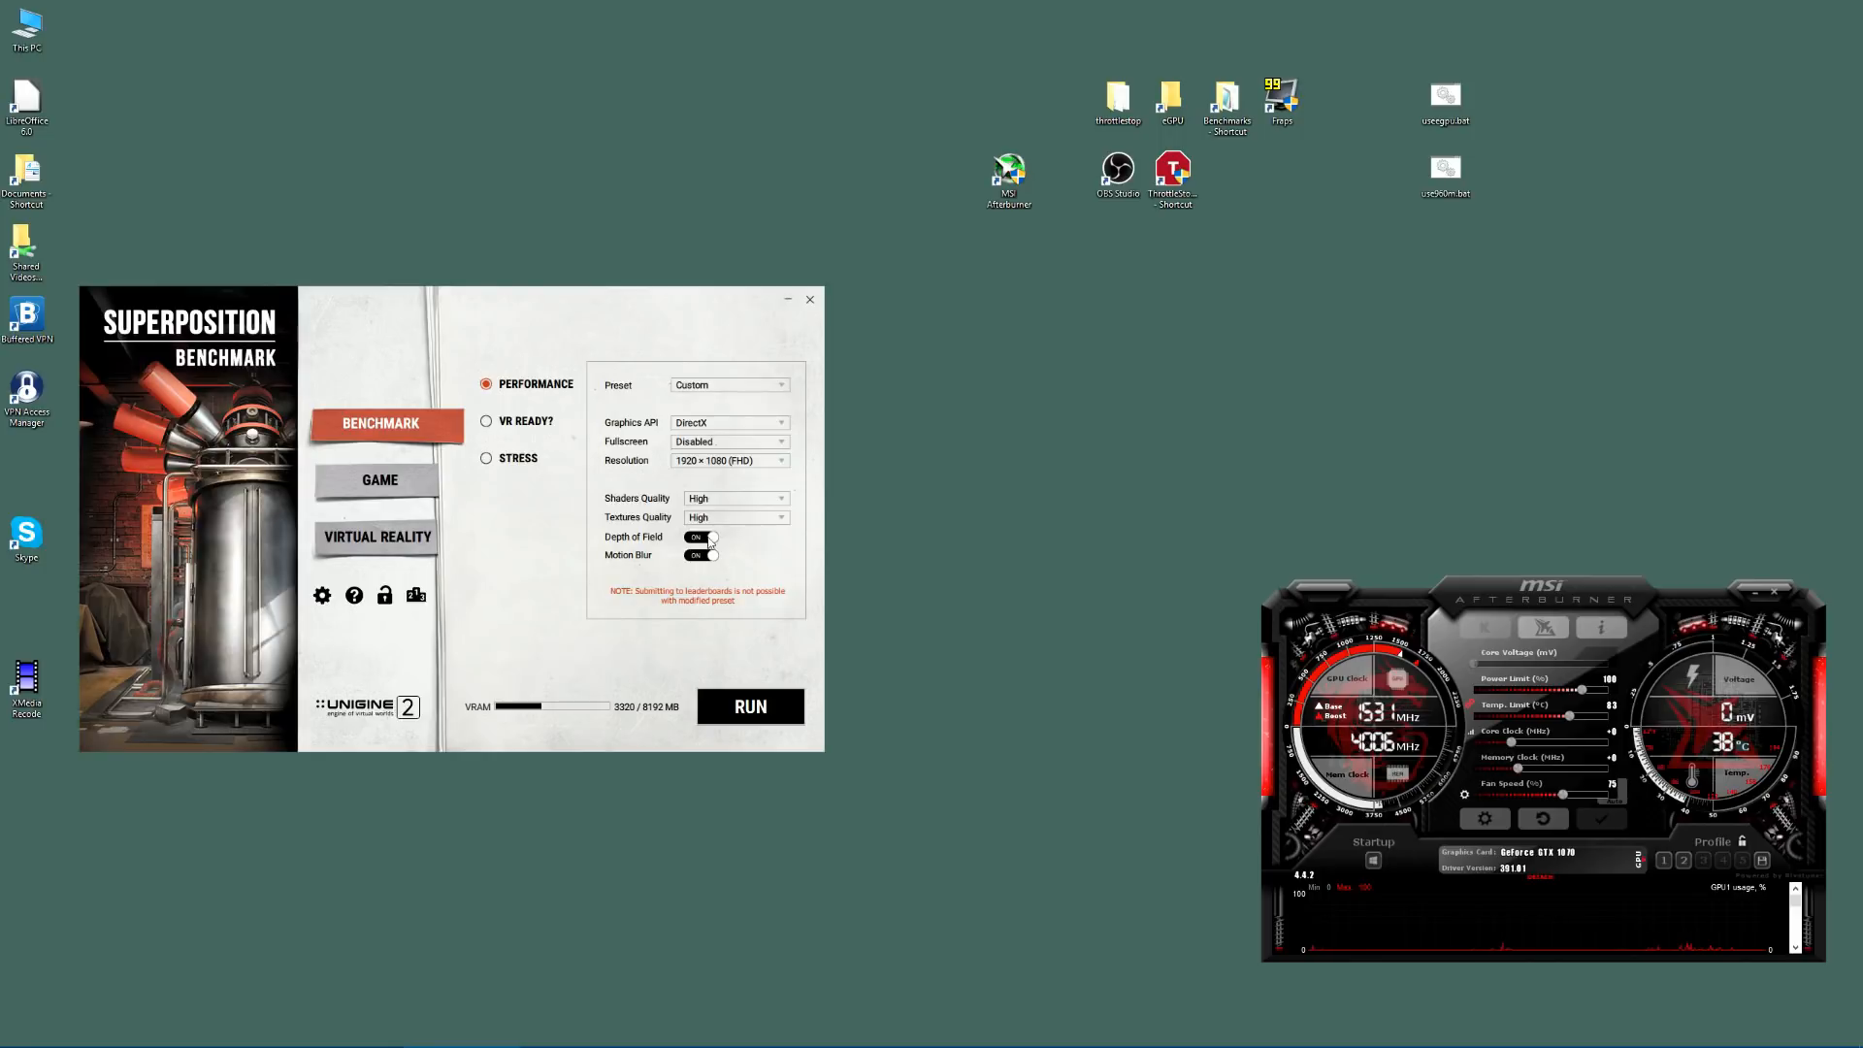
pyautogui.moveTo(714, 581)
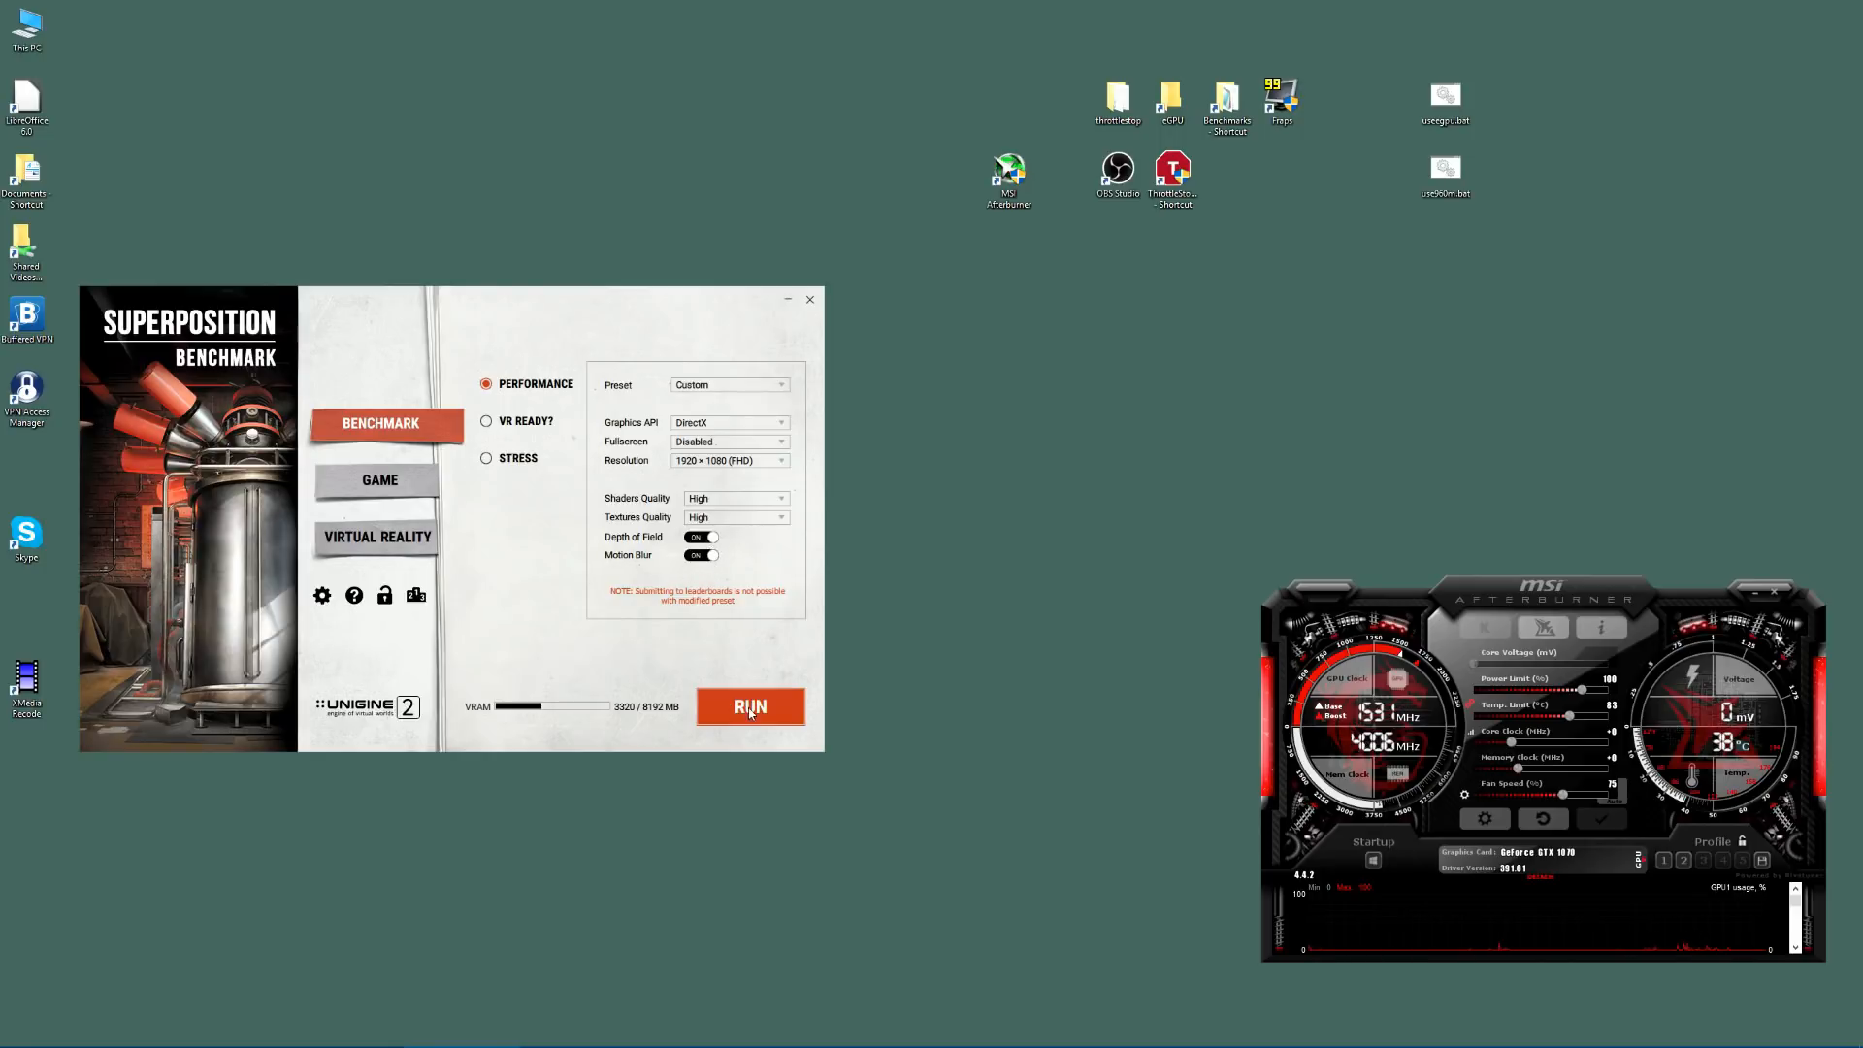
# Step: Run the custom 1920×1080 performance benchmark, scoring 7947 at 59.44 average FPS
pyautogui.click(749, 707)
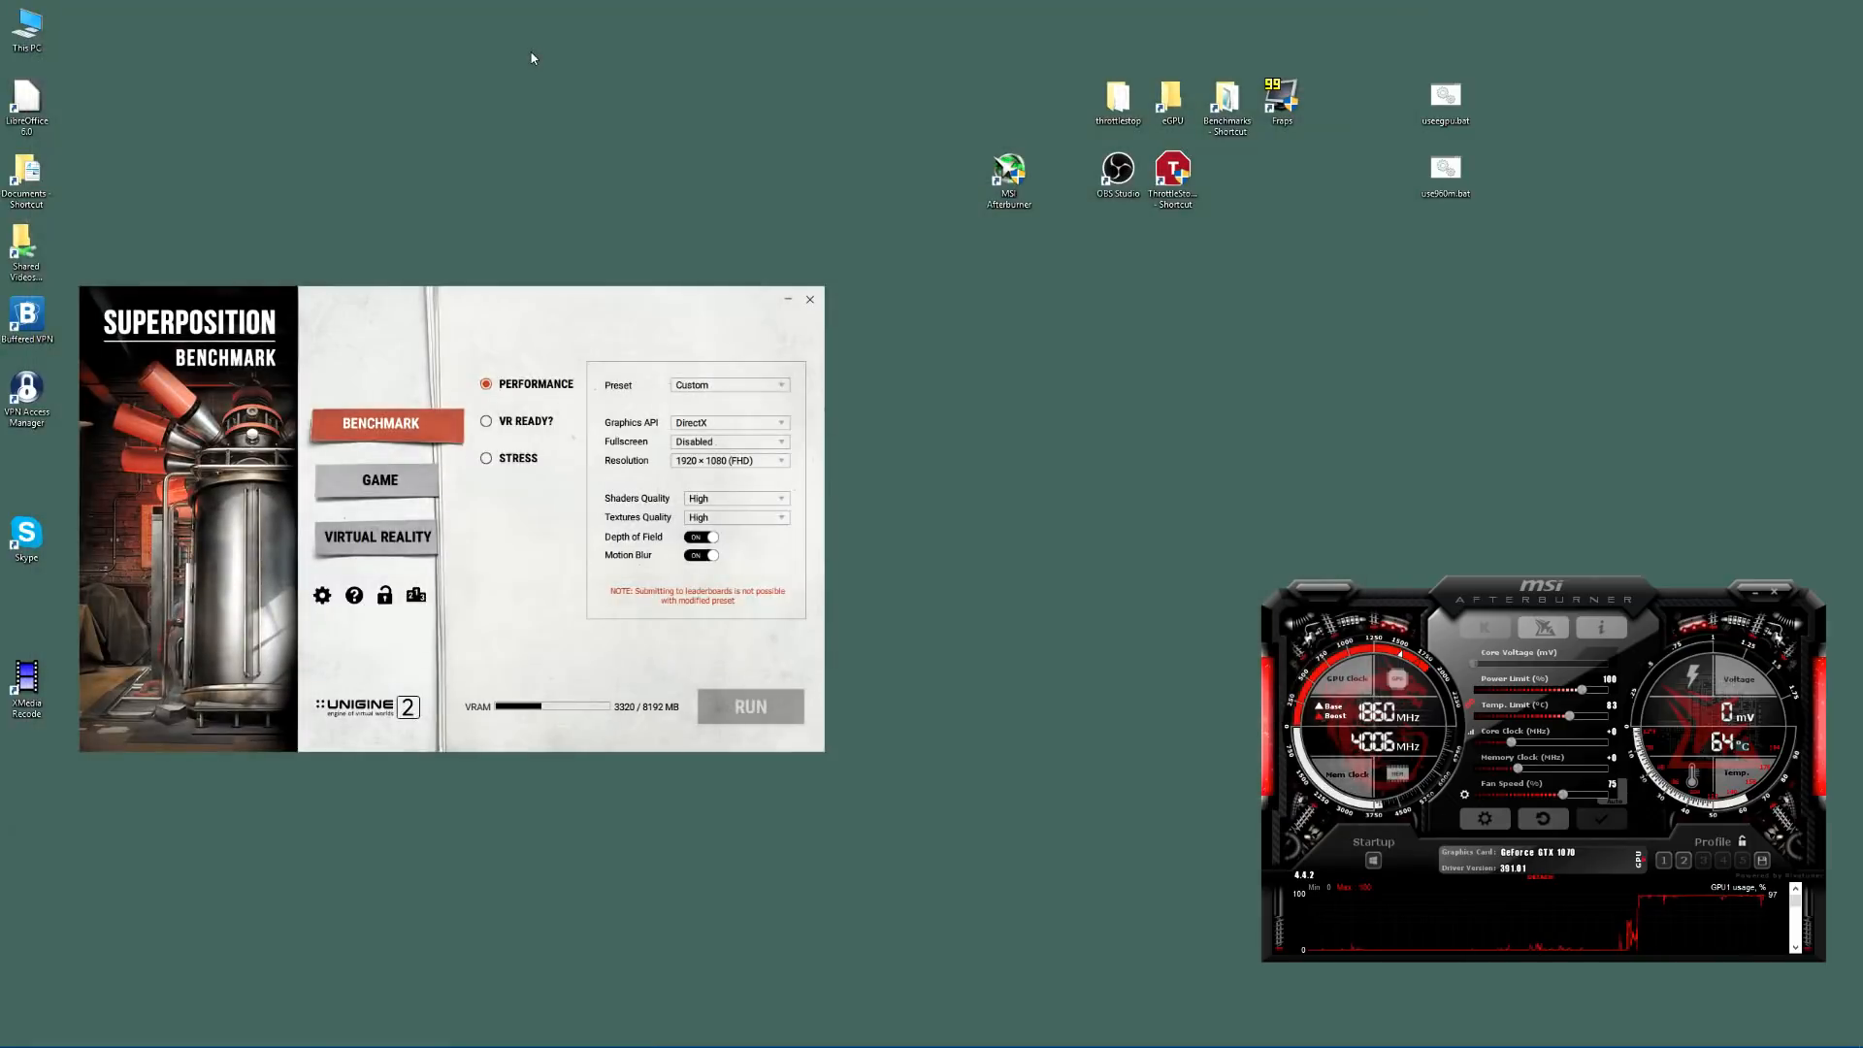
pyautogui.click(749, 707)
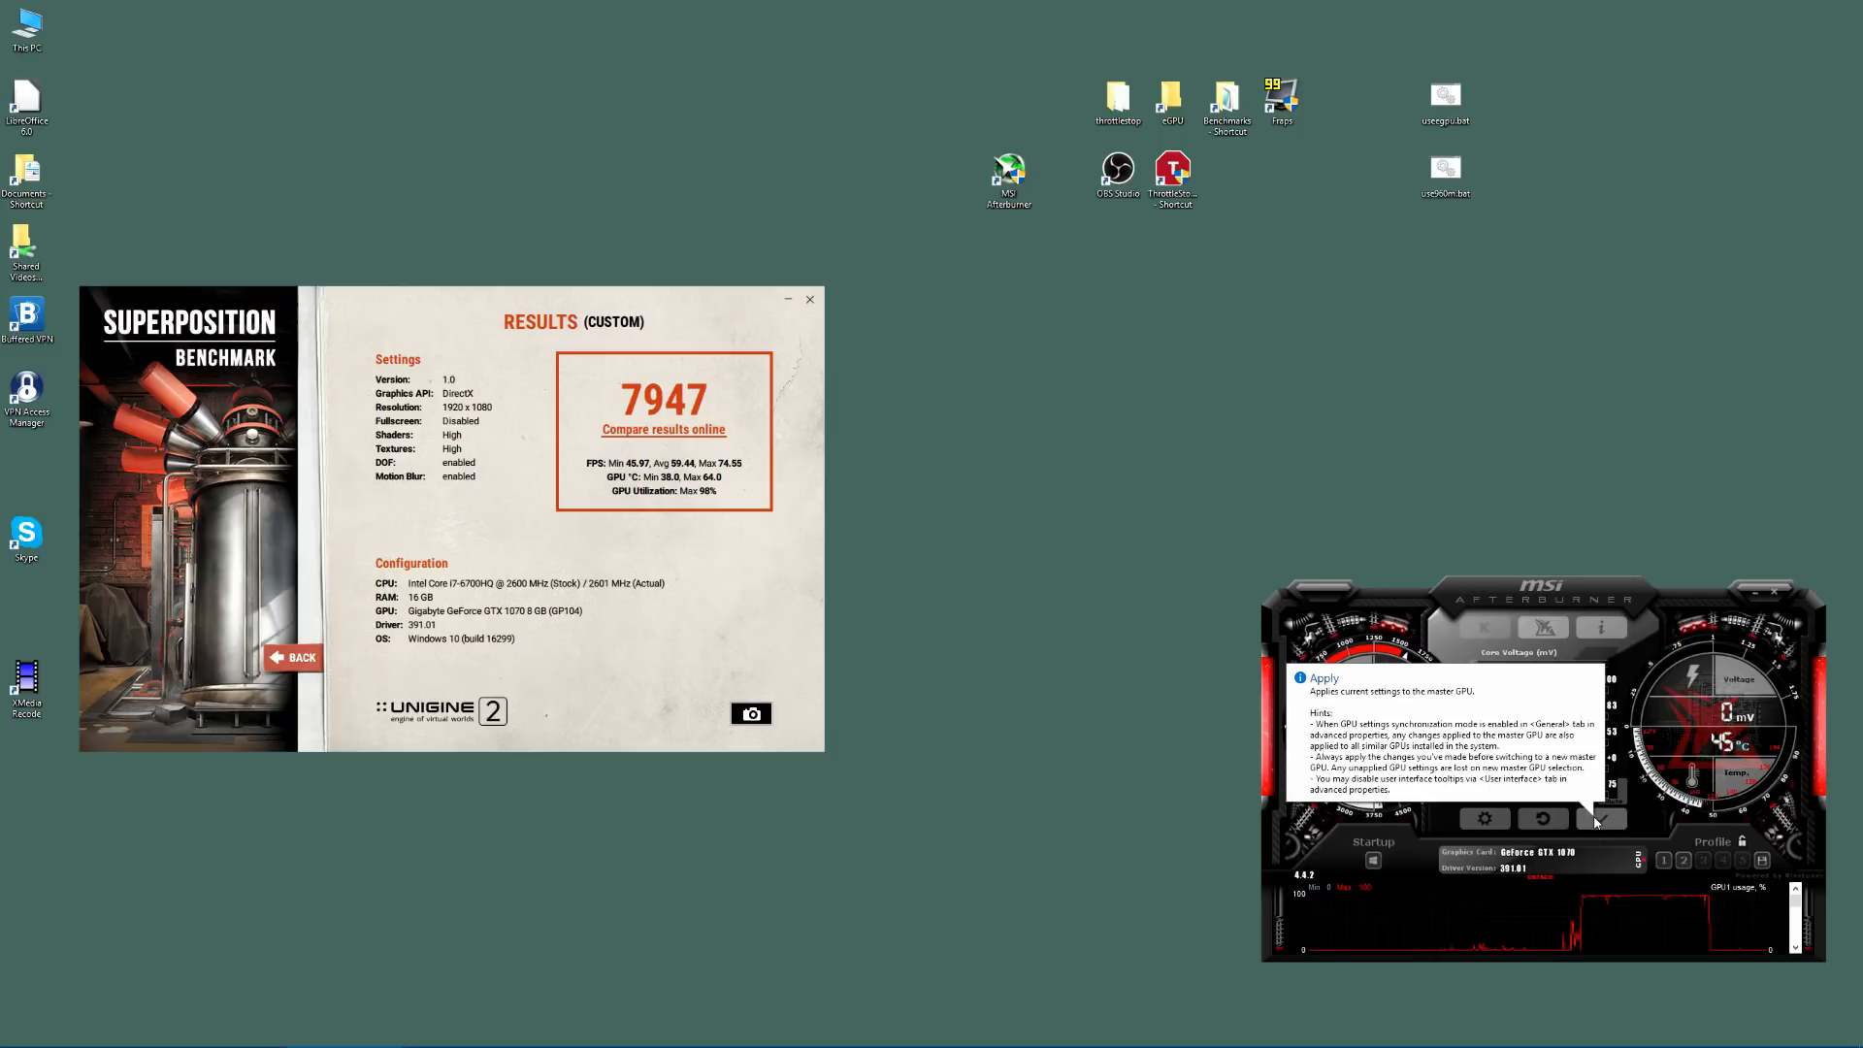
# Step: Apply the +170 MHz core clock offset to the graphics card
pyautogui.click(1601, 817)
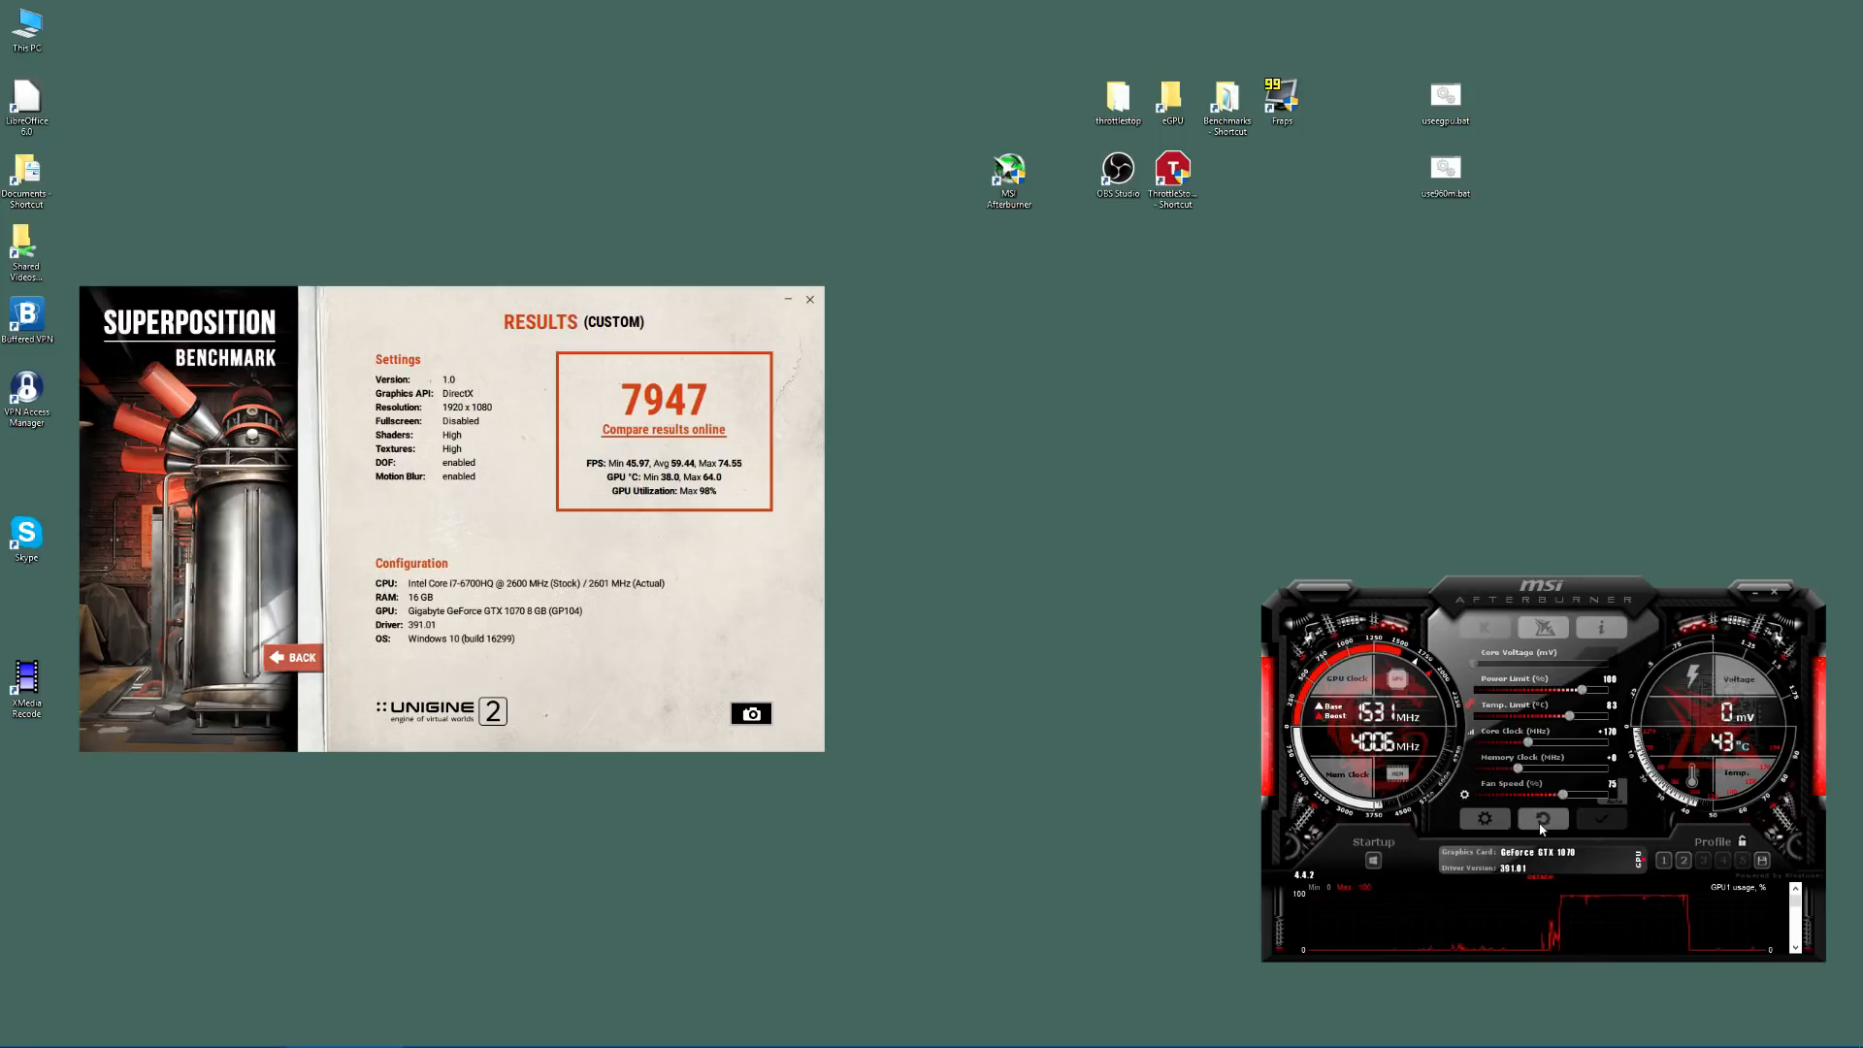
pyautogui.moveTo(1541, 819)
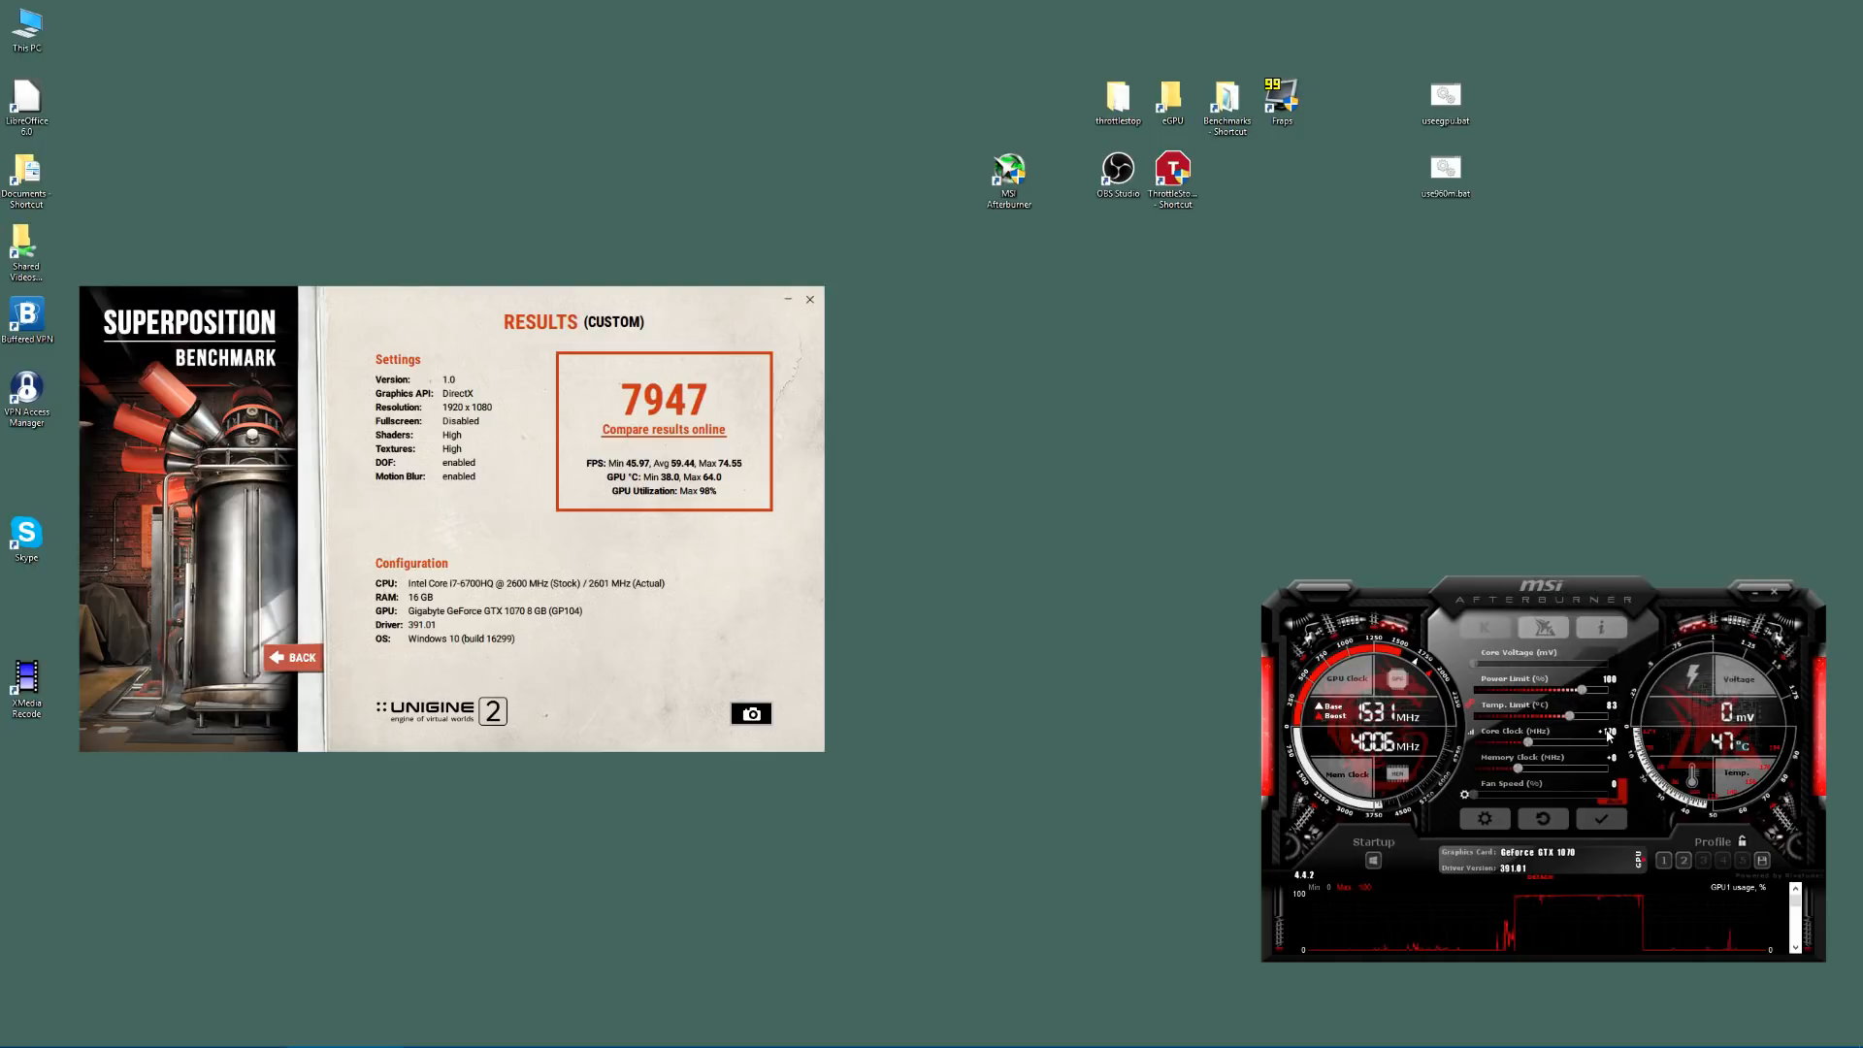
# Step: Apply the +170 MHz core clock overclock to the GPU
pyautogui.click(1601, 817)
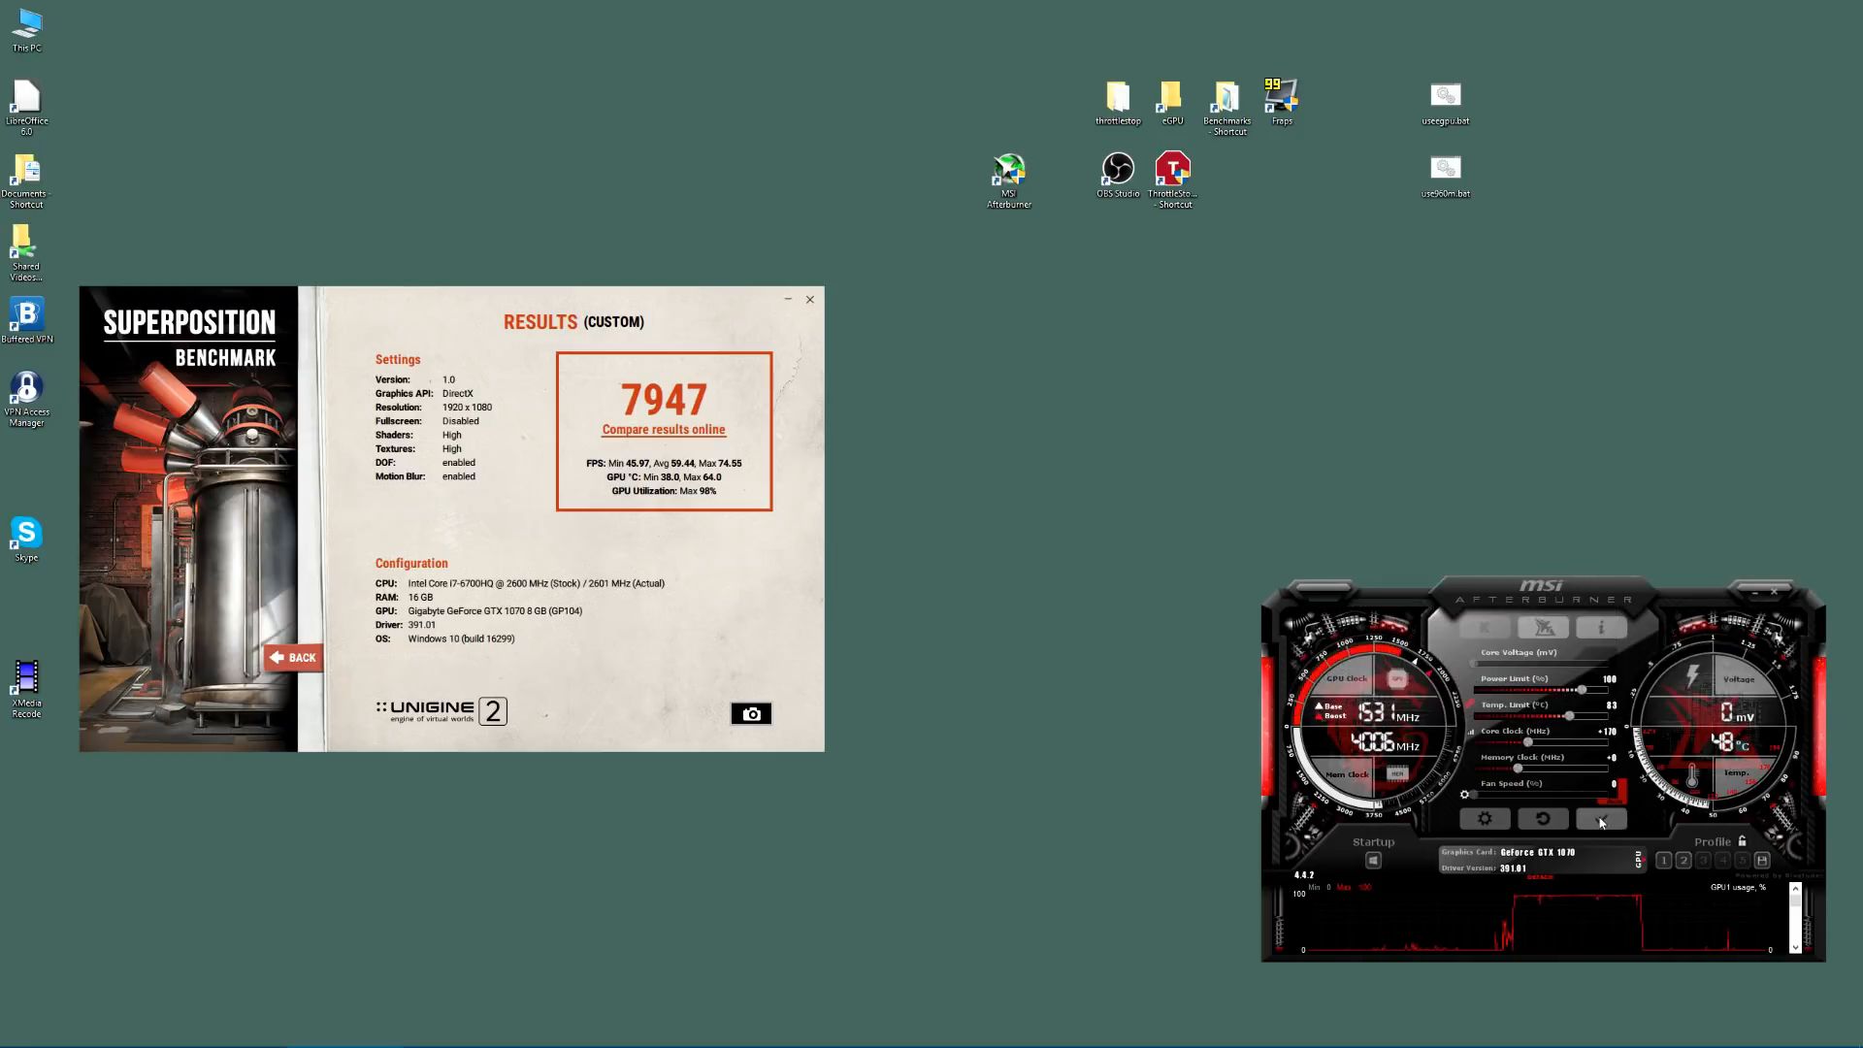
pyautogui.moveTo(1525, 759)
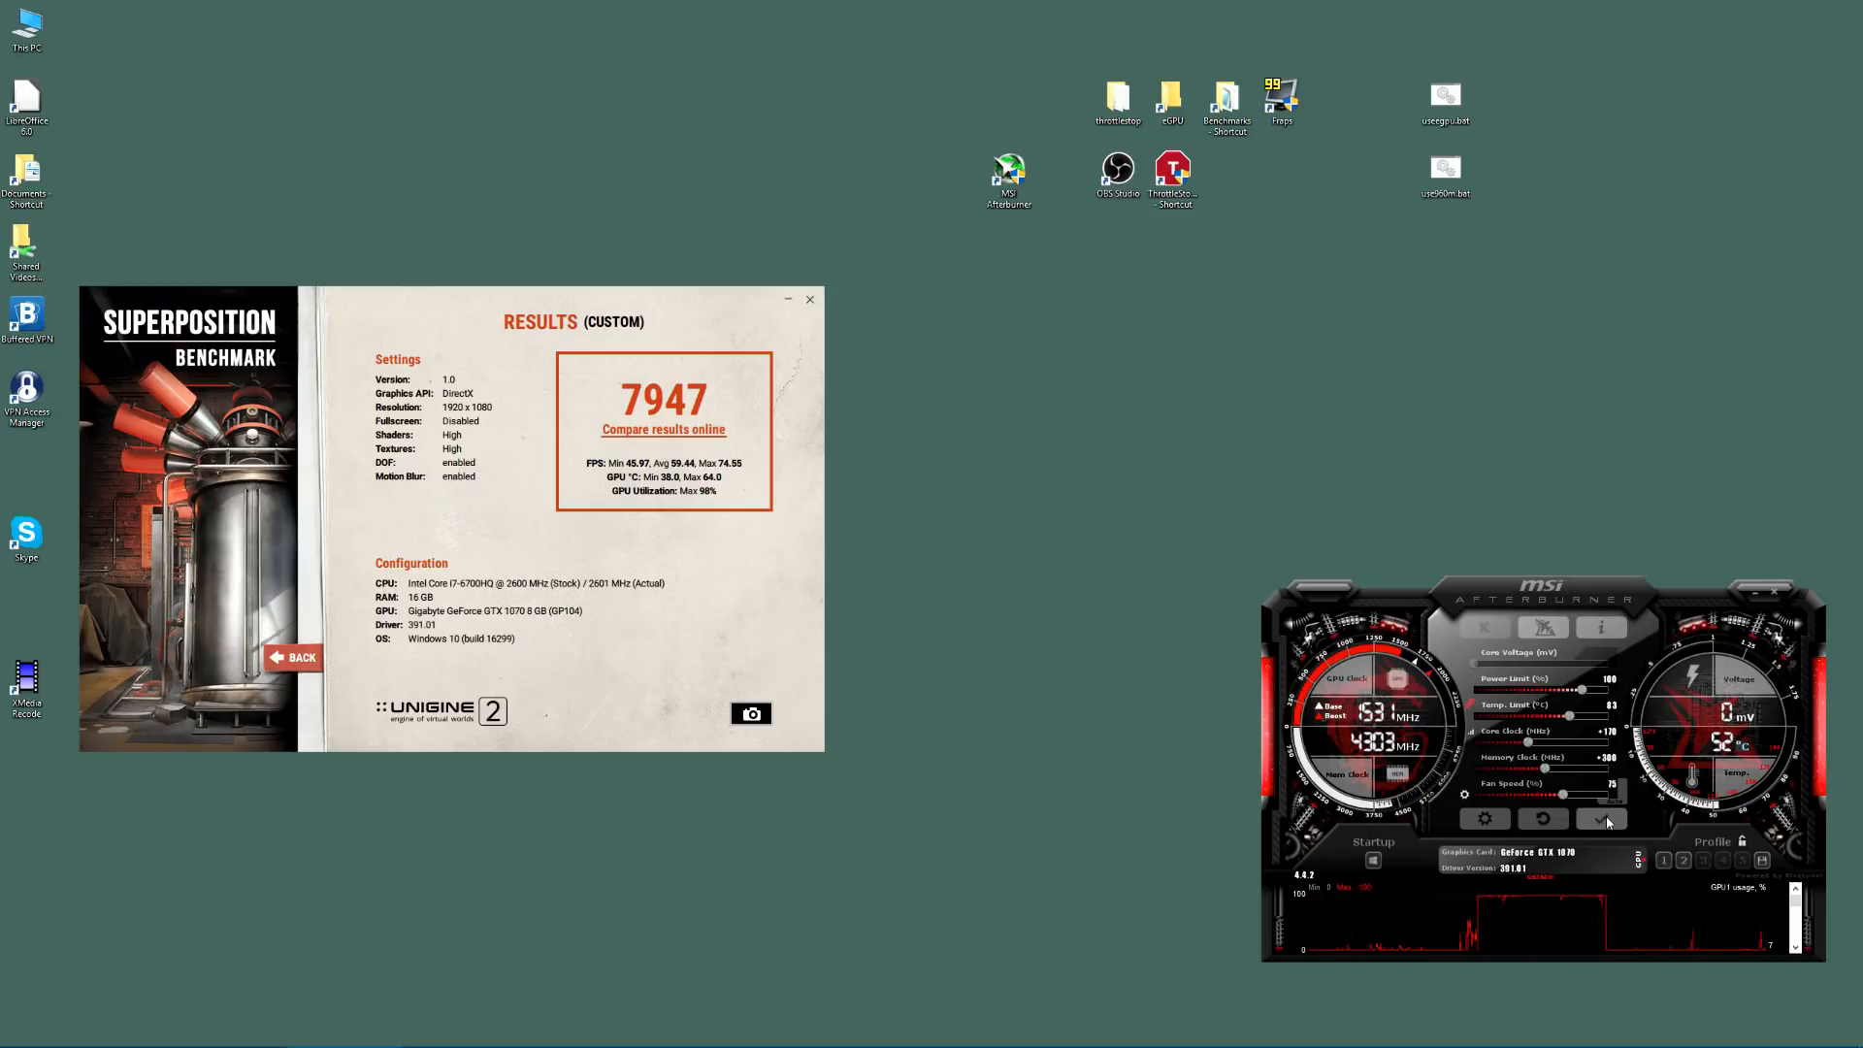
pyautogui.moveTo(1601, 817)
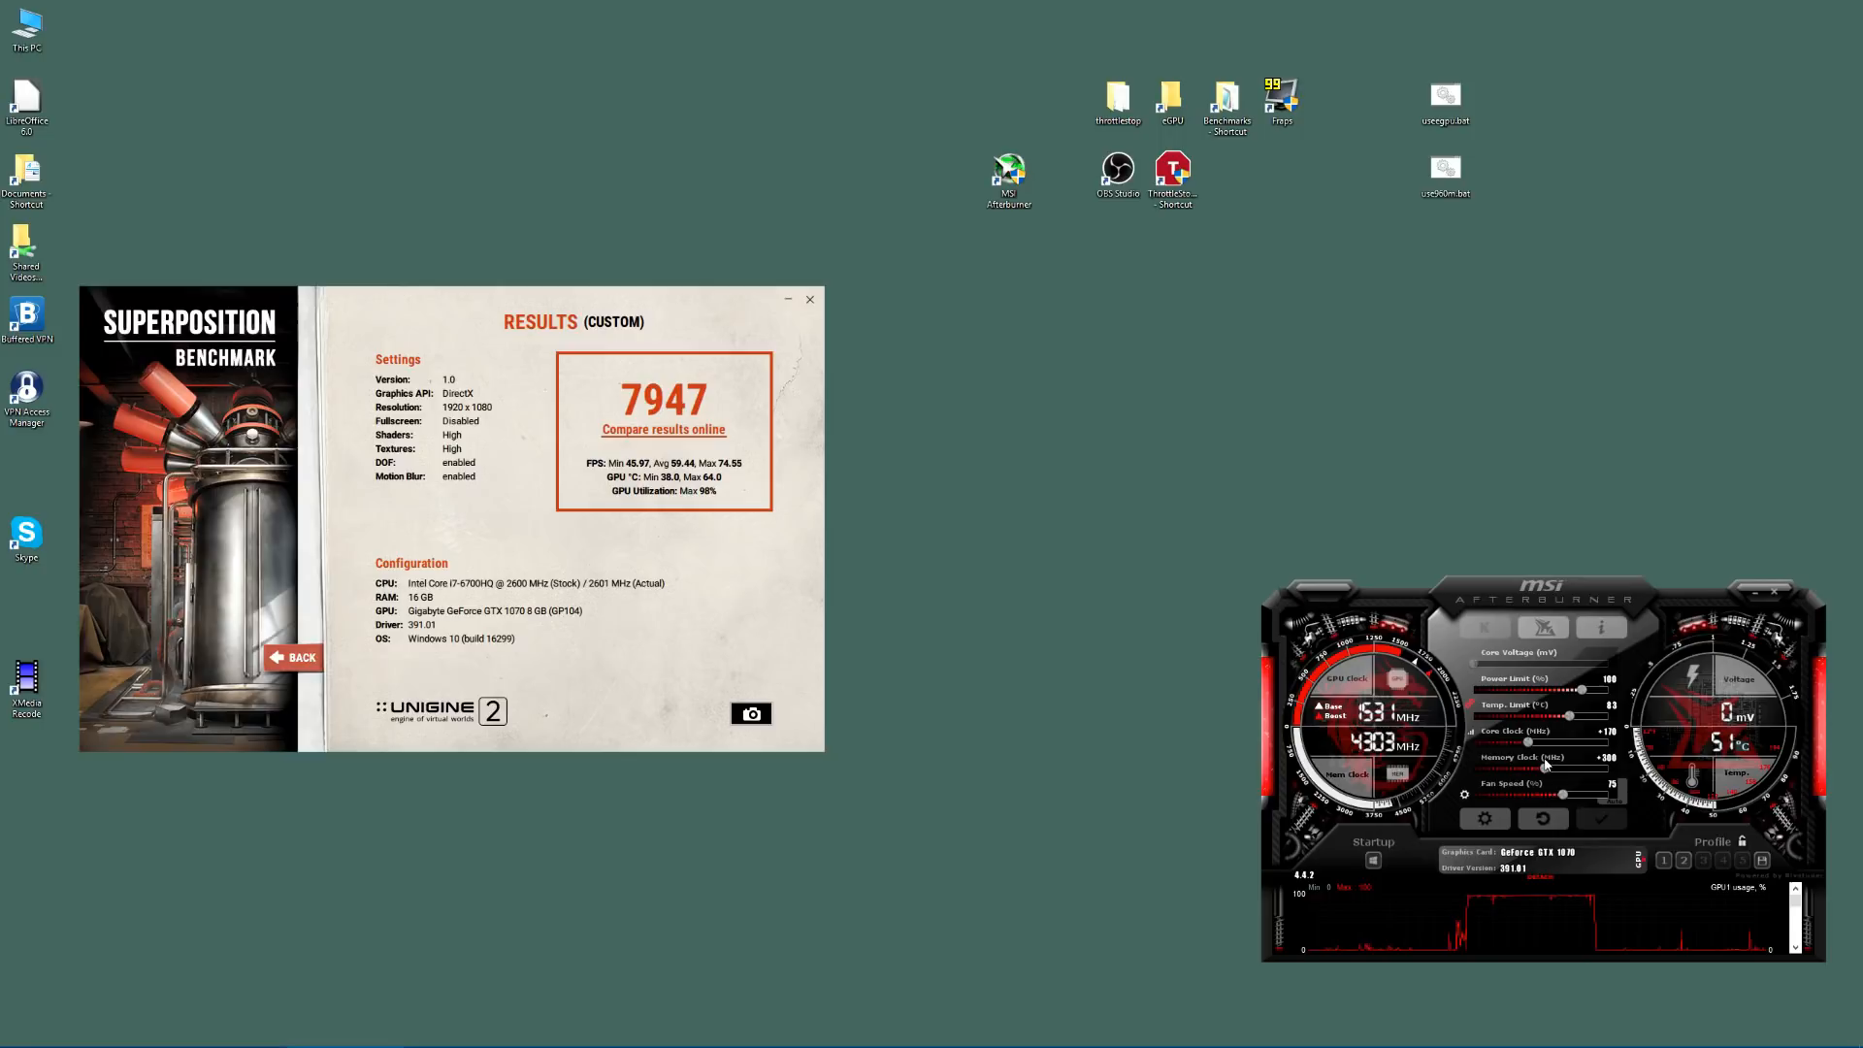
pyautogui.moveTo(1589, 770)
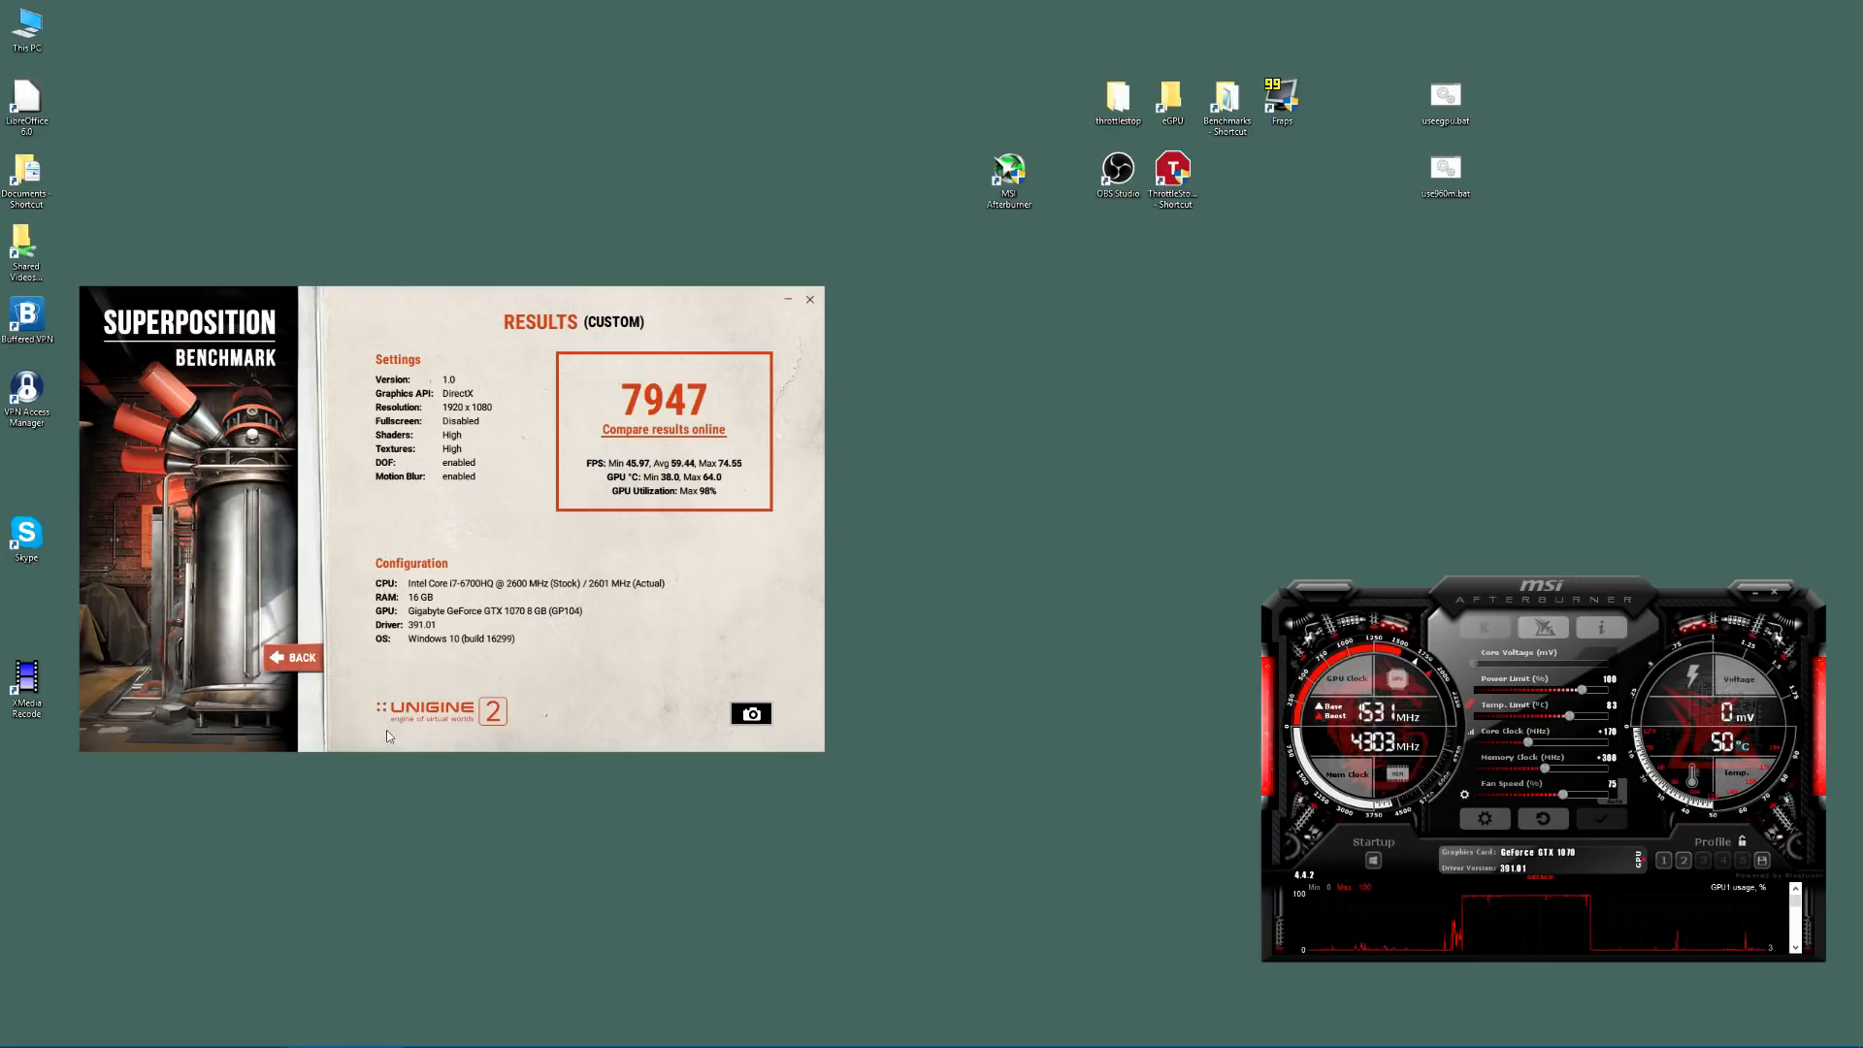
# Step: Return to the Performance benchmark settings and start a fresh run with the overclock applied
pyautogui.click(293, 658)
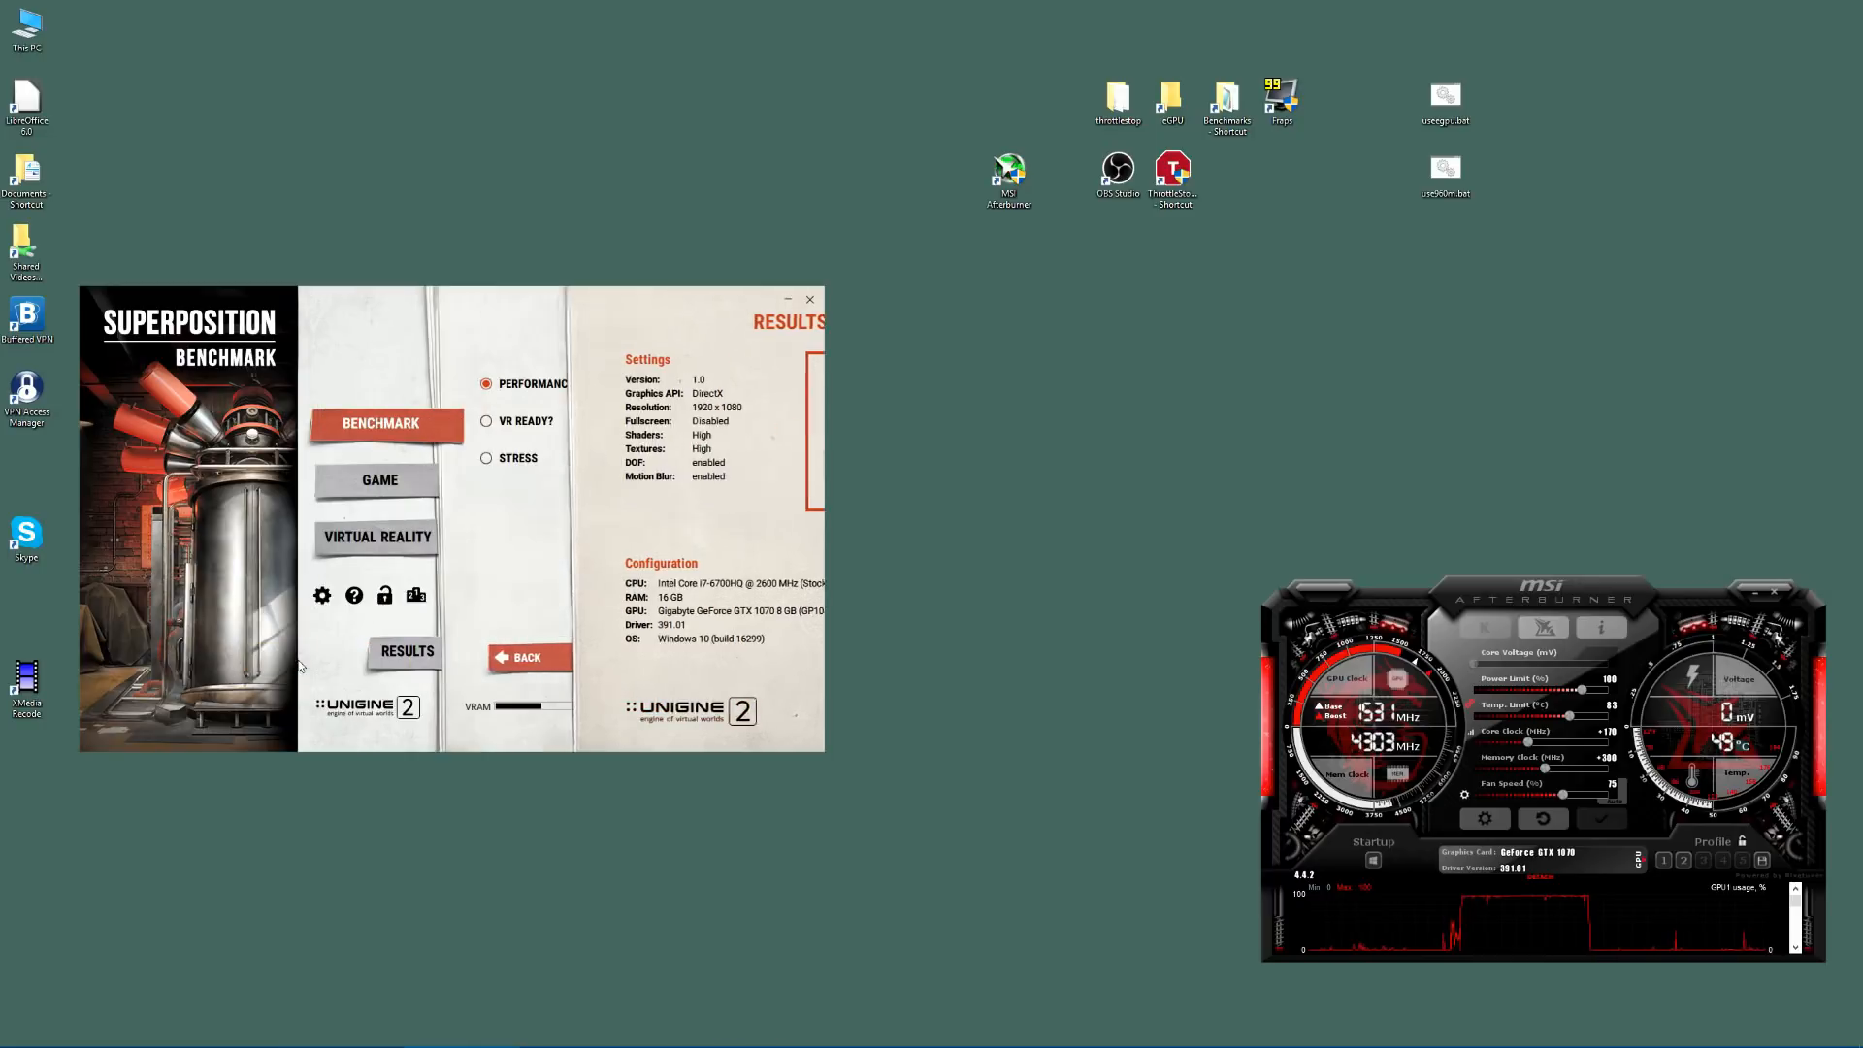
pyautogui.click(520, 658)
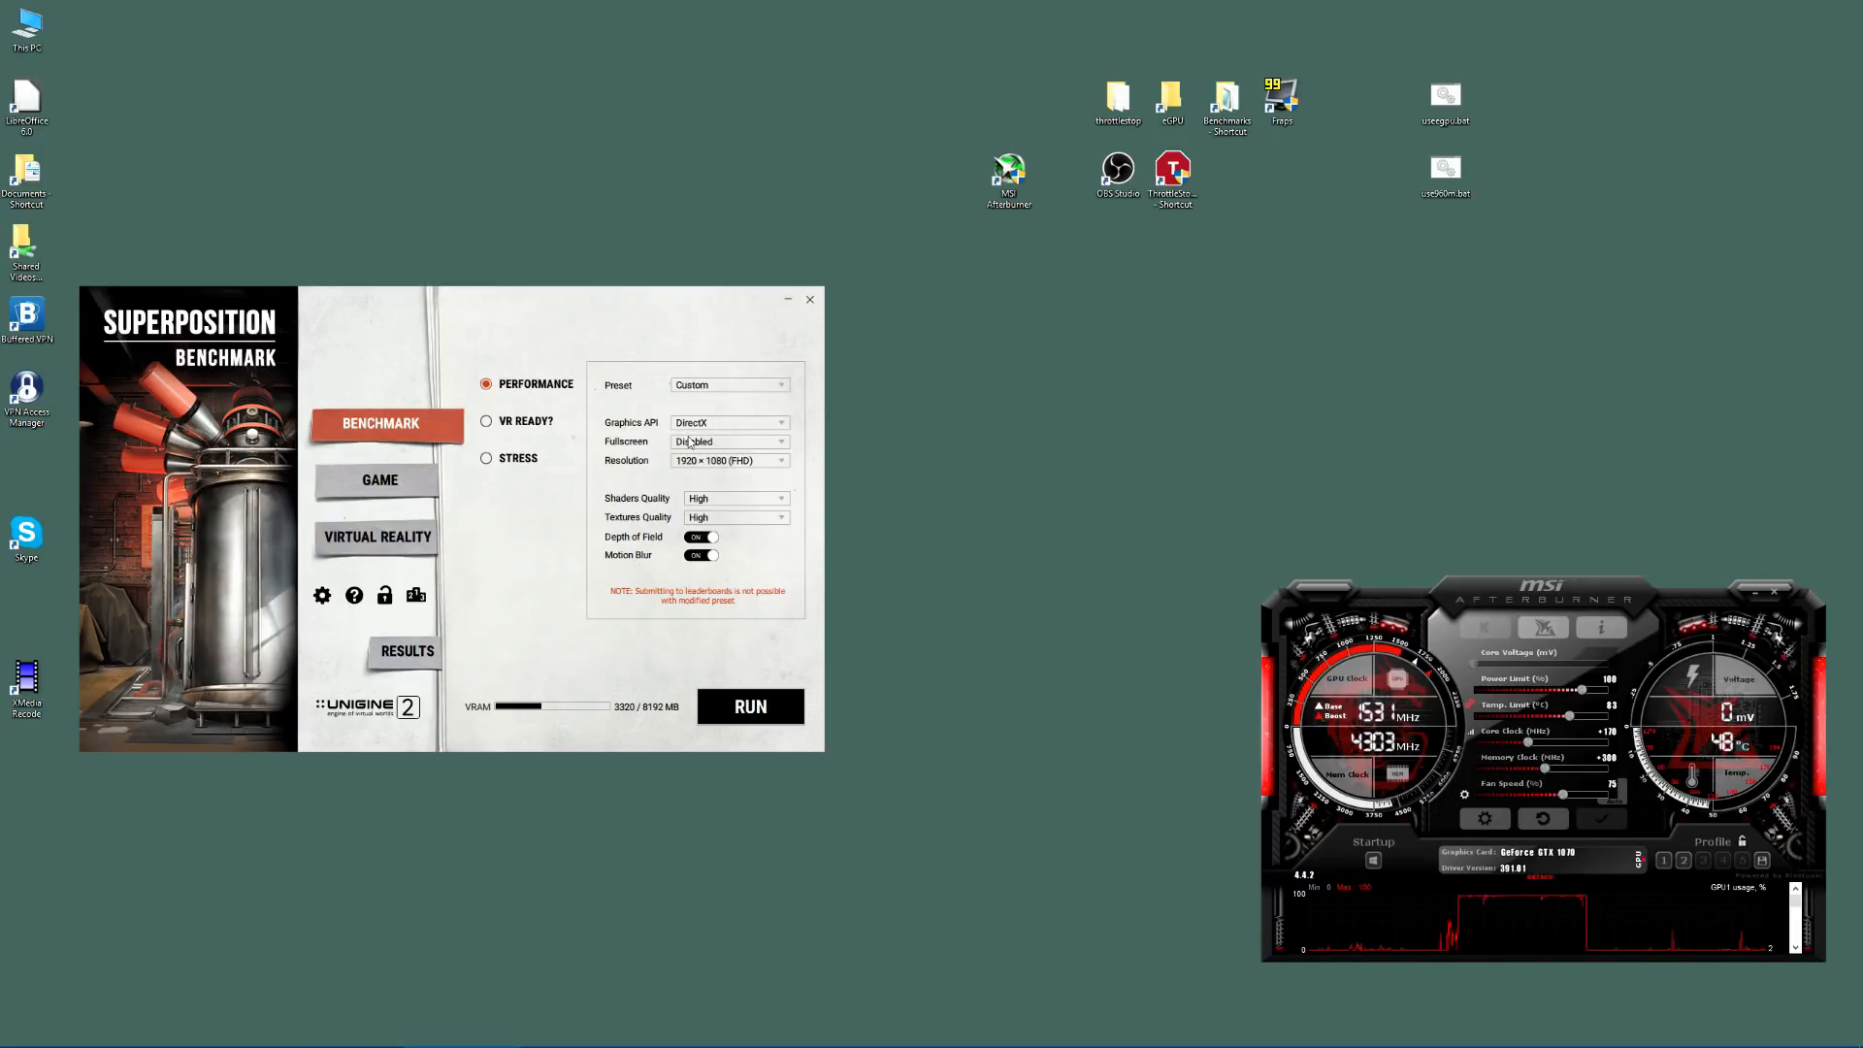
pyautogui.moveTo(708, 483)
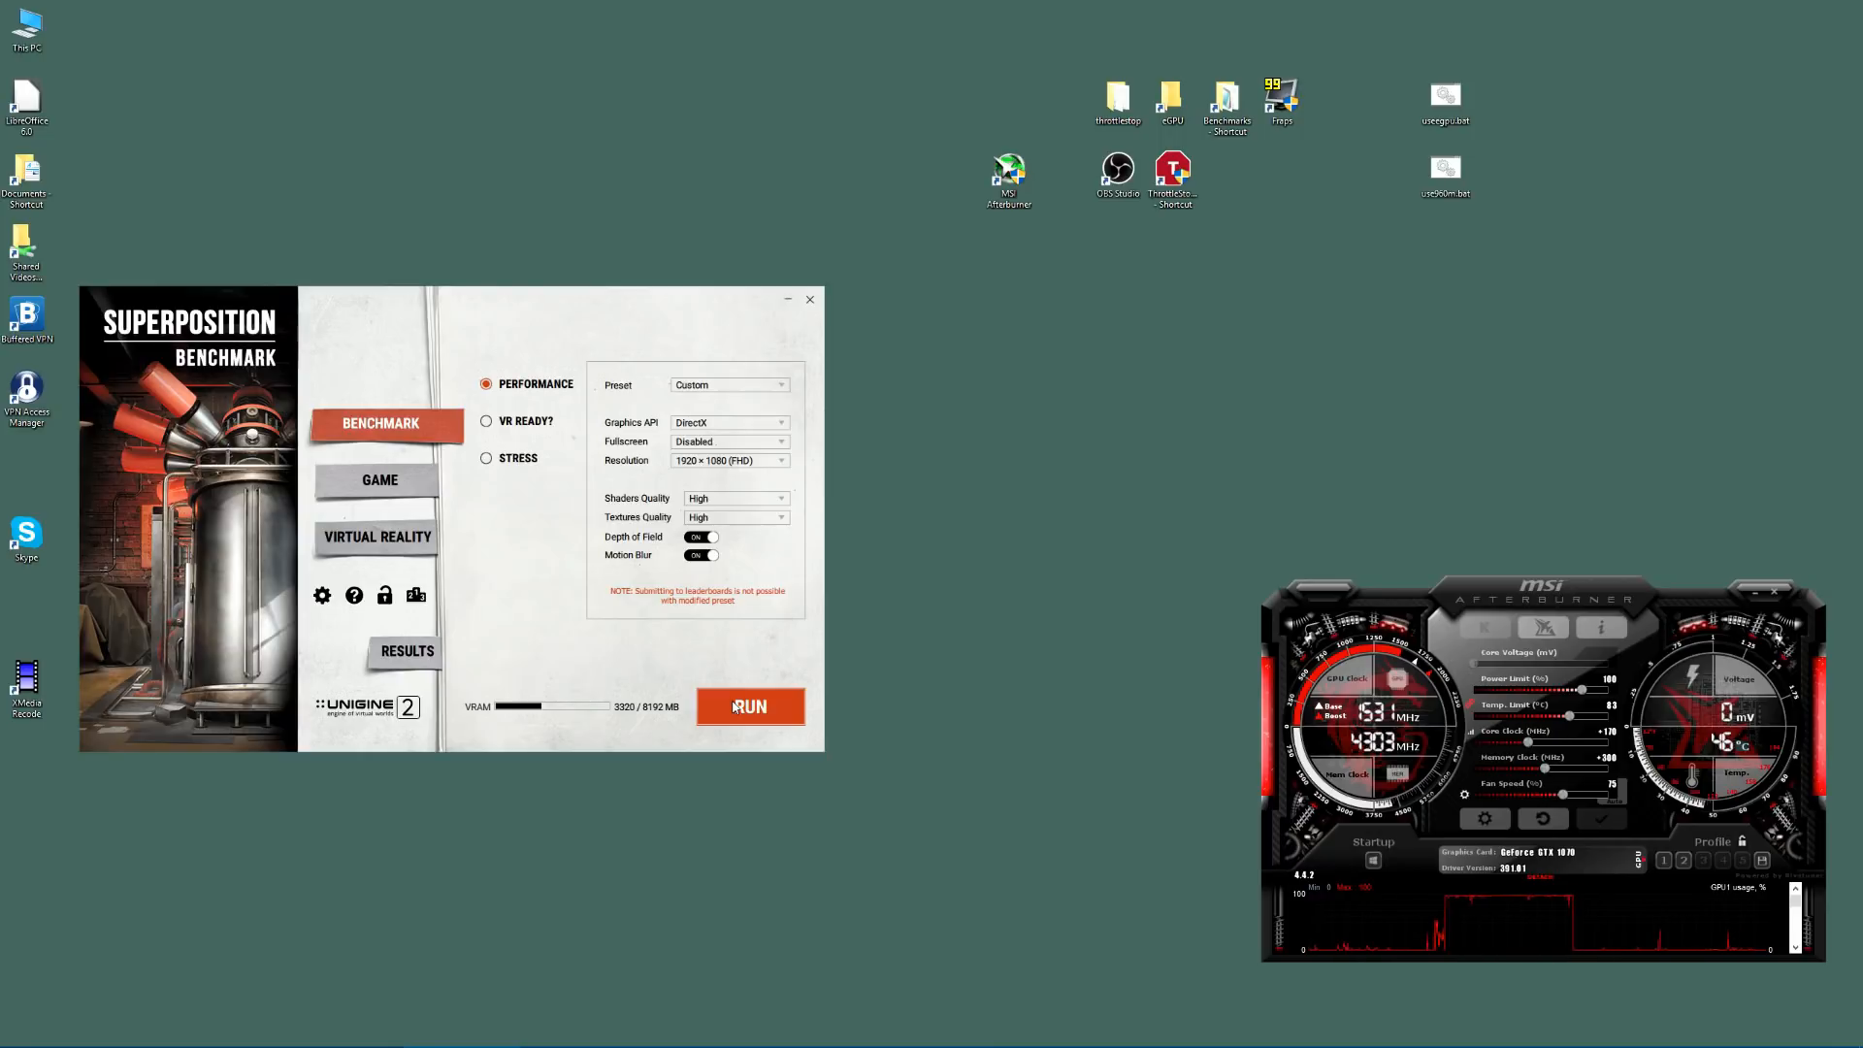
pyautogui.click(749, 707)
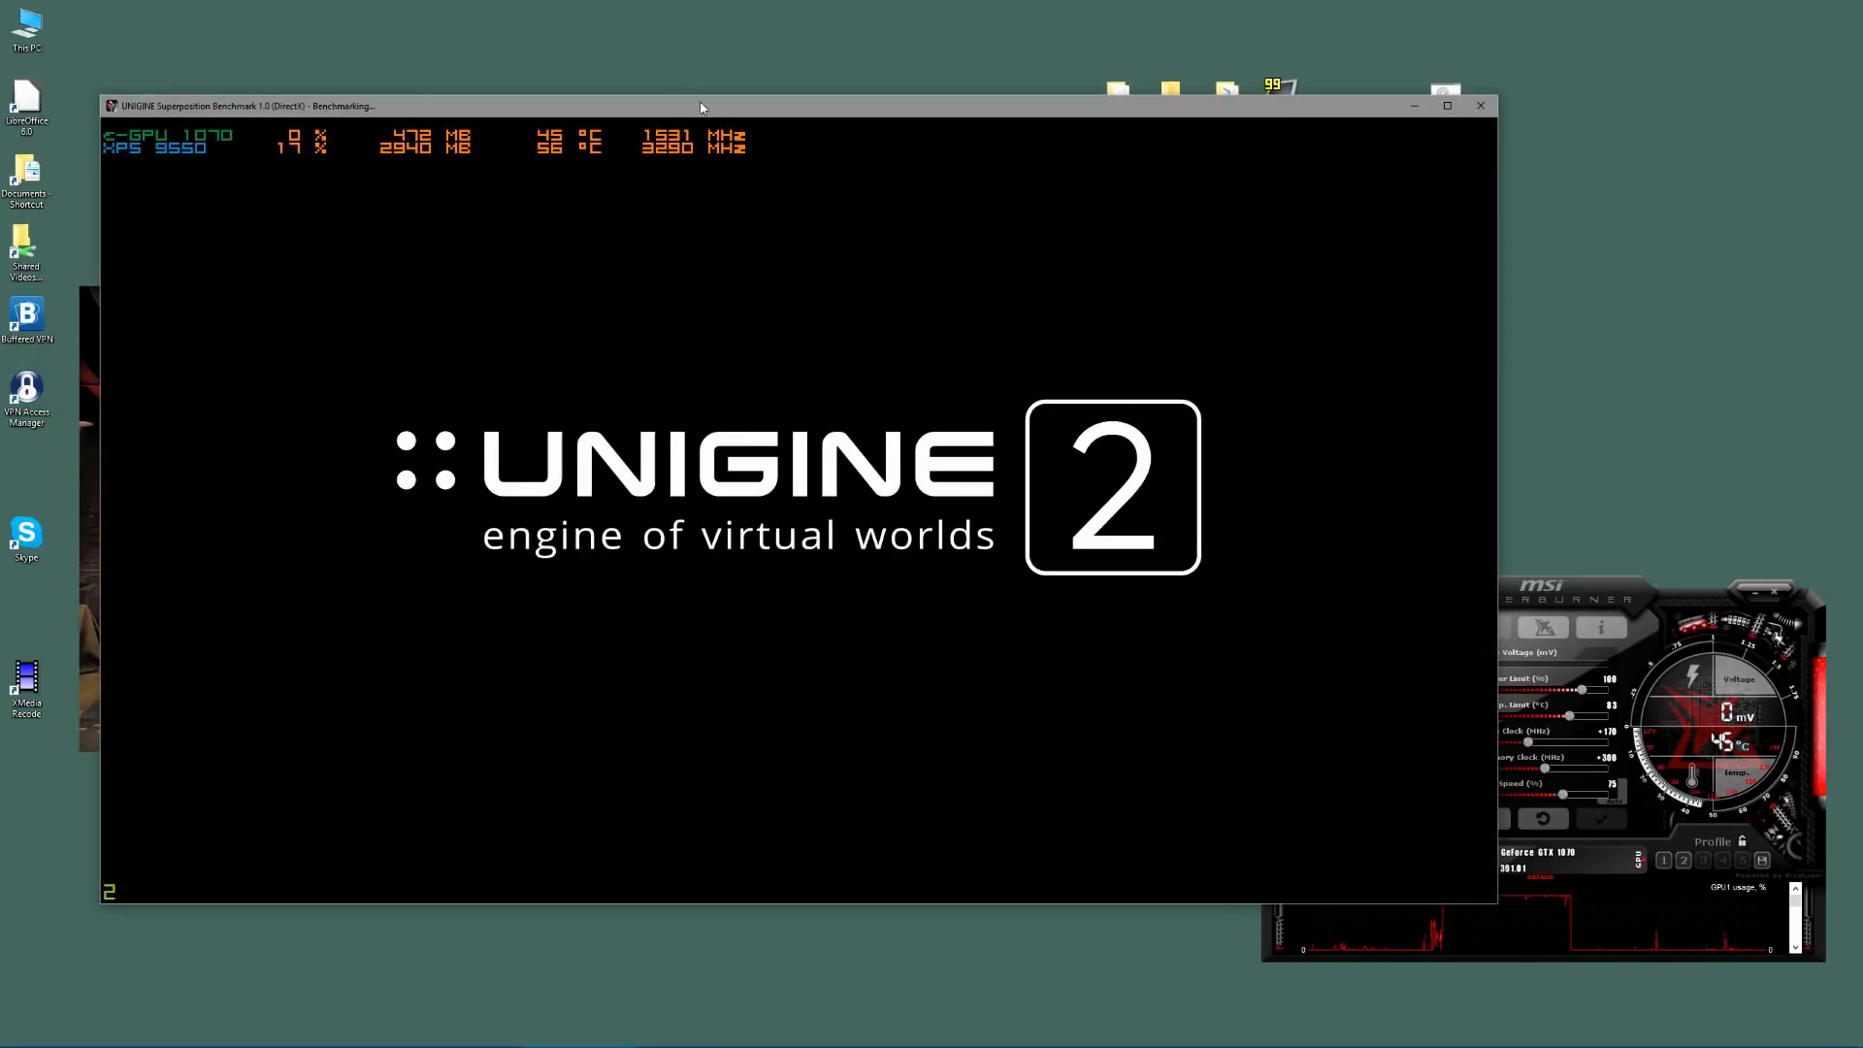
pyautogui.moveTo(590, 109)
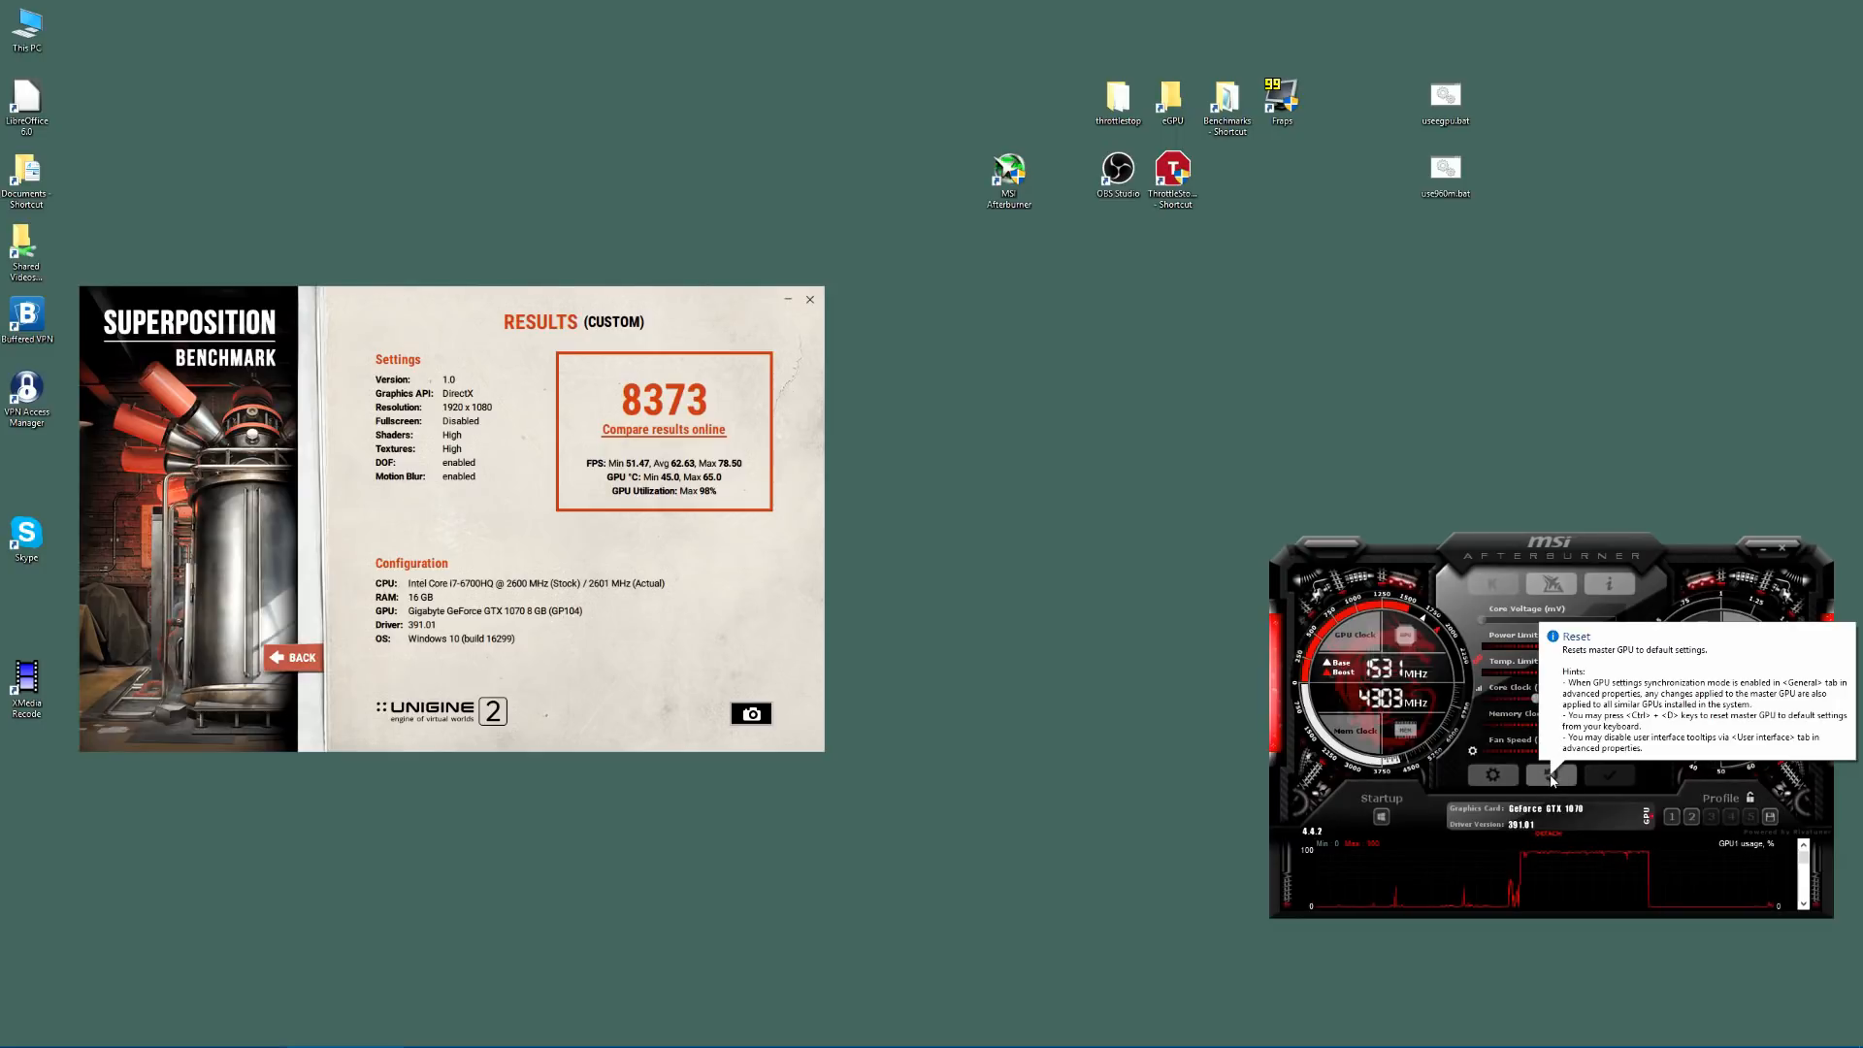
pyautogui.click(1548, 774)
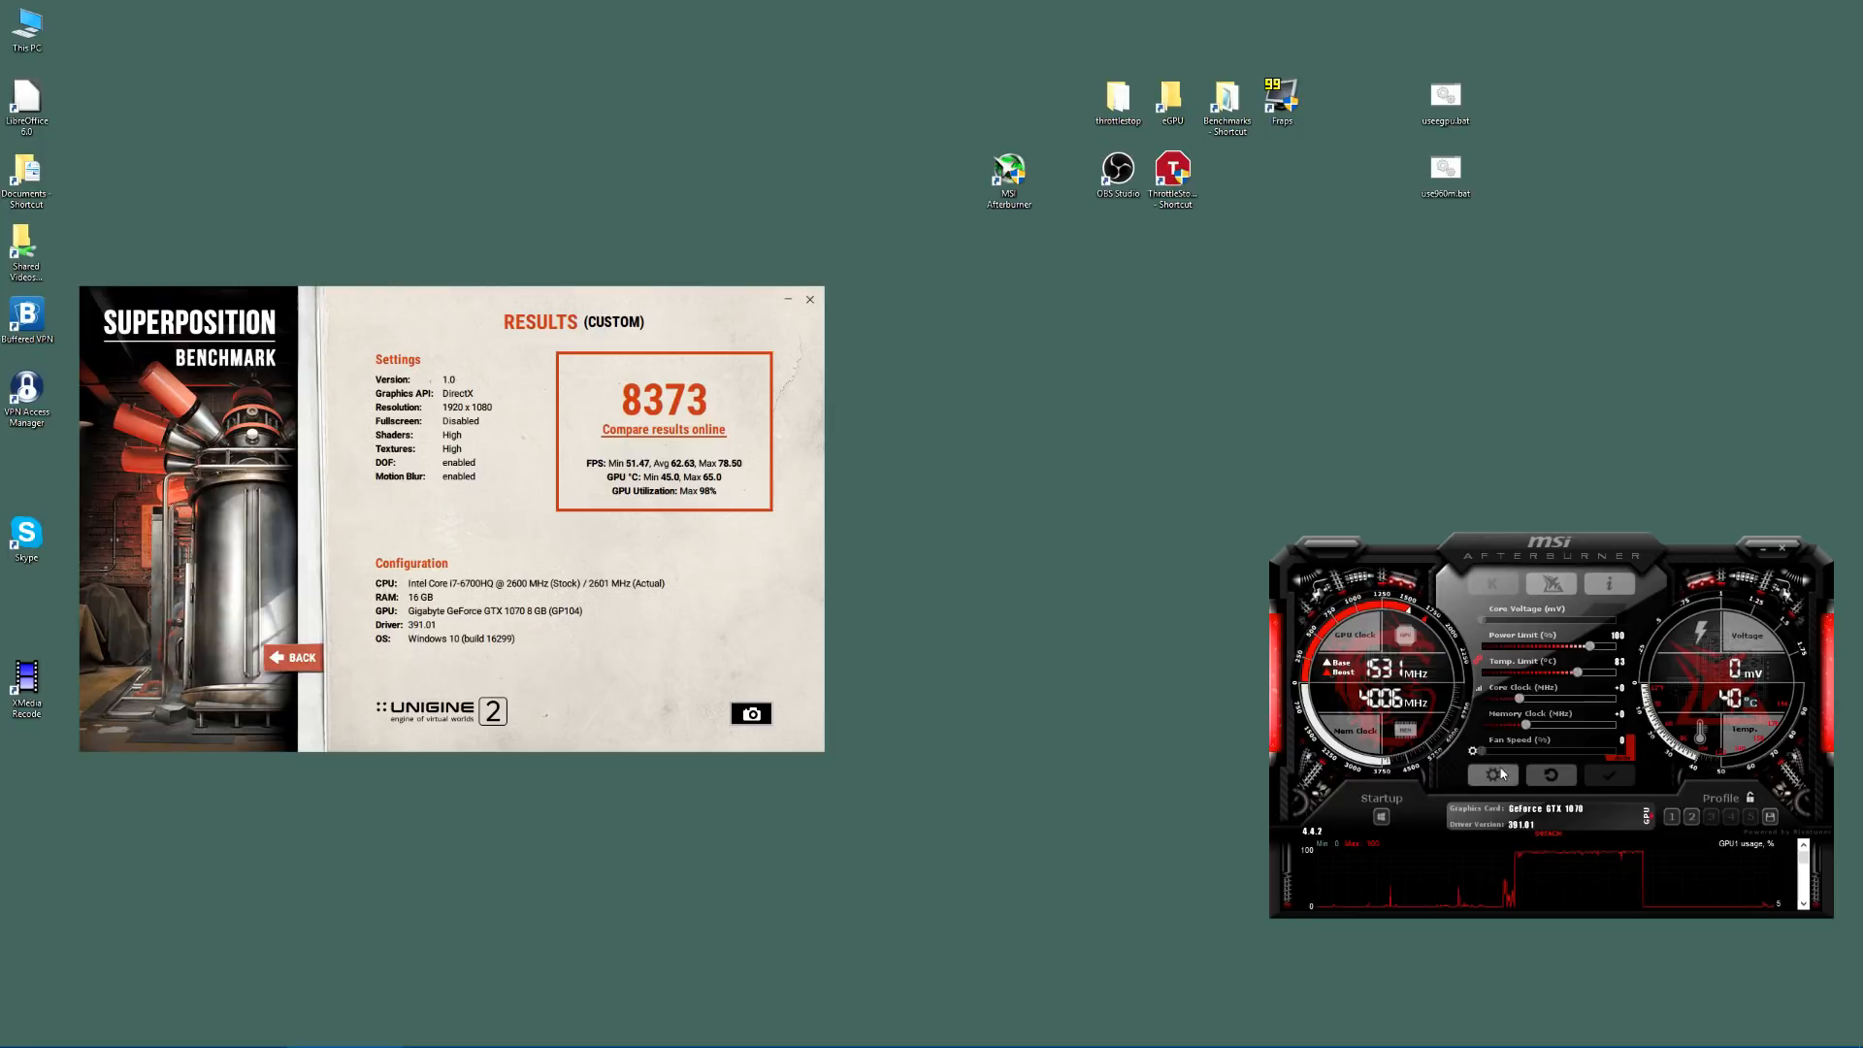
pyautogui.moveTo(1471, 774)
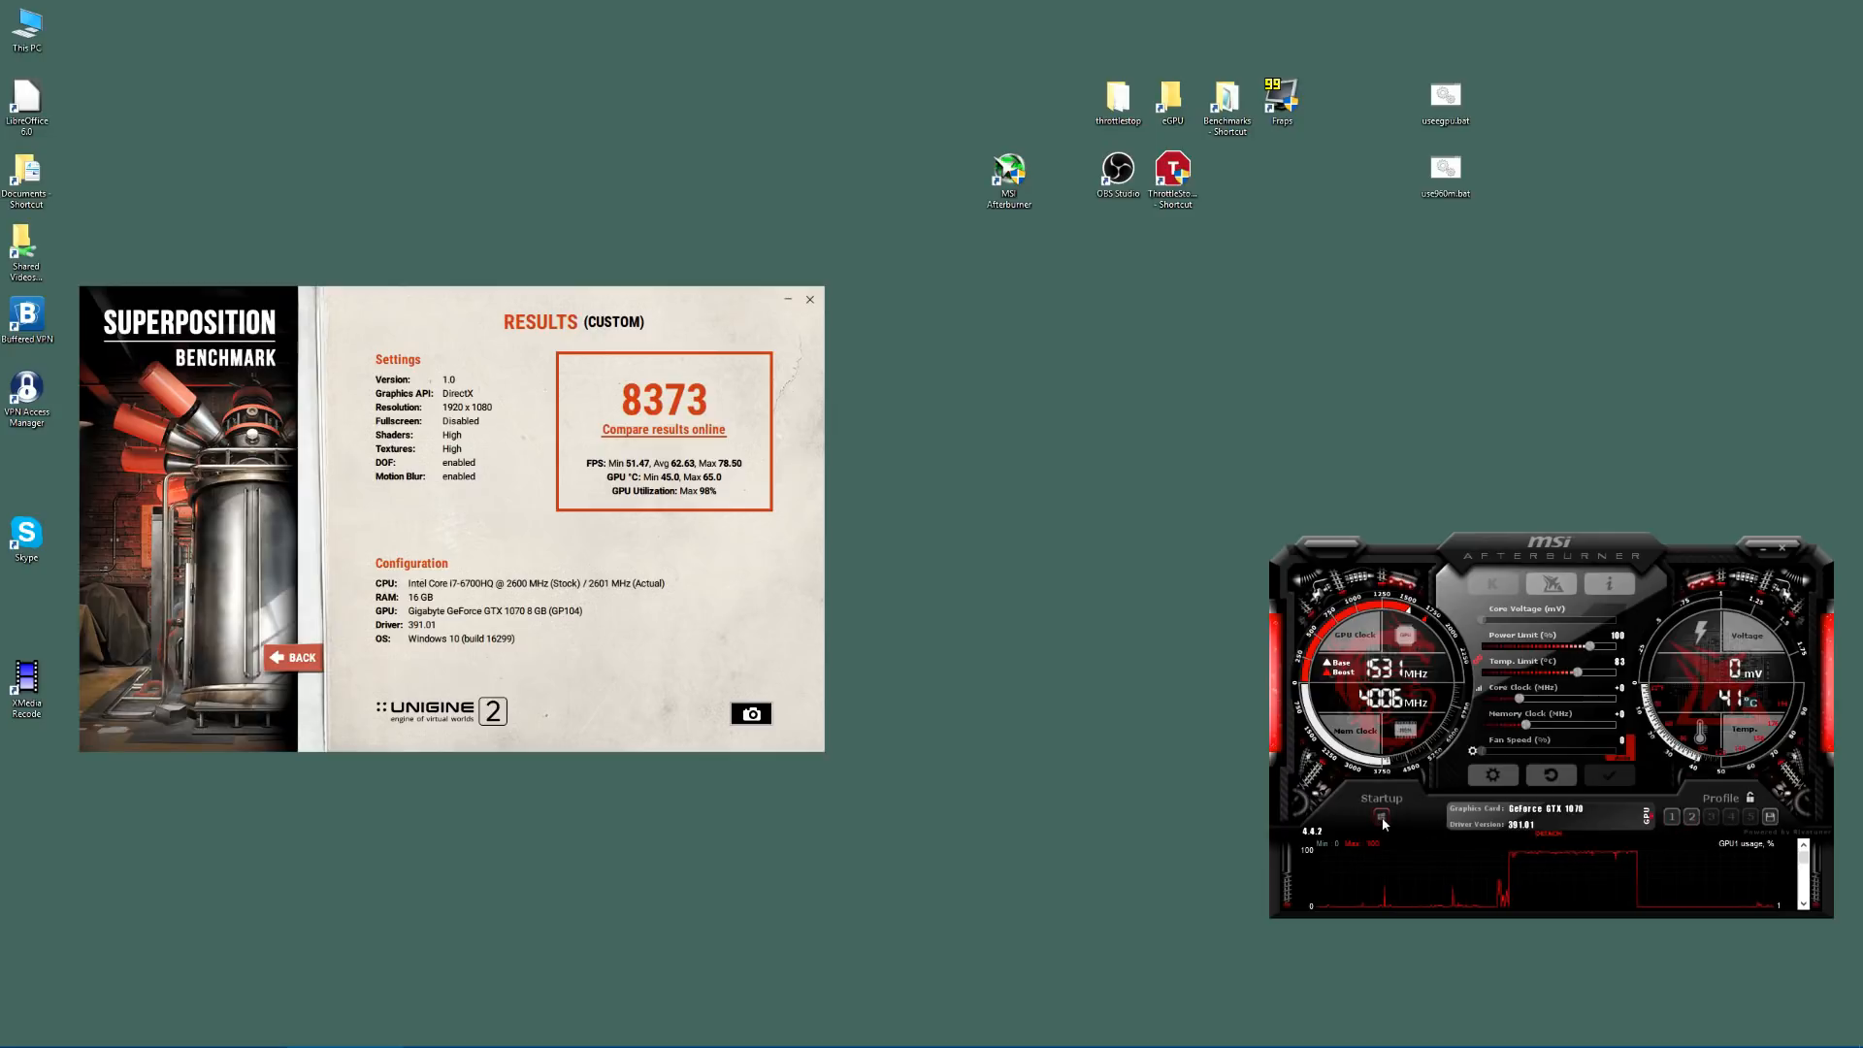
pyautogui.moveTo(1382, 823)
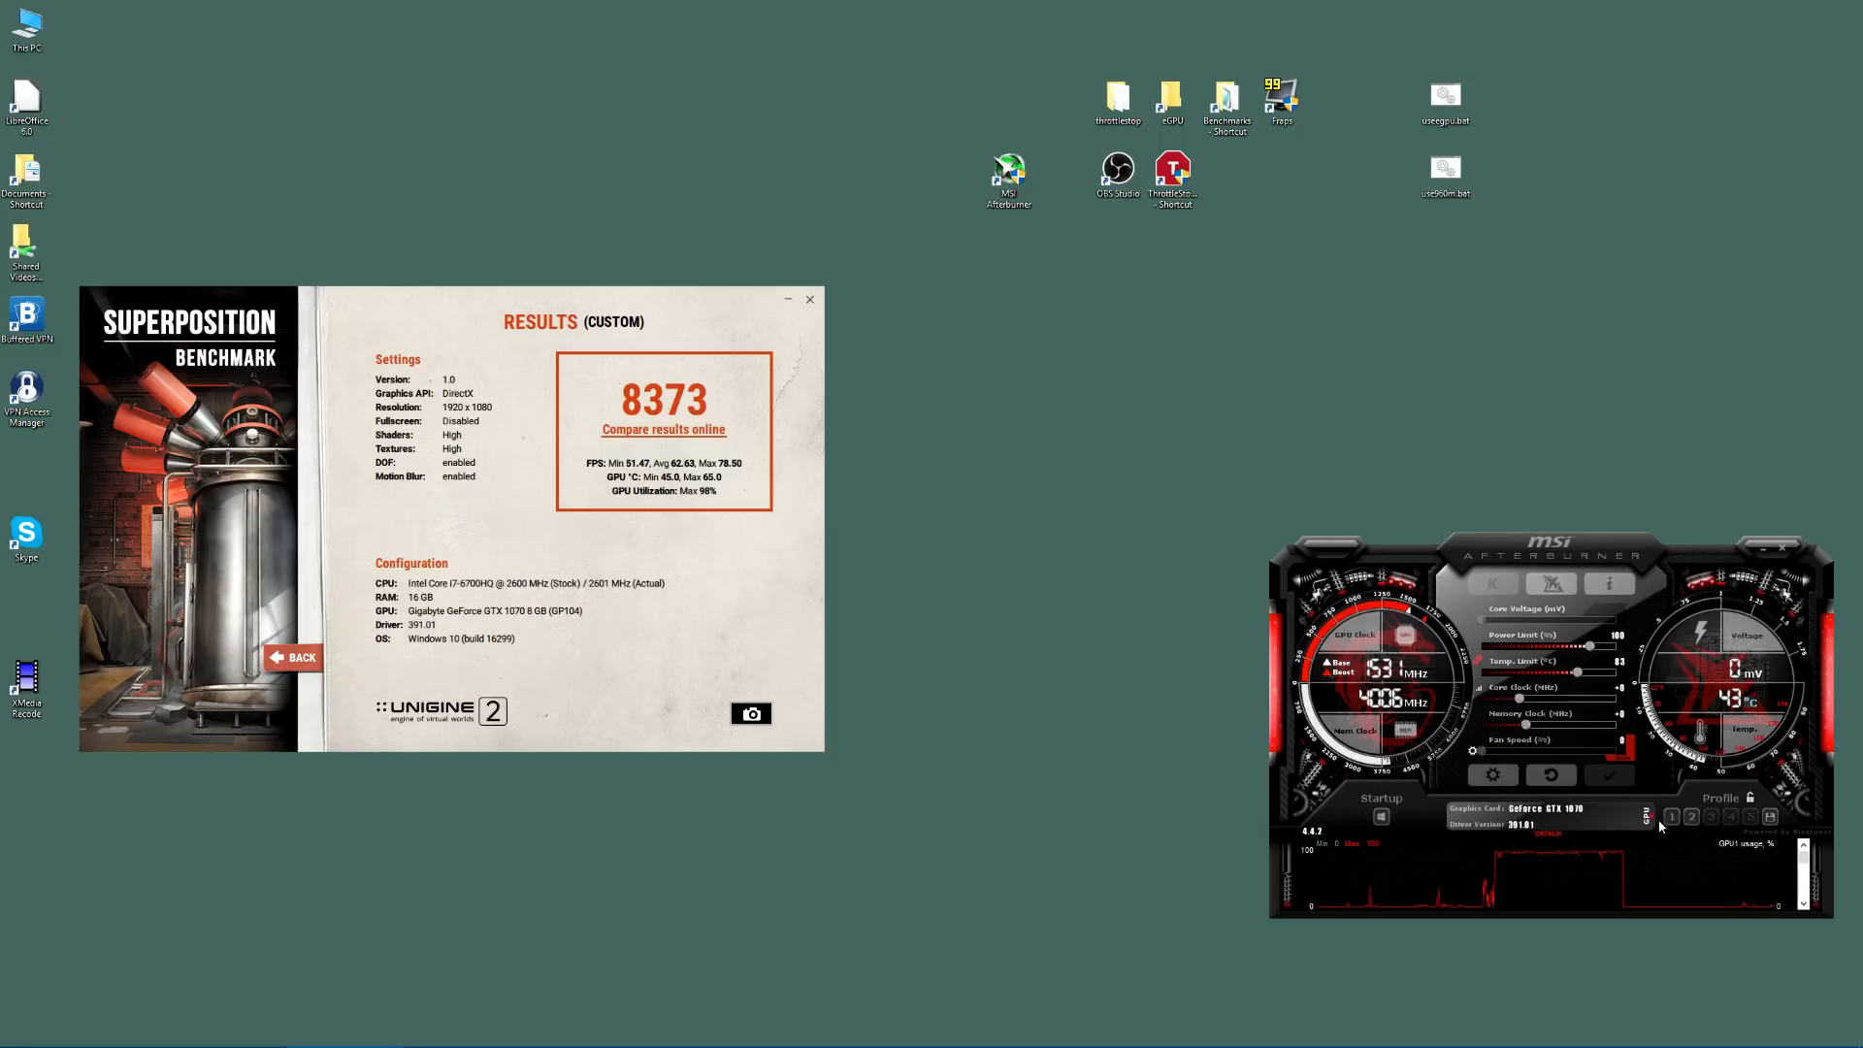
pyautogui.moveTo(1651, 817)
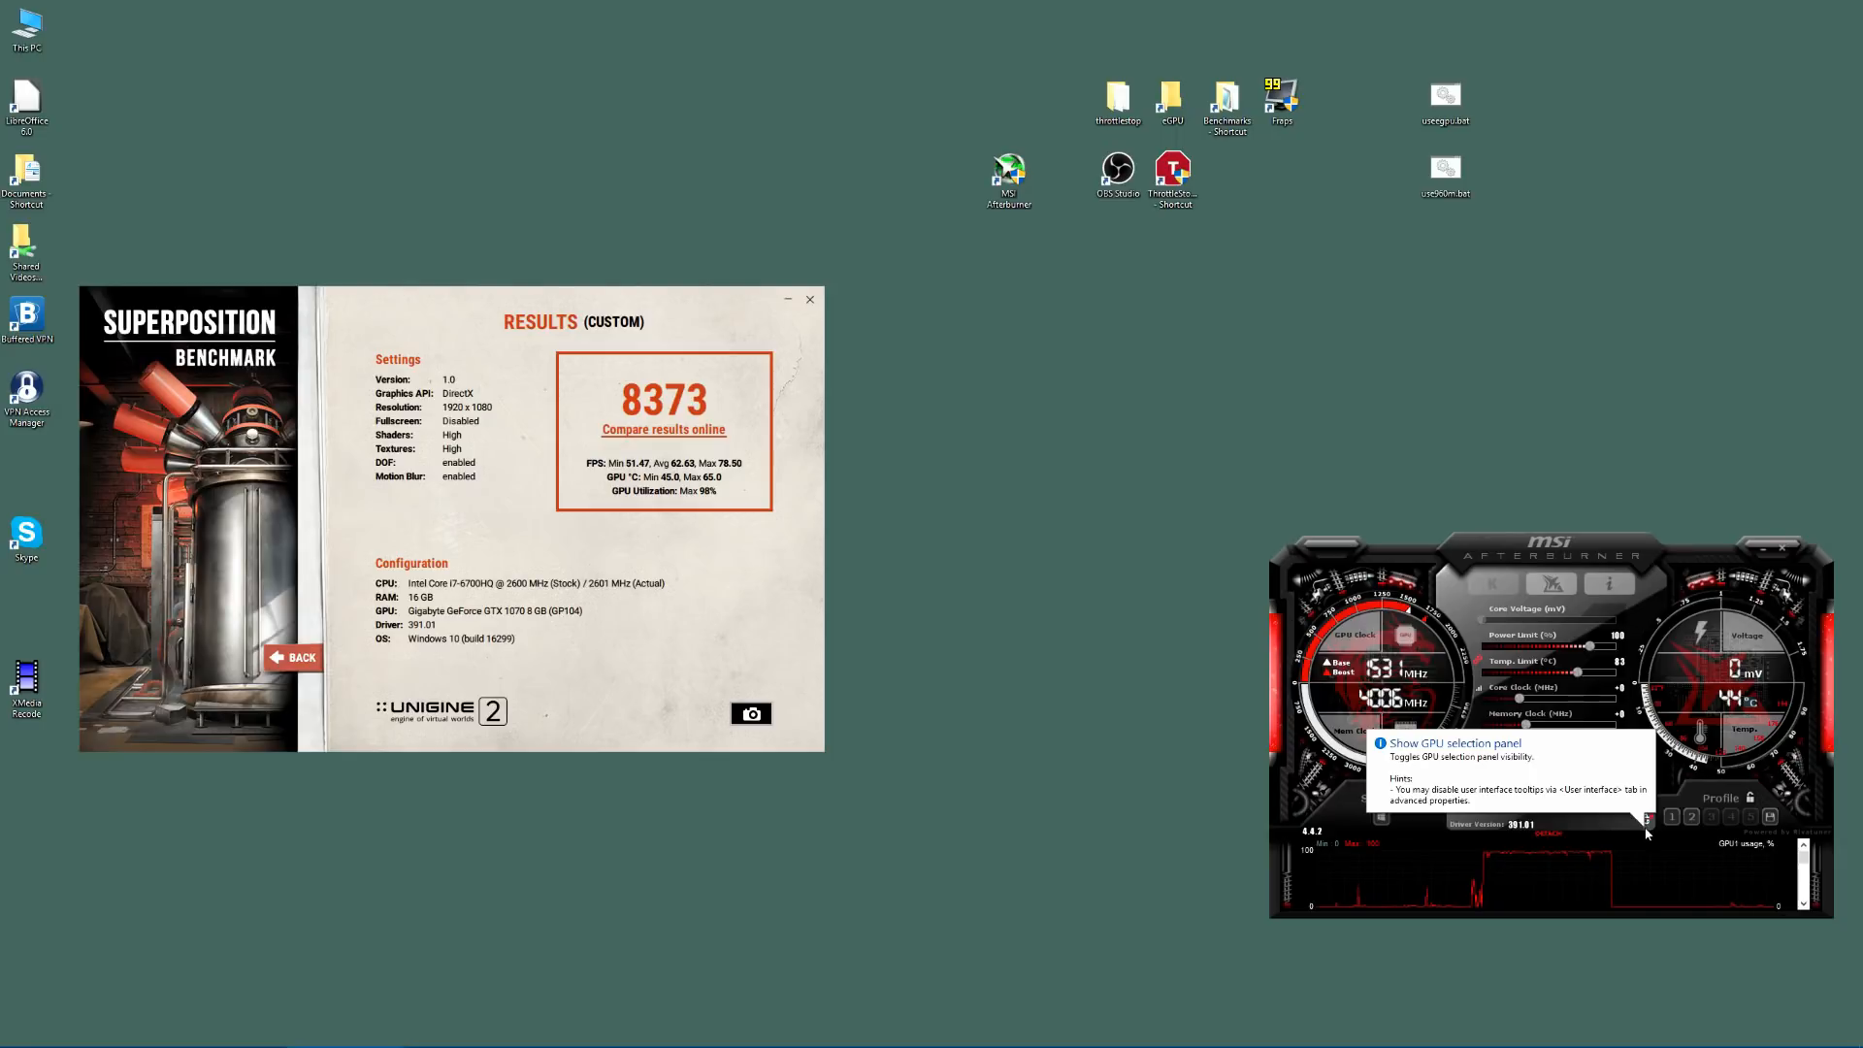
pyautogui.click(1644, 819)
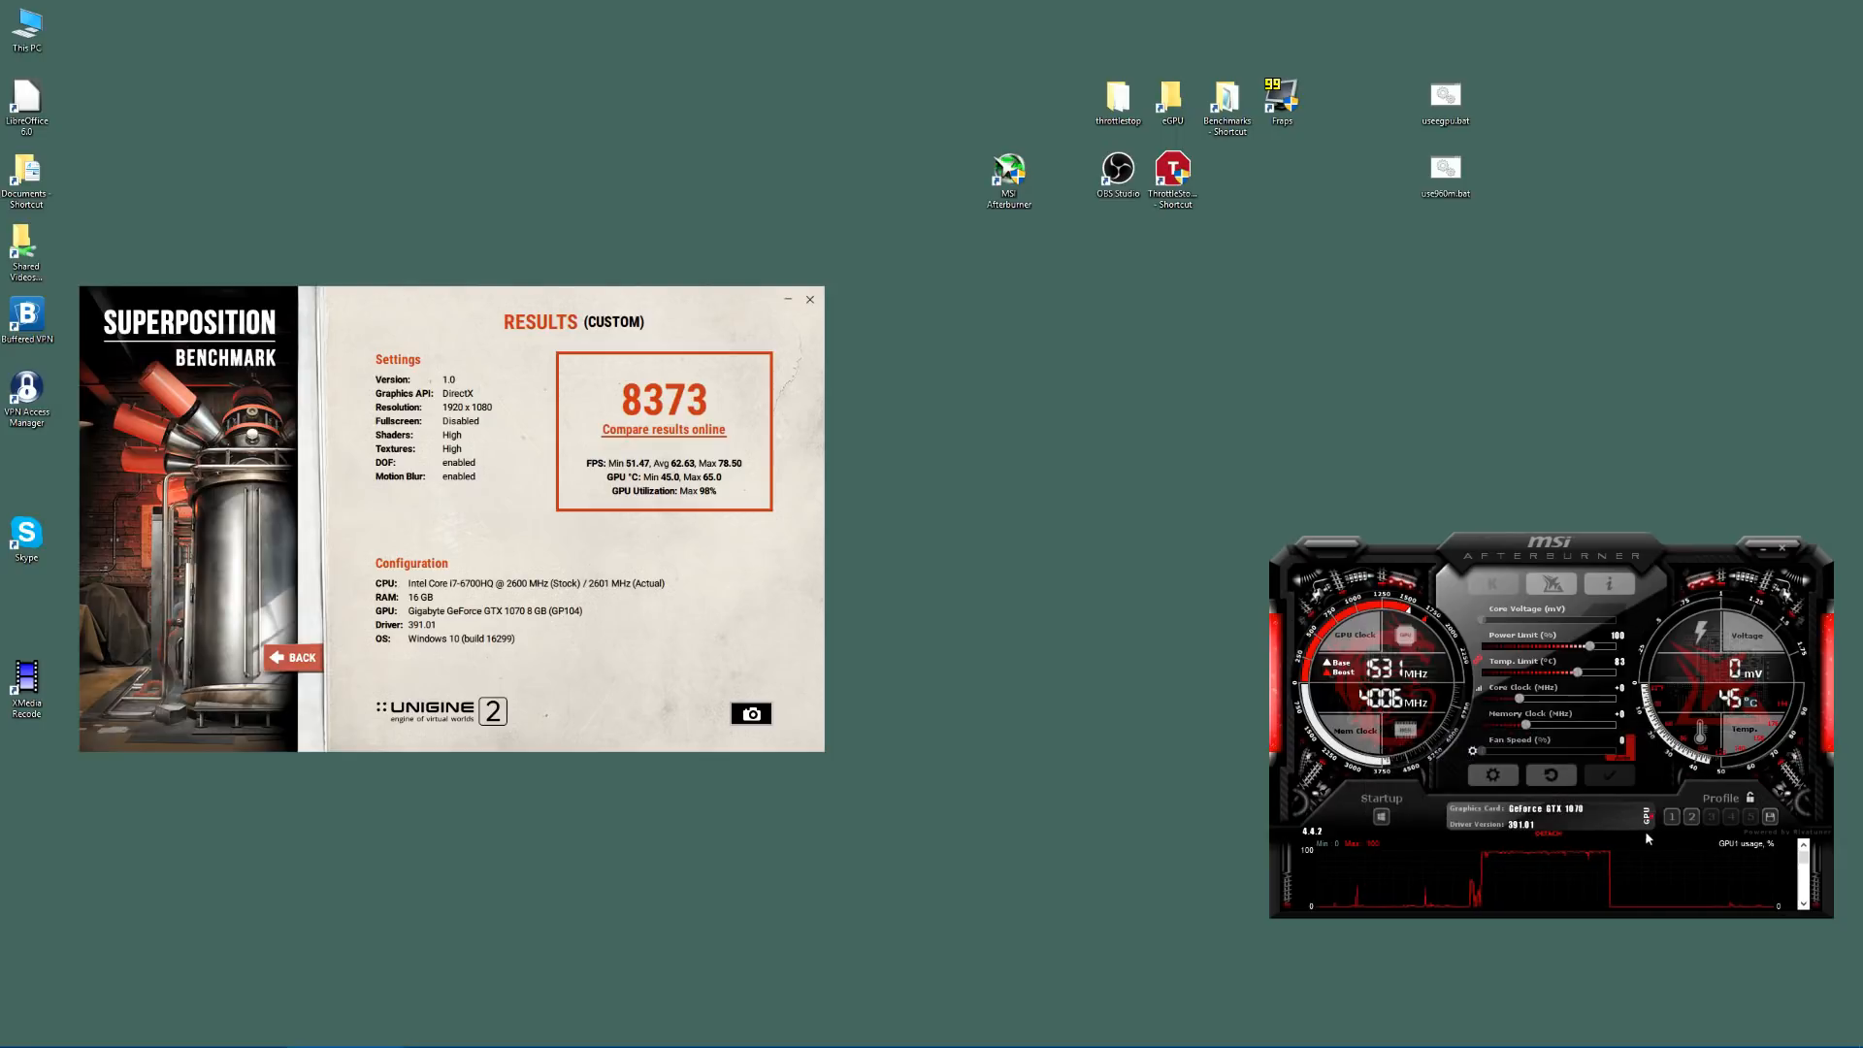